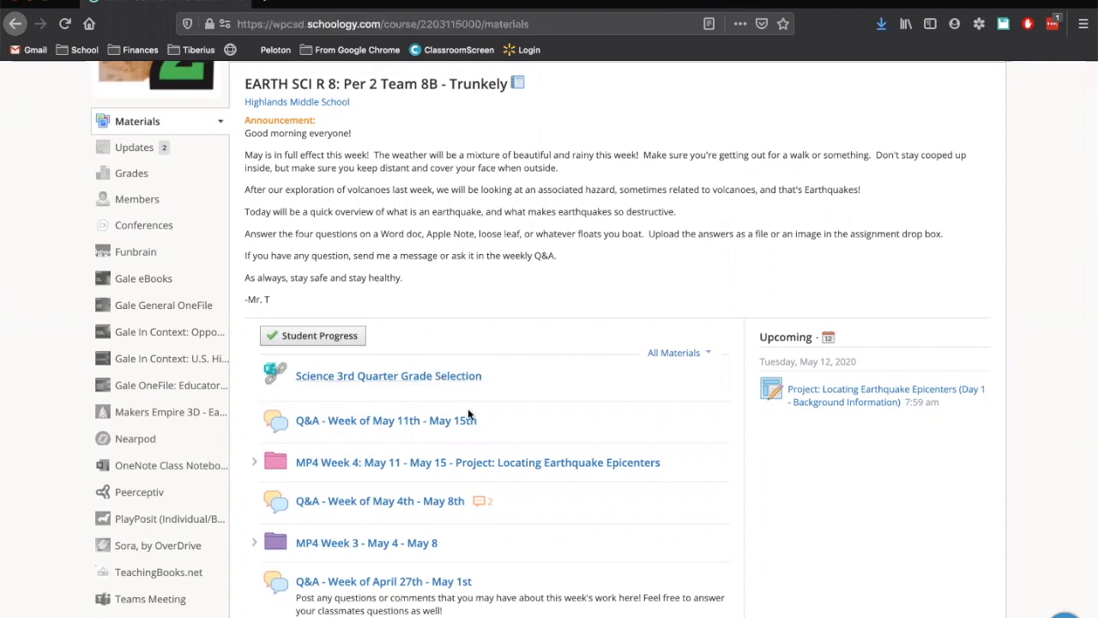
mouse_move(595, 380)
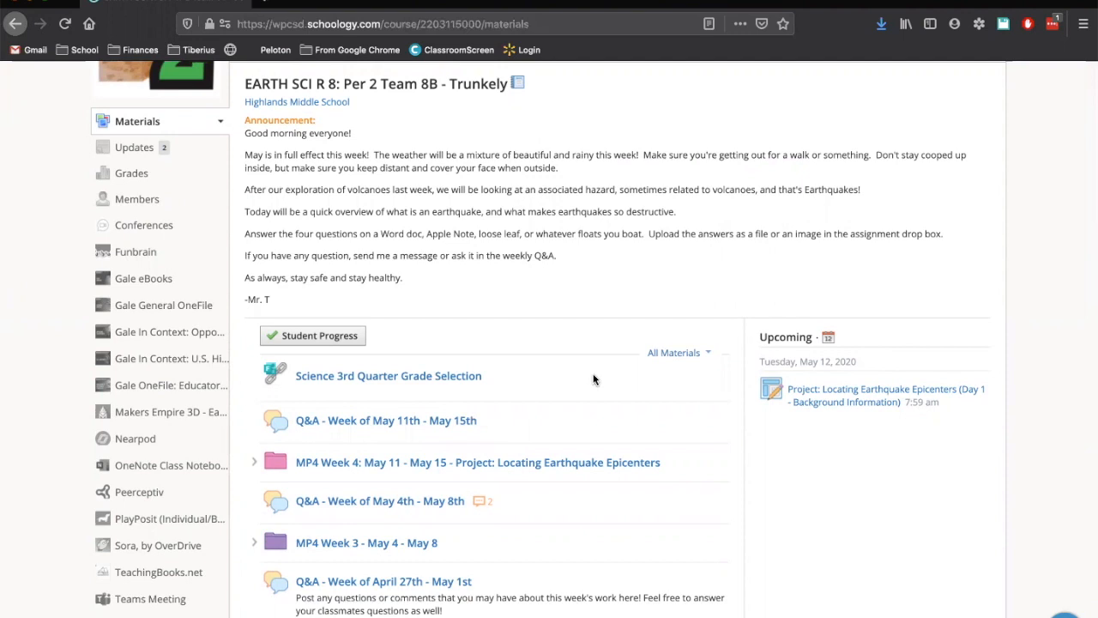
mouse_move(252, 456)
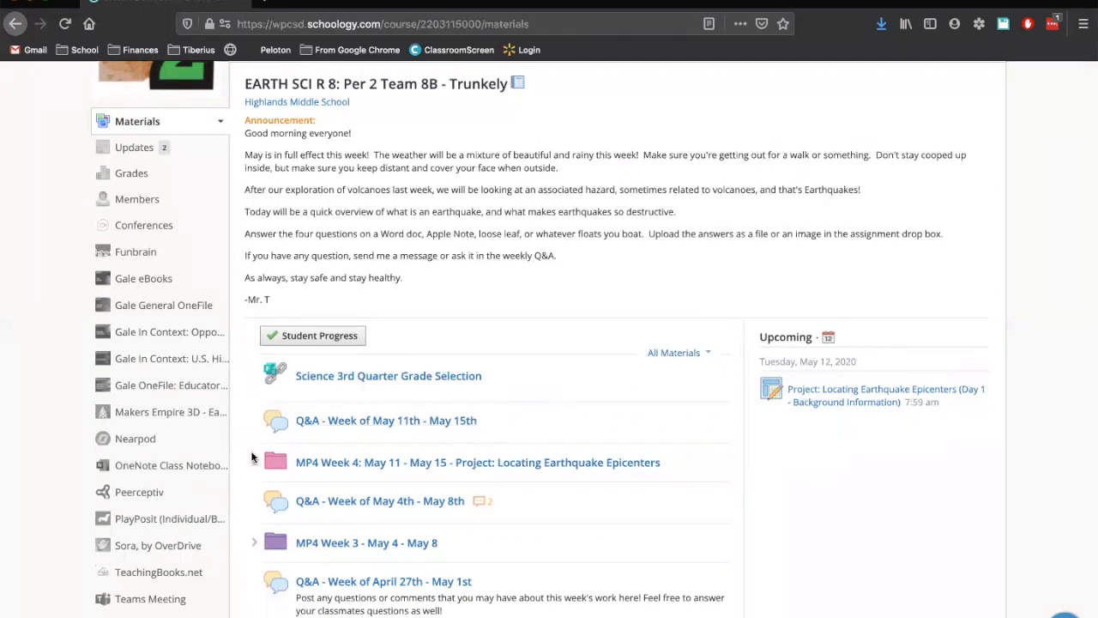
Expand the Week 4 folder and its Tuesday San Francisco subfolder to list the Day 2 materials.
click(274, 461)
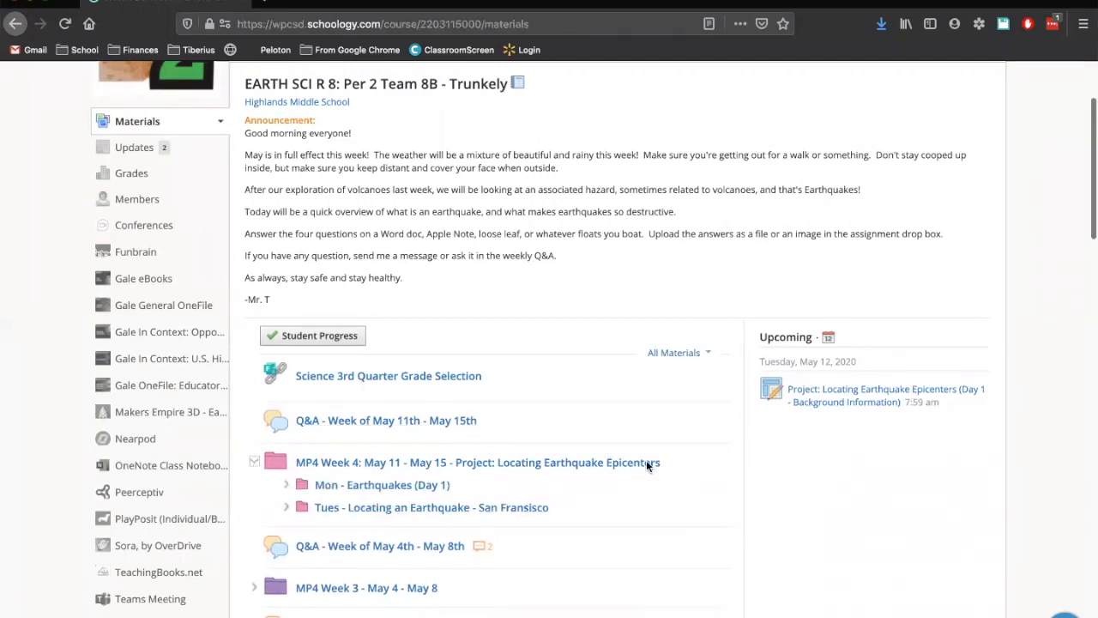
scroll(down, 3)
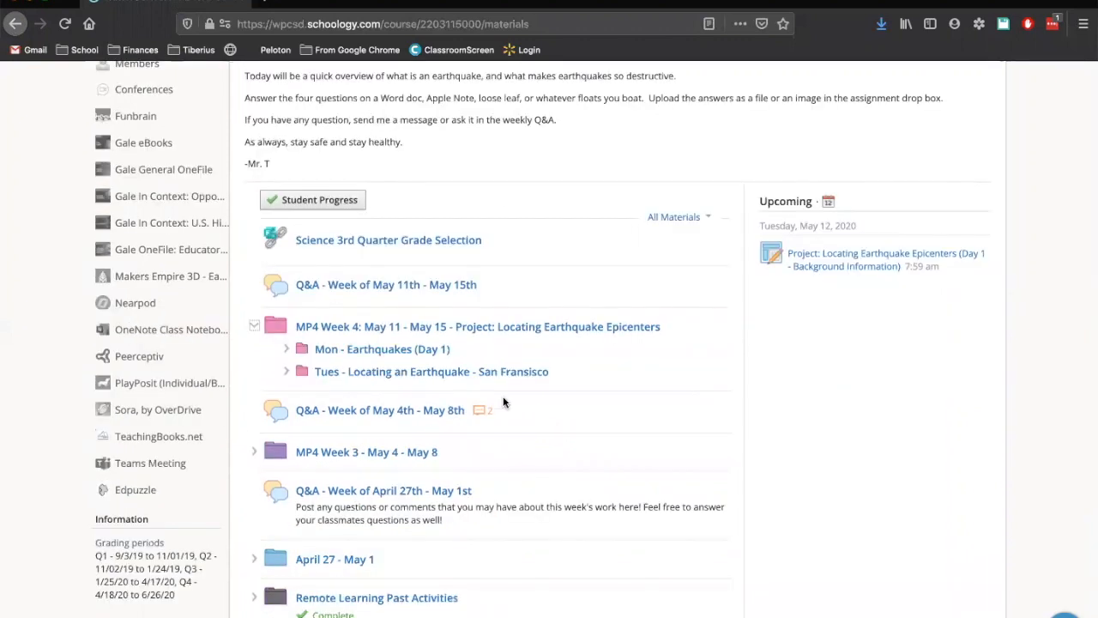
mouse_move(283, 374)
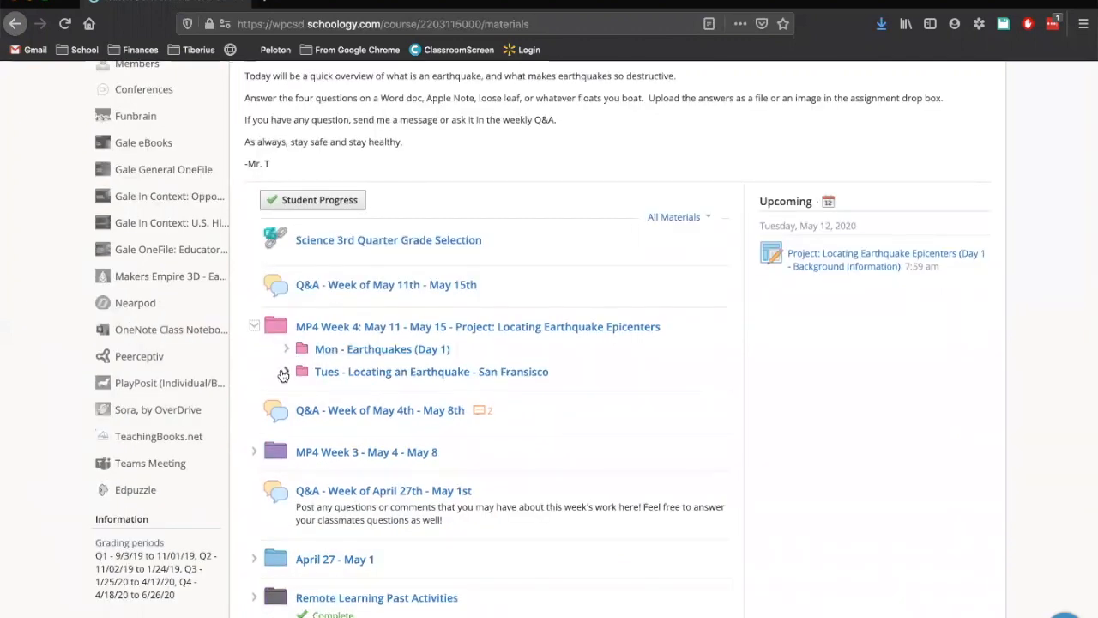
click(302, 371)
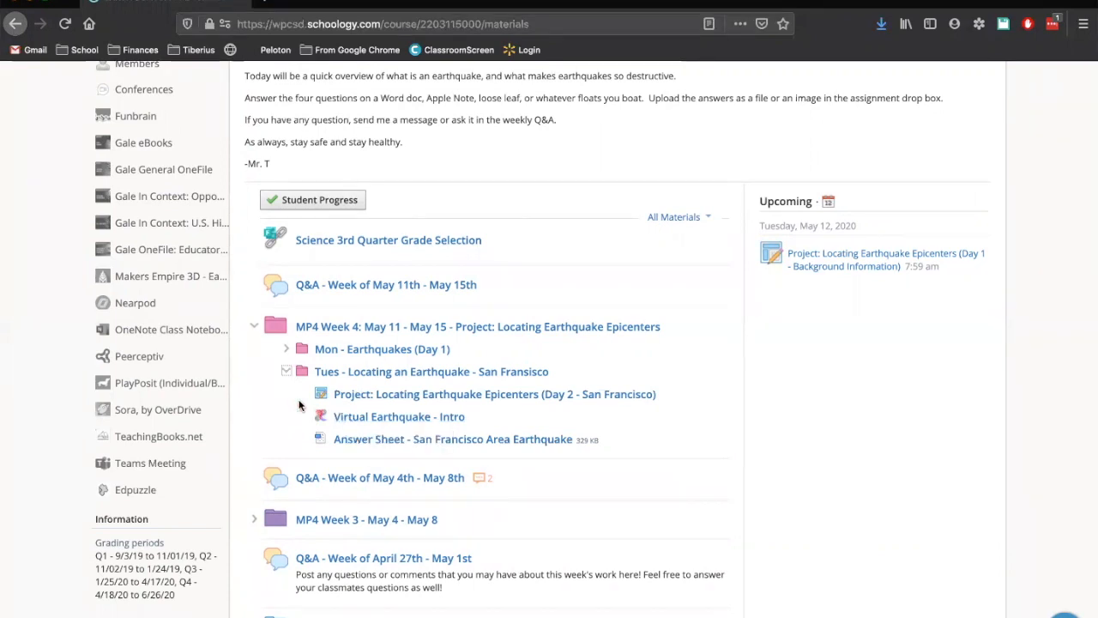
mouse_move(368, 438)
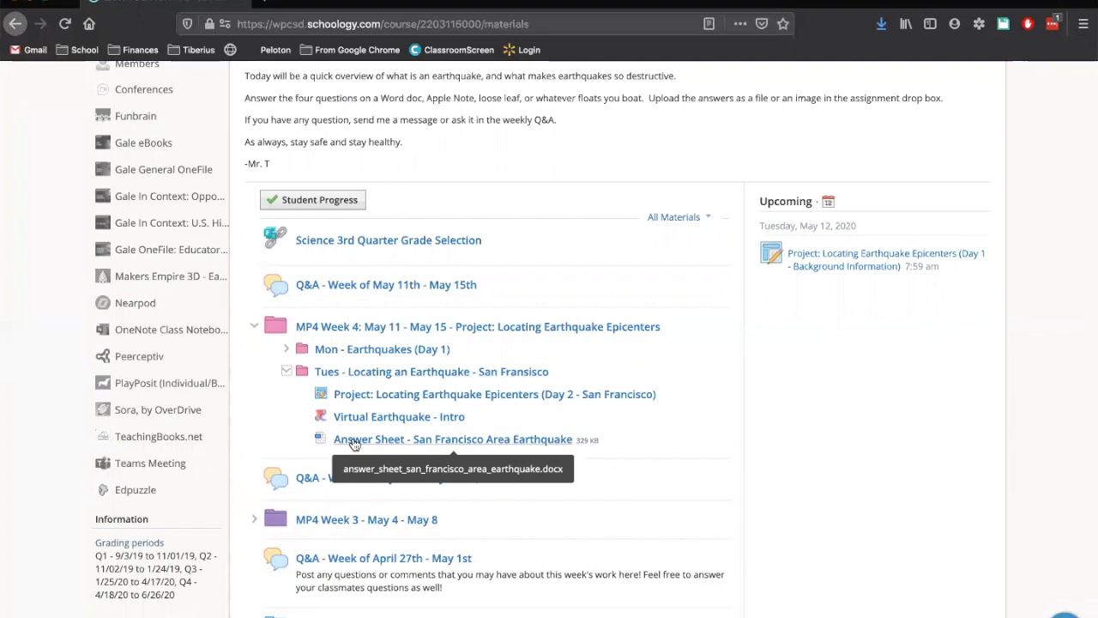
mouse_move(353, 443)
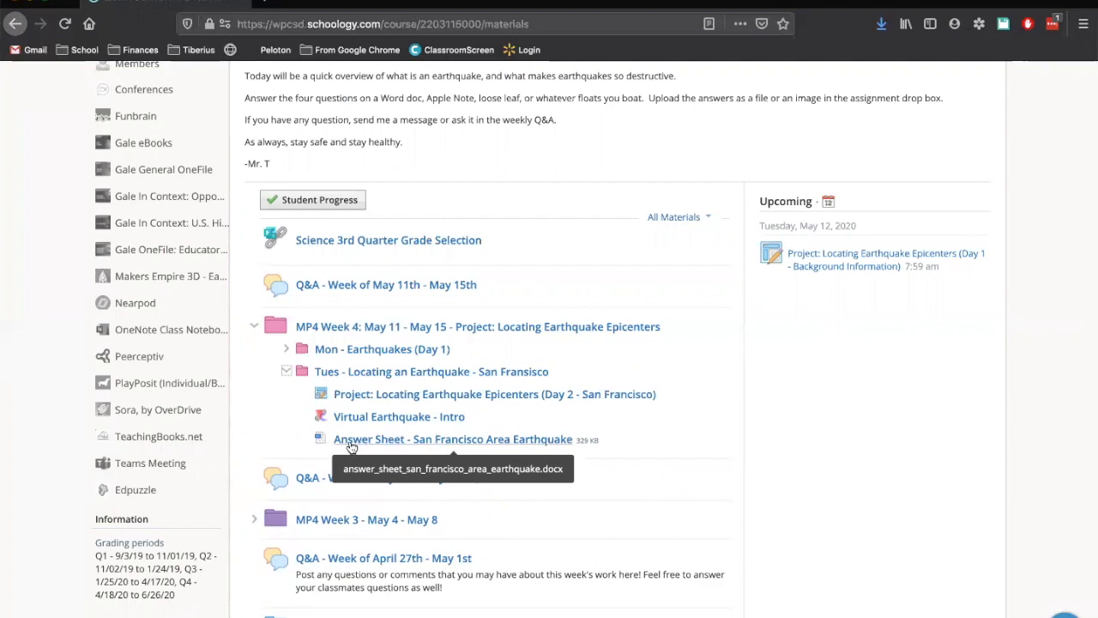
mouse_move(385, 445)
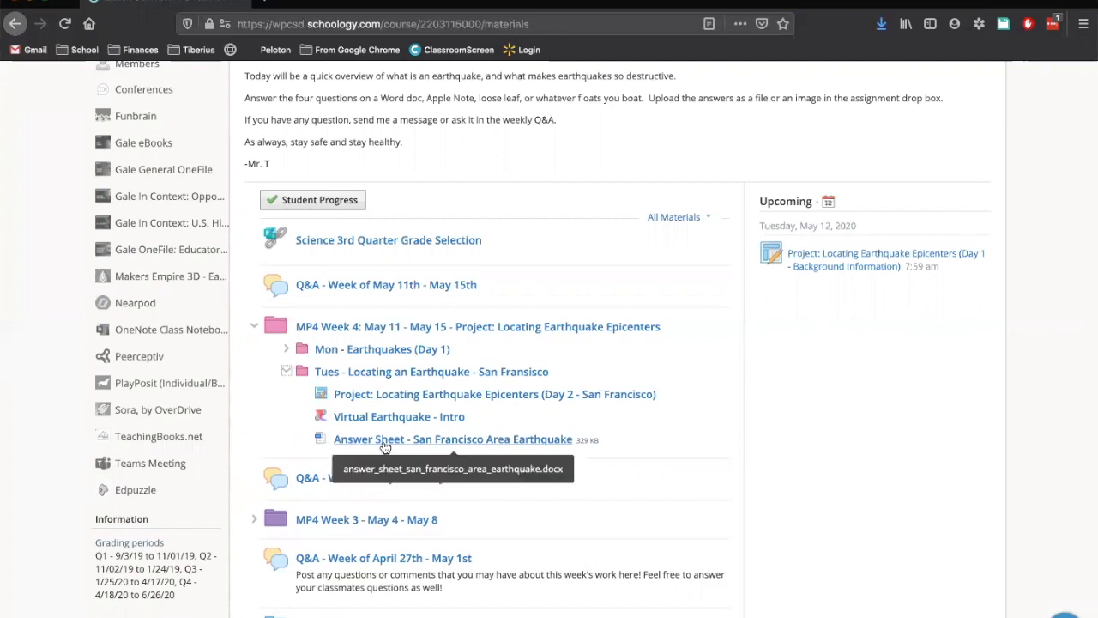
Open the San Francisco answer sheet in Word and place the cursor in the Eureka S-P blank.
click(452, 439)
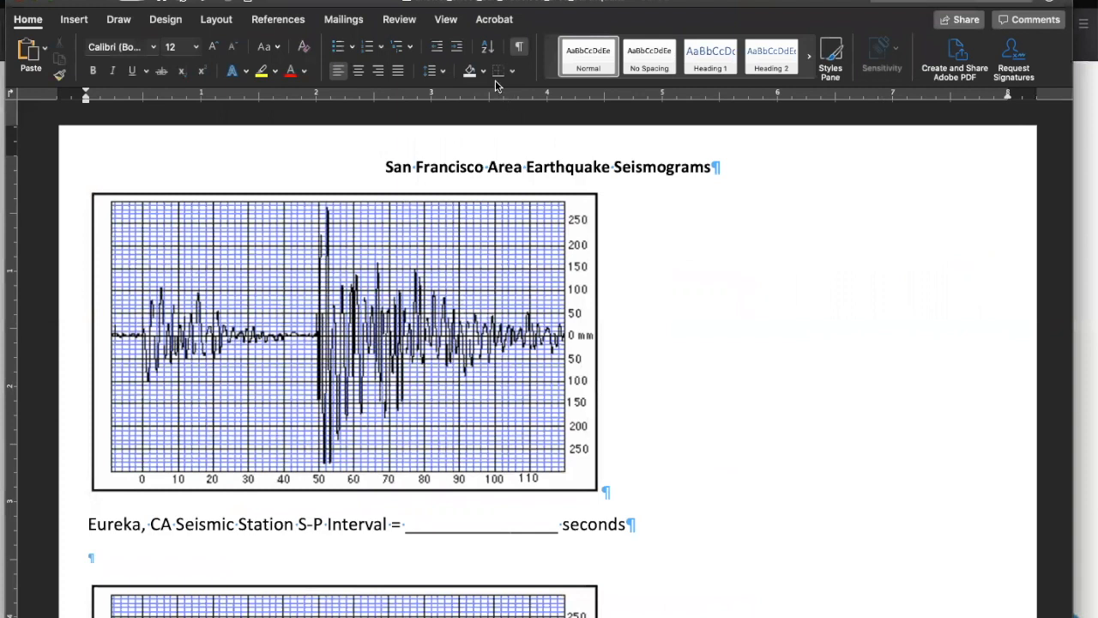
click(519, 46)
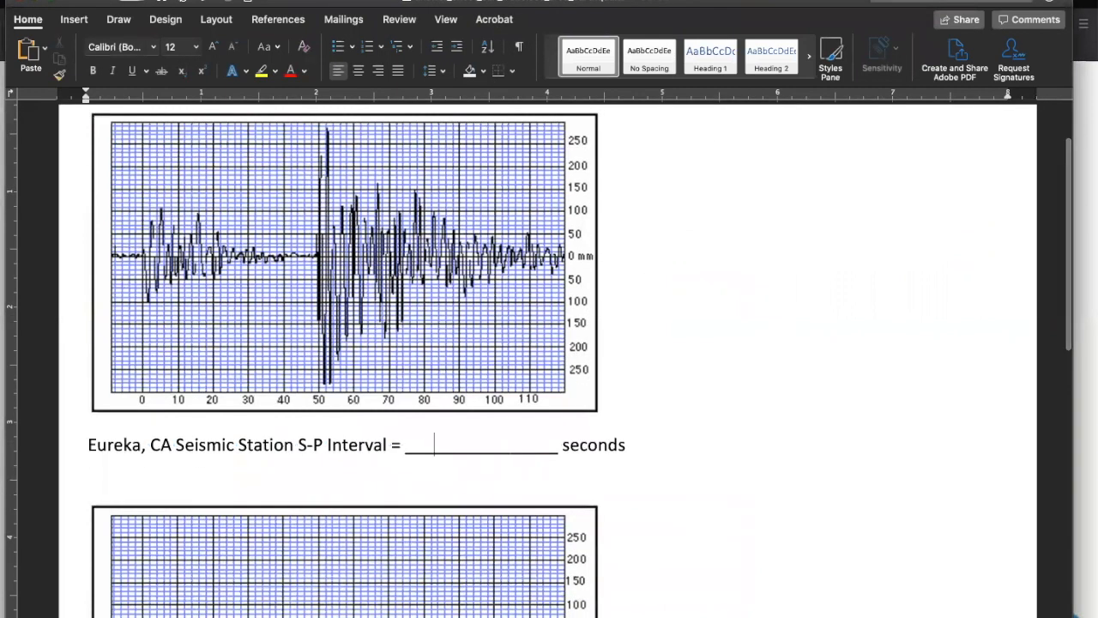
text(j)
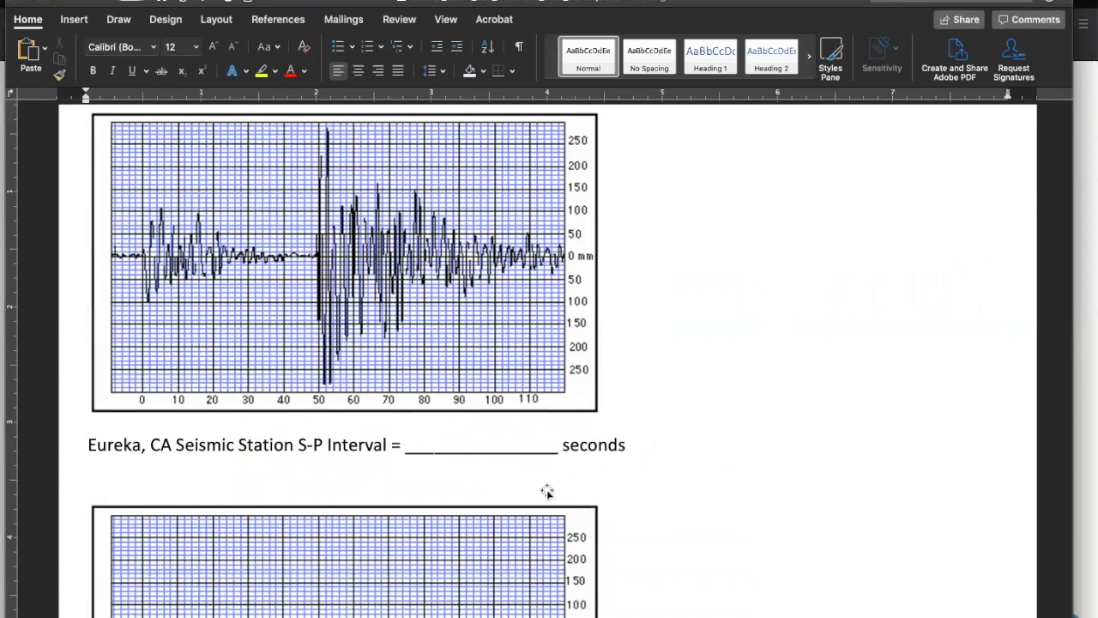
scroll(down, 3)
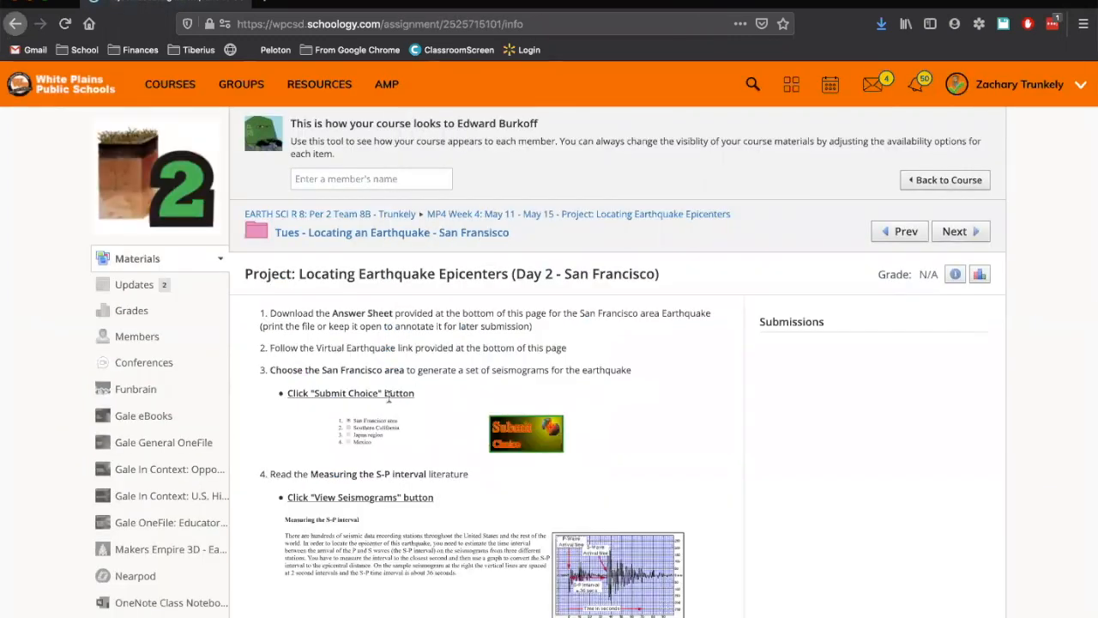
scroll(down, 3)
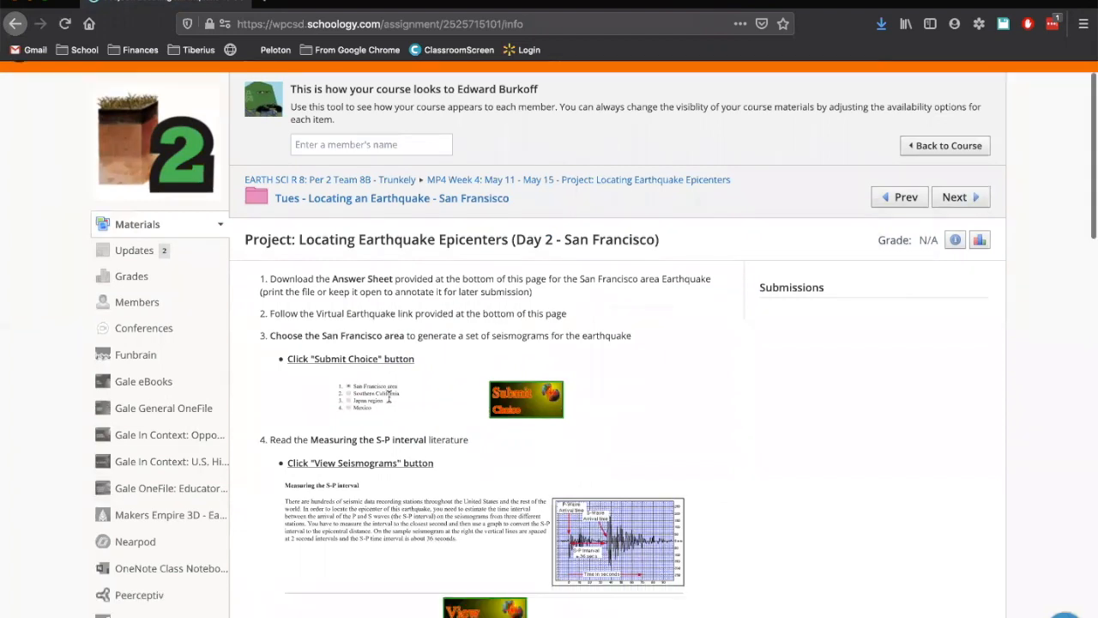
scroll(down, 3)
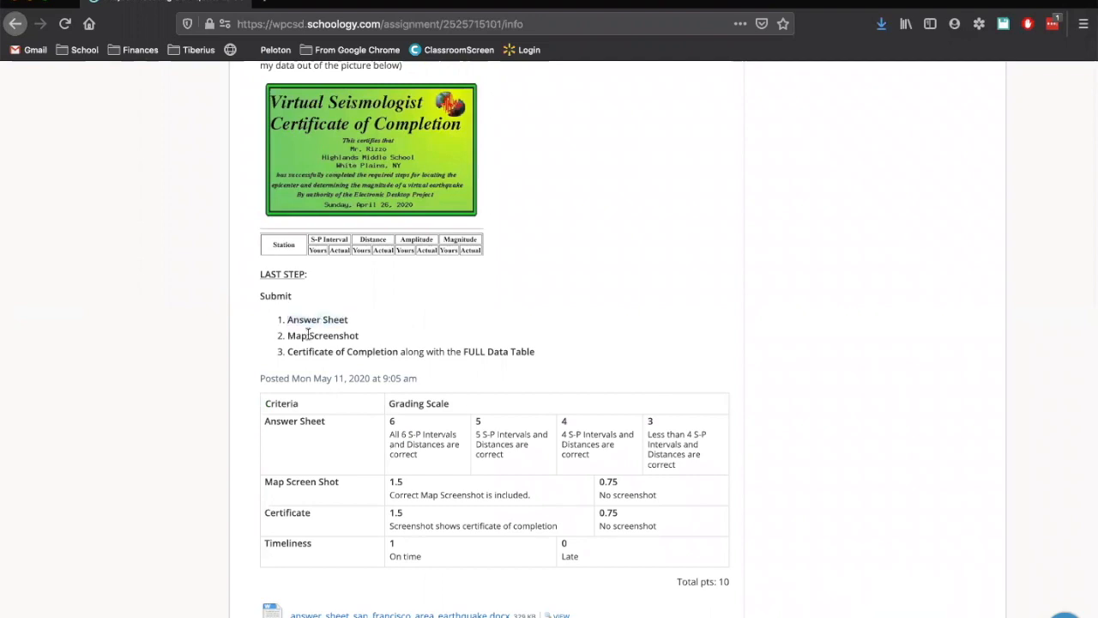
double_click(322, 335)
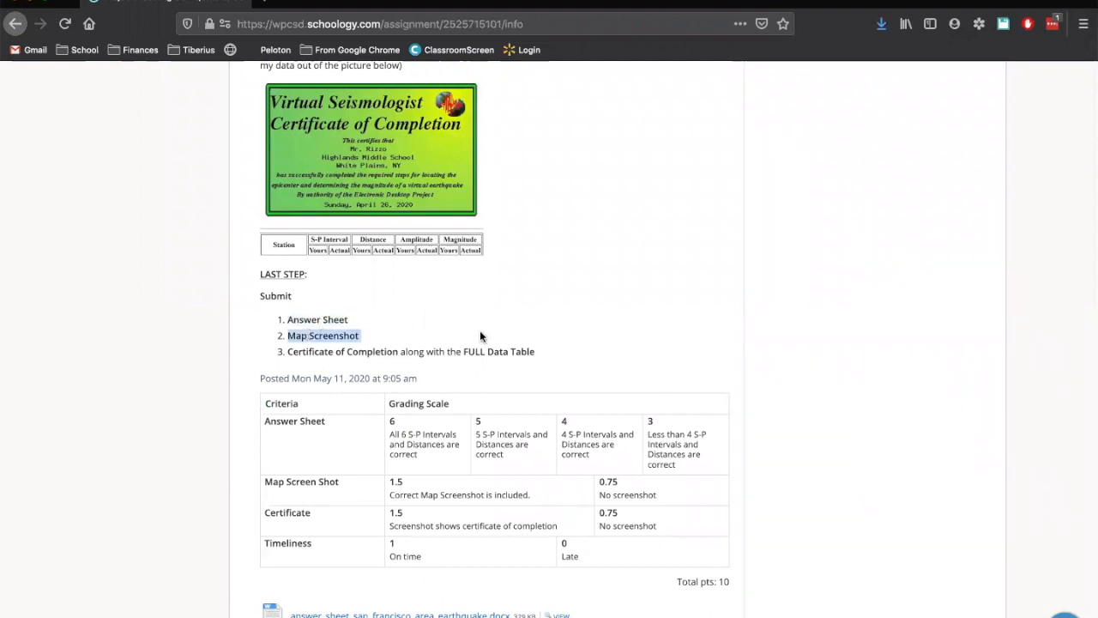
mouse_move(341, 355)
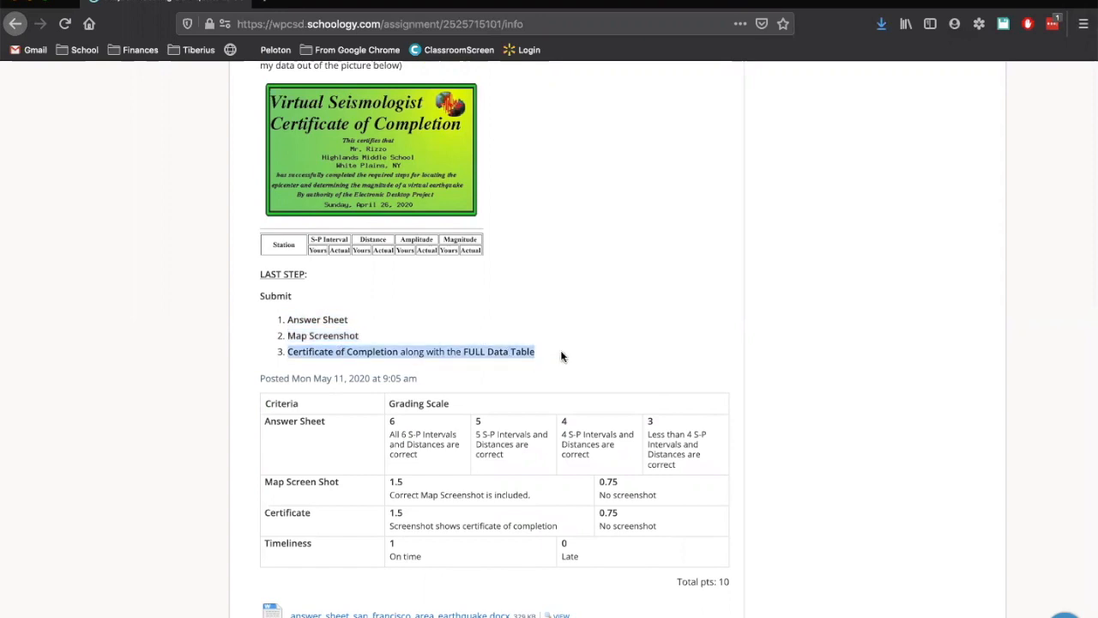
mouse_move(481, 300)
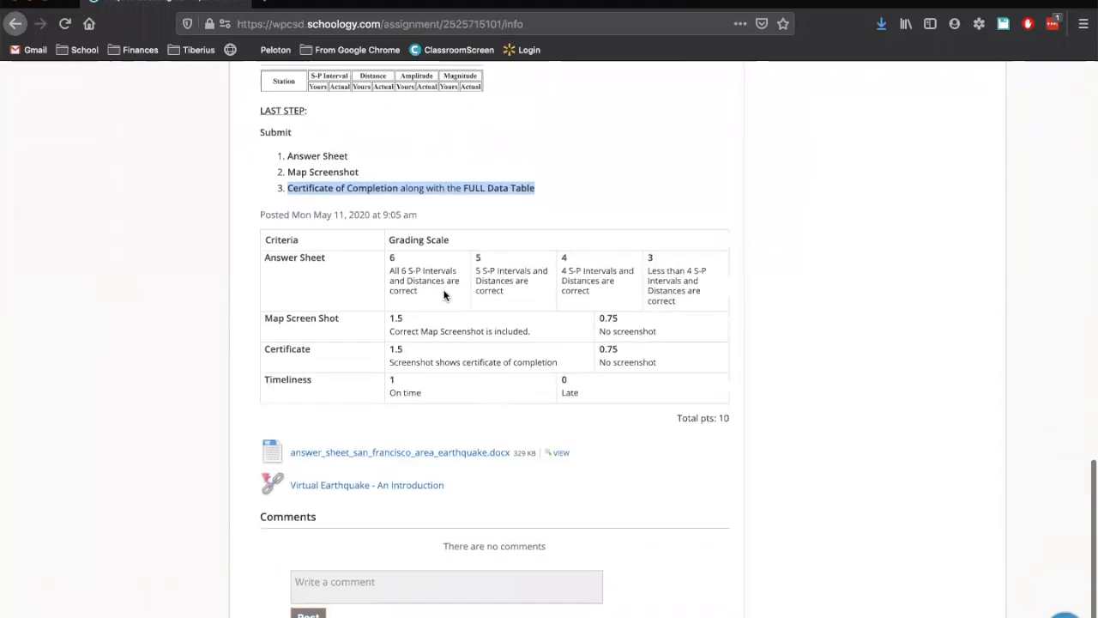
mouse_move(496, 379)
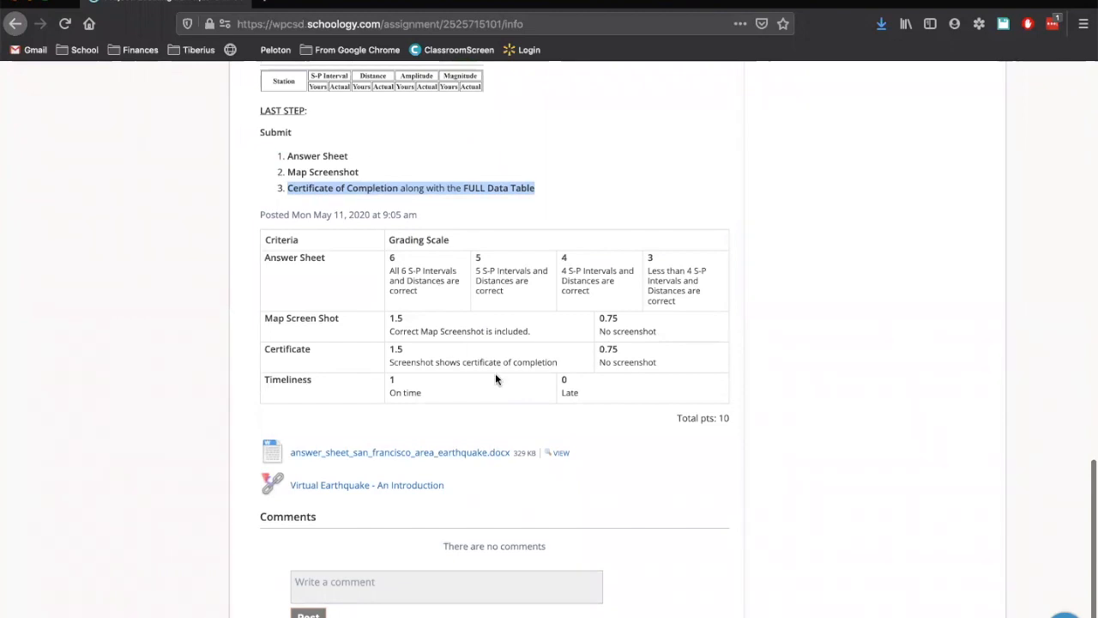
mouse_move(359, 287)
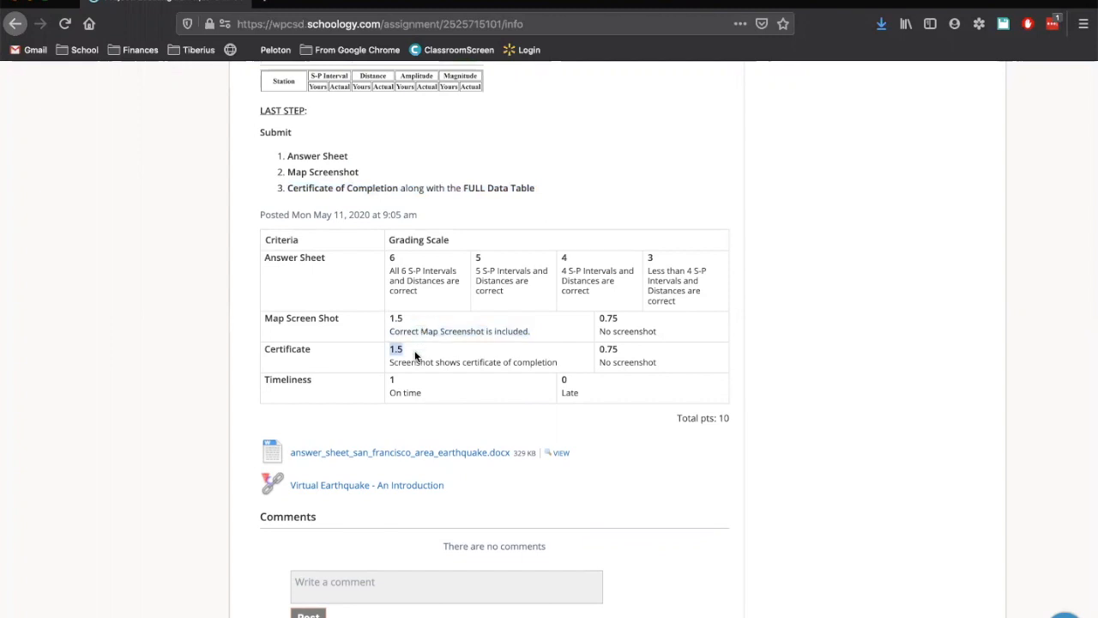
mouse_move(445, 394)
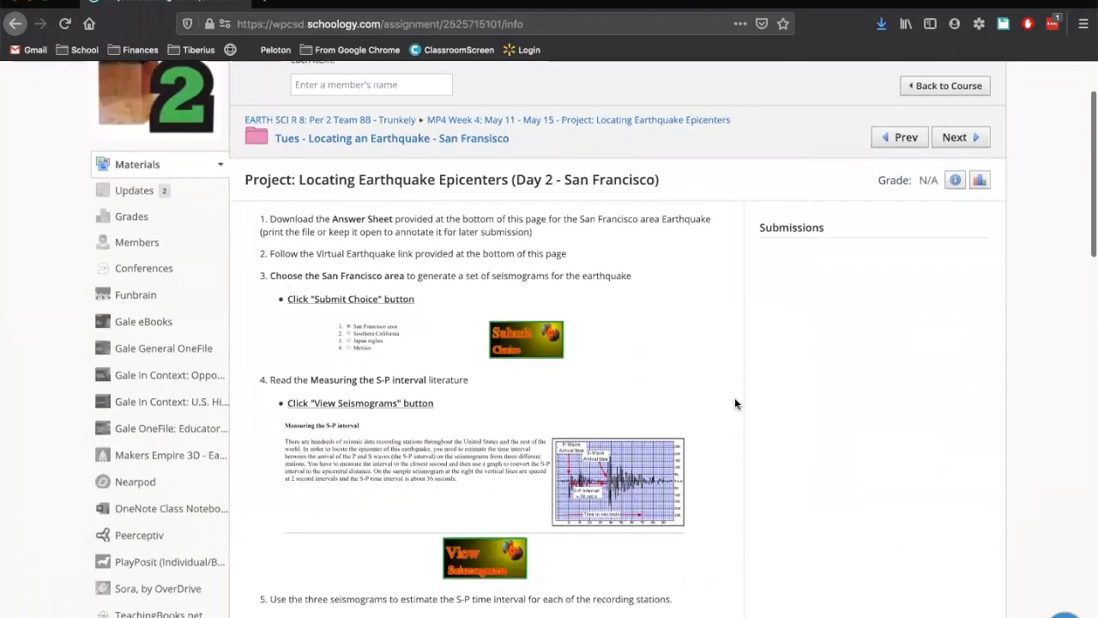
scroll(down, 3)
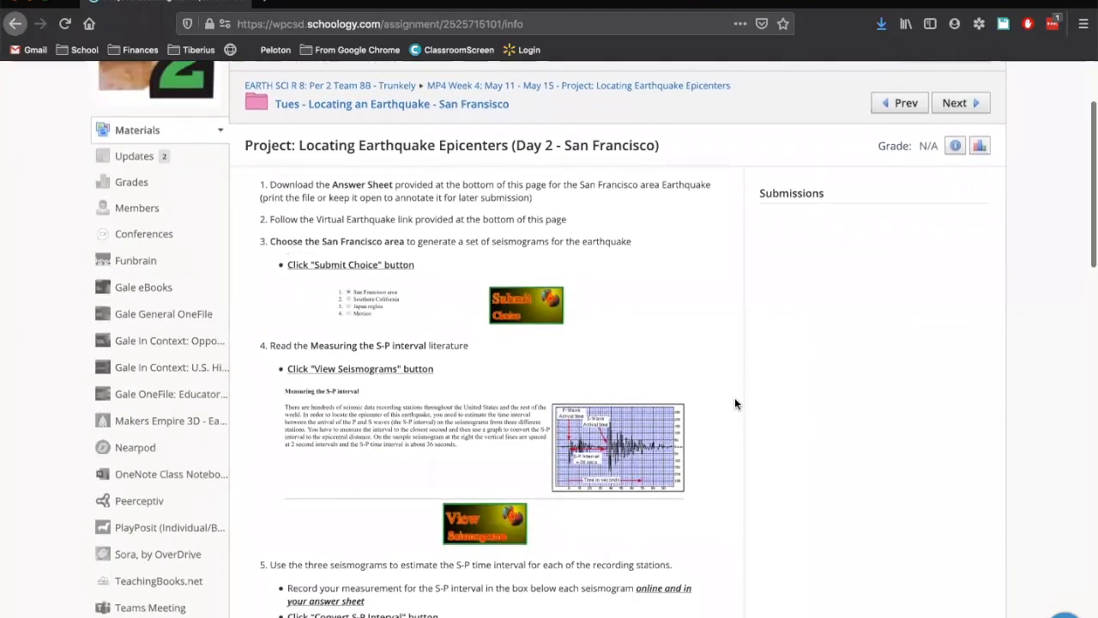
scroll(down, 3)
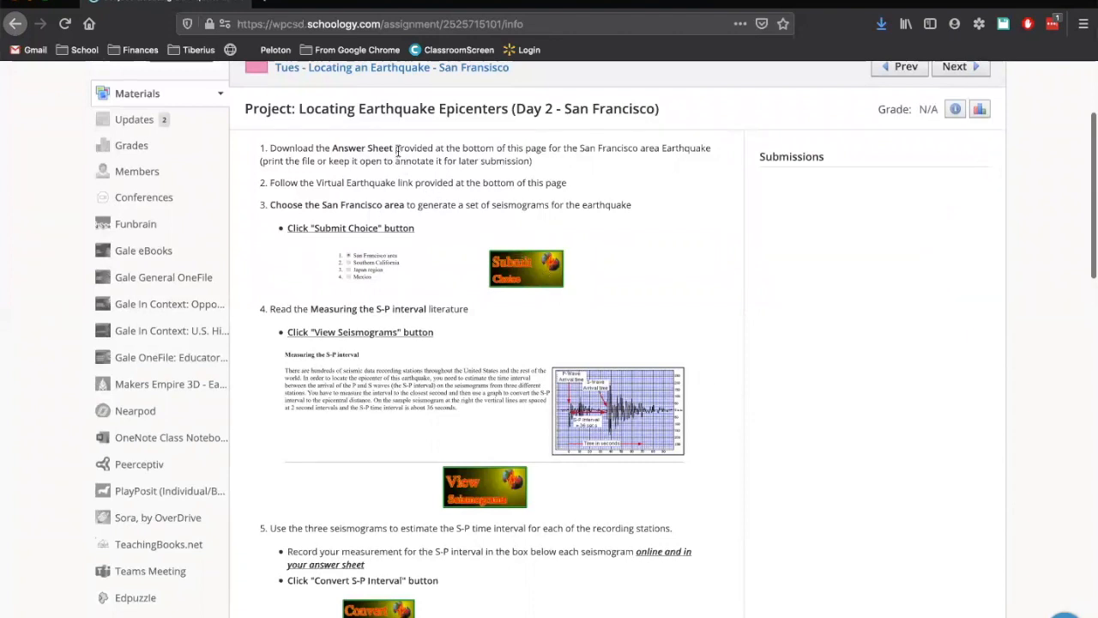
double_click(413, 148)
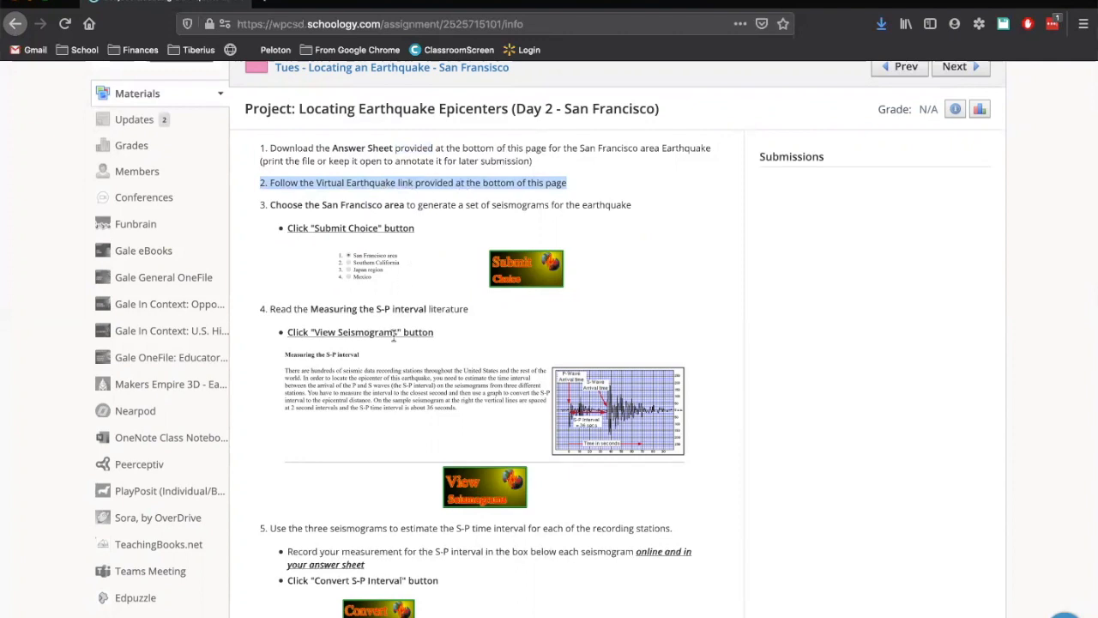
scroll(down, 3)
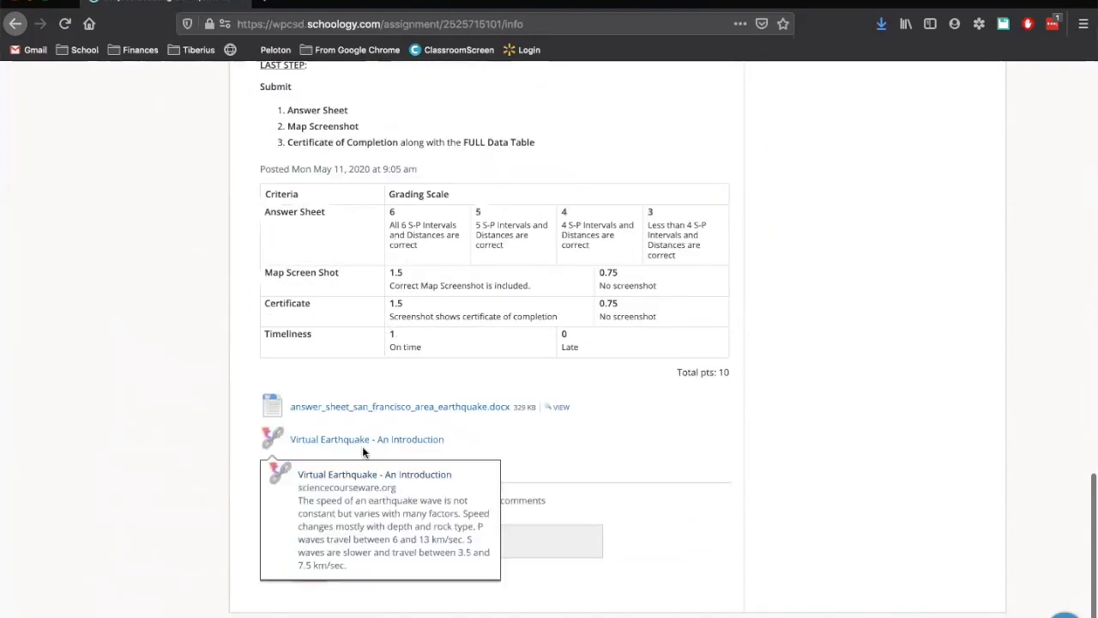
Open the Virtual Earthquake intro activity and choose the San Francisco area region.
click(366, 439)
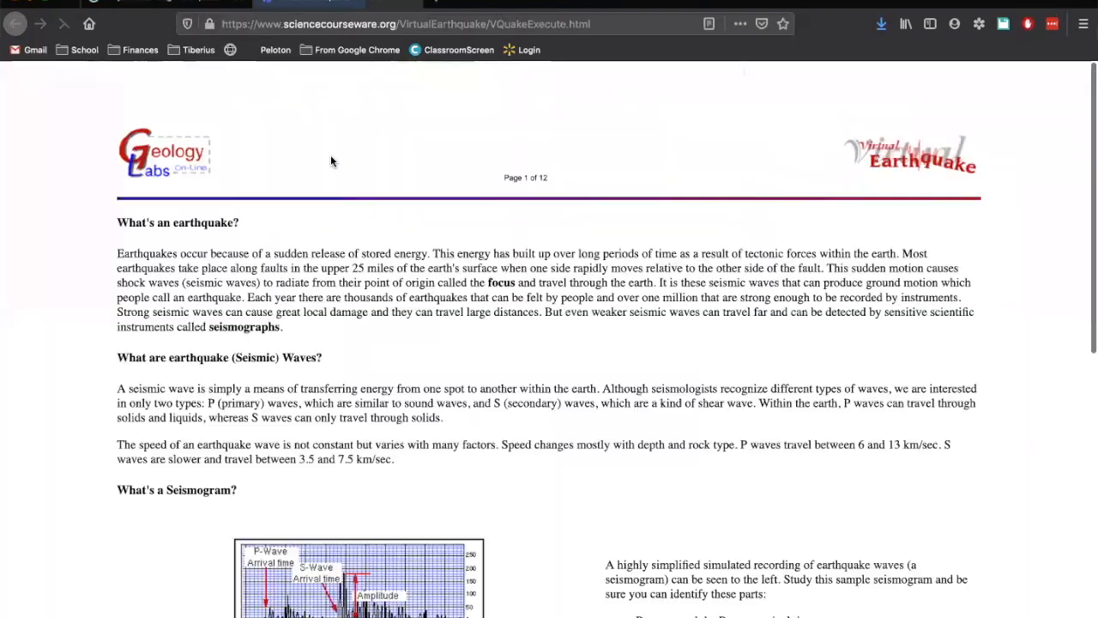
scroll(down, 3)
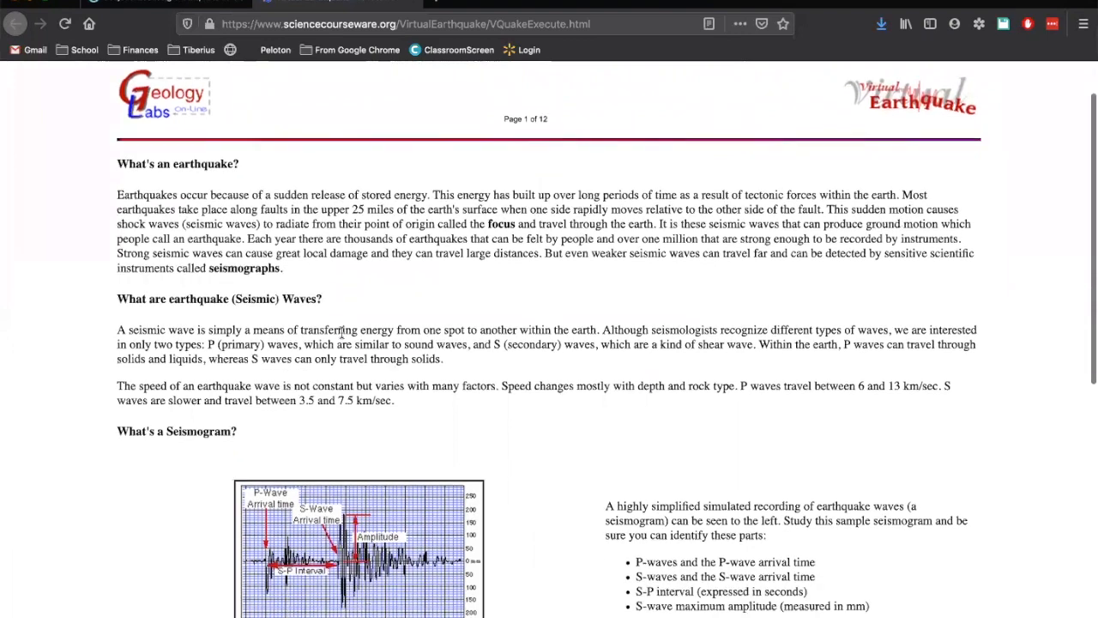
scroll(down, 3)
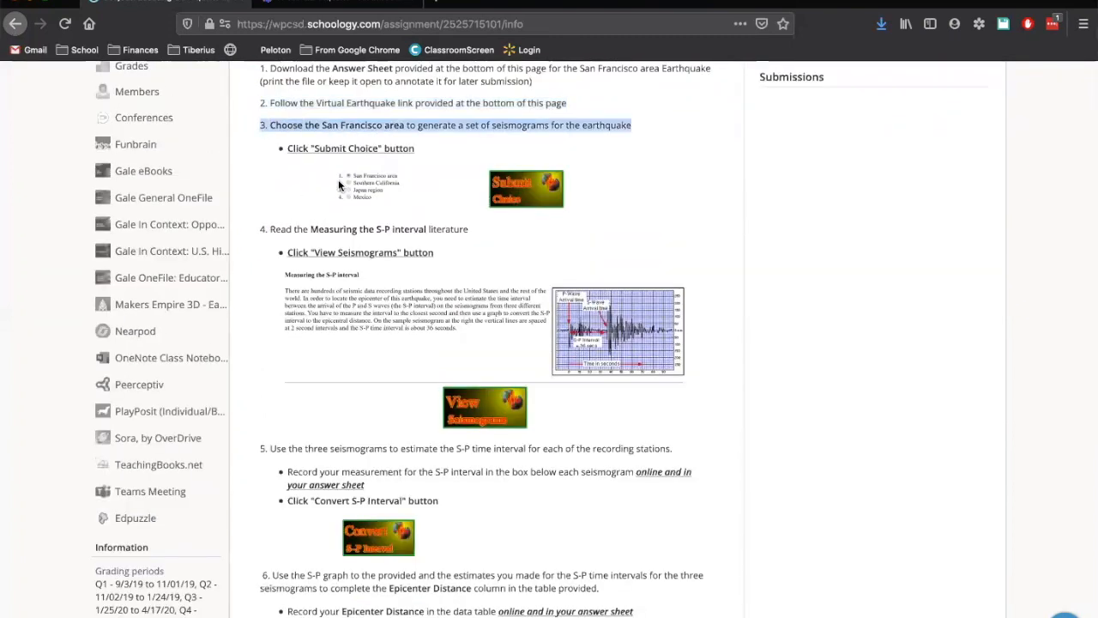
mouse_move(315, 181)
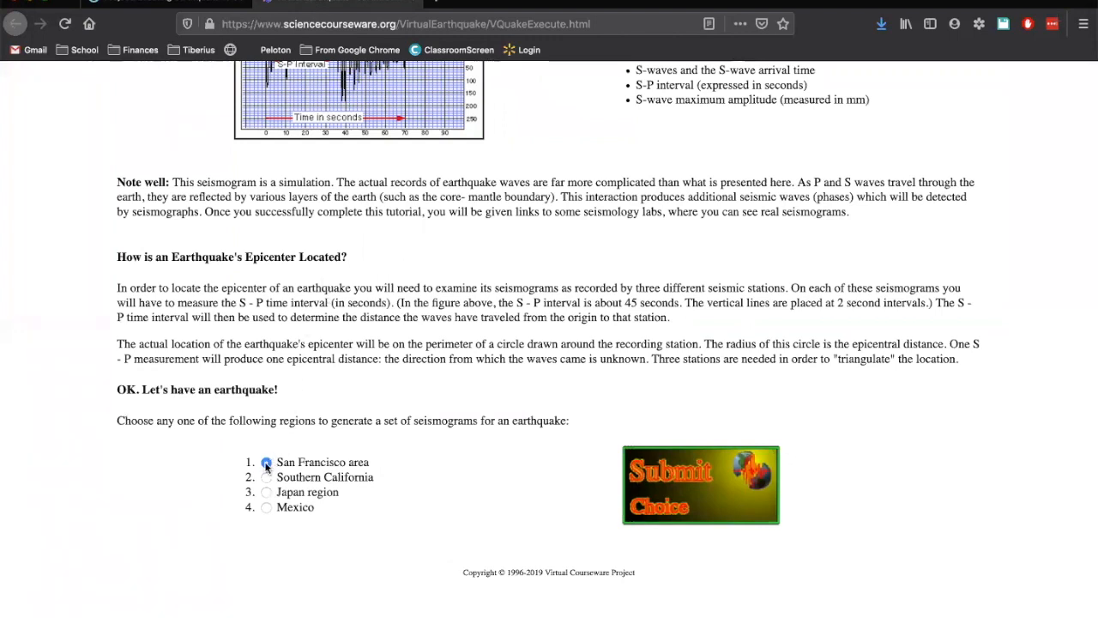
click(265, 462)
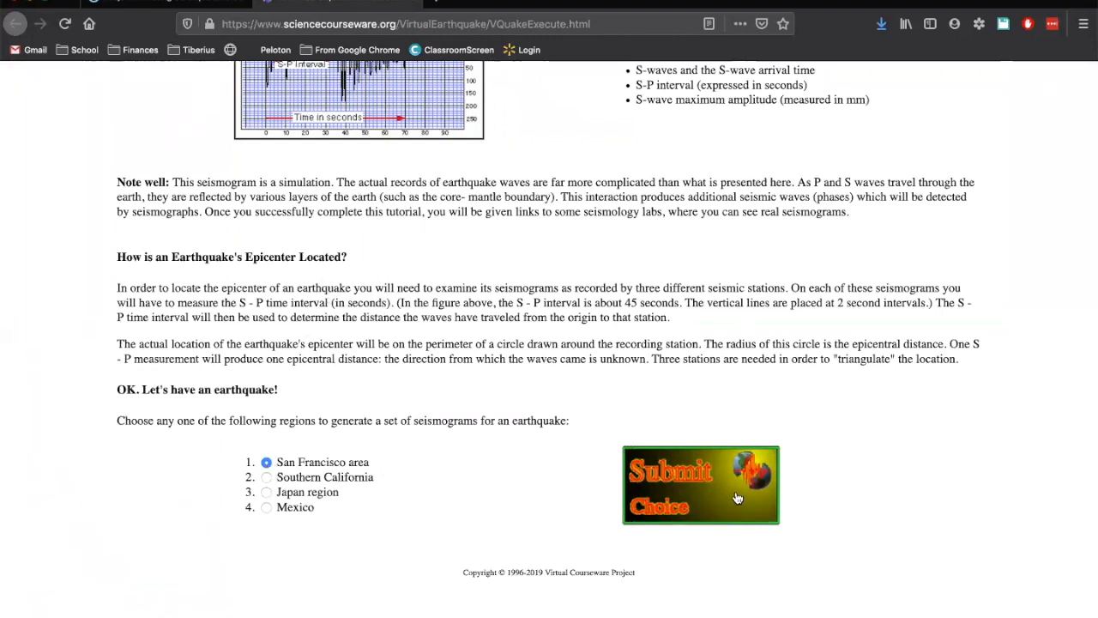
Submit the San Francisco choice and read page 2's map and S-P interval instructions.
click(700, 485)
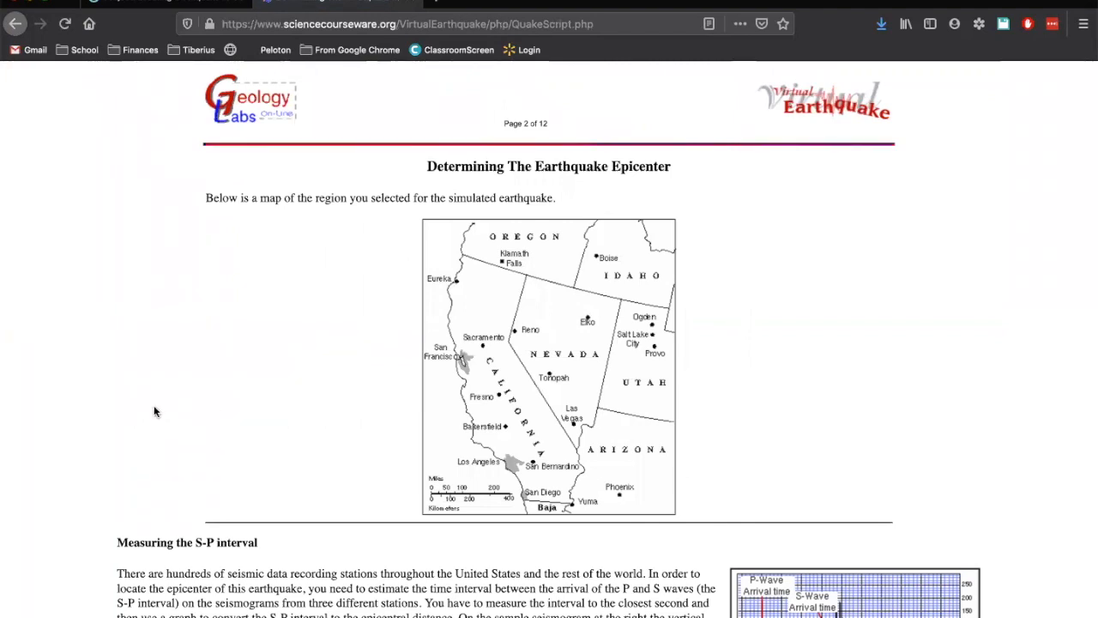
scroll(down, 3)
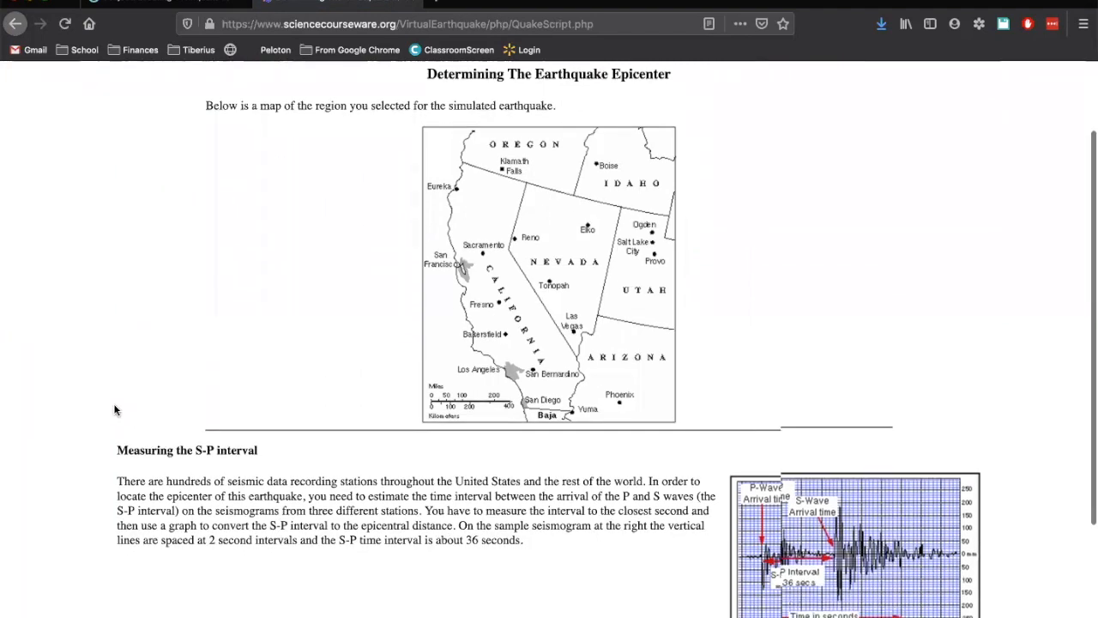
scroll(down, 3)
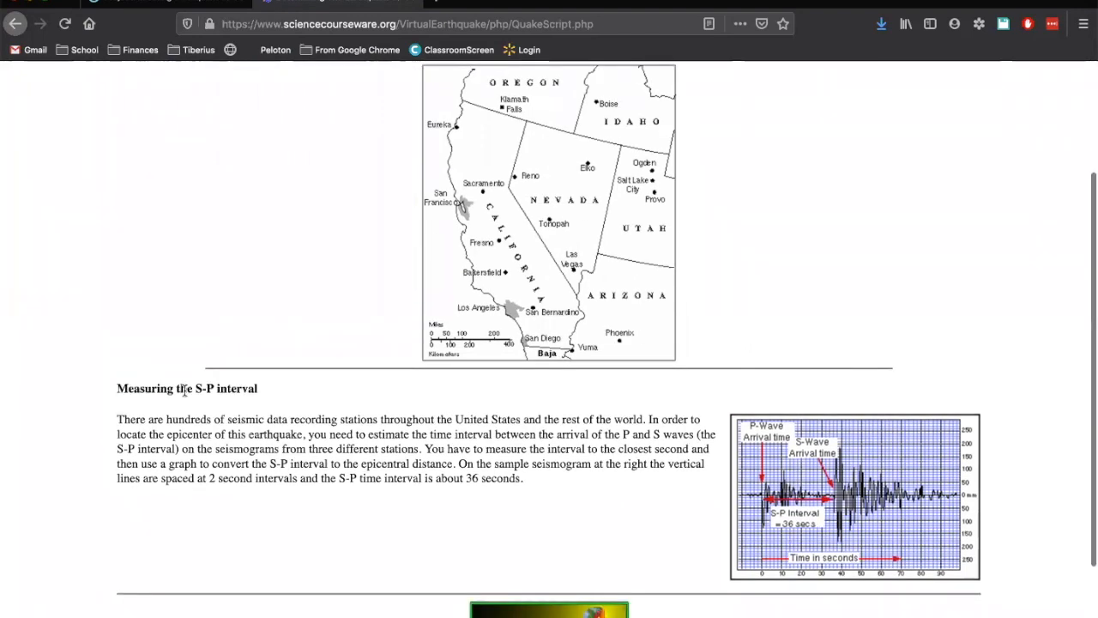
mouse_move(612, 349)
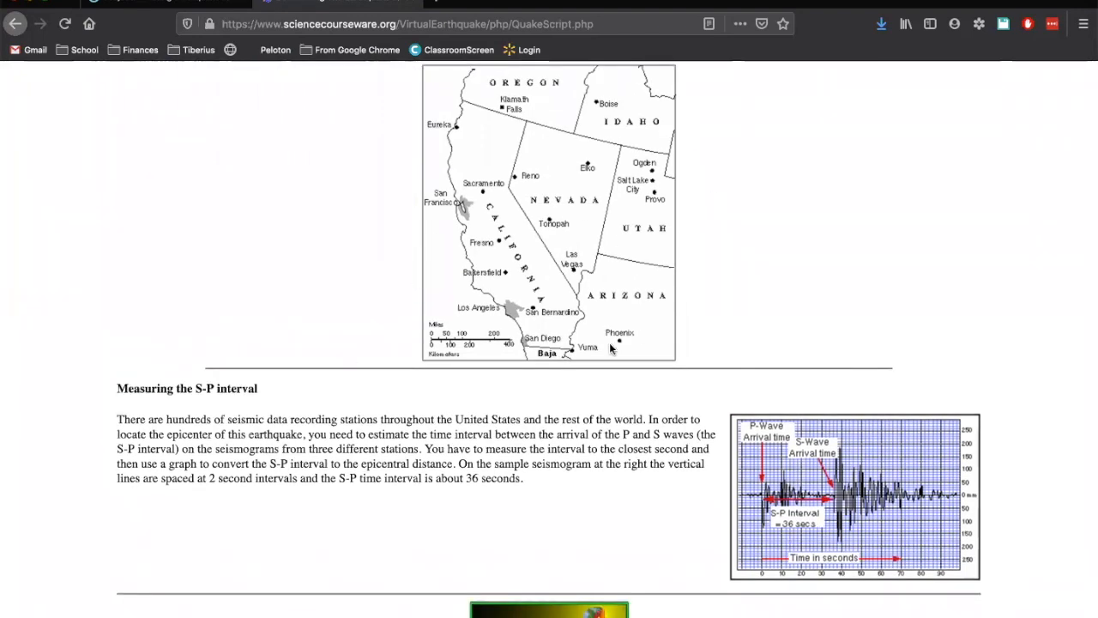
scroll(down, 3)
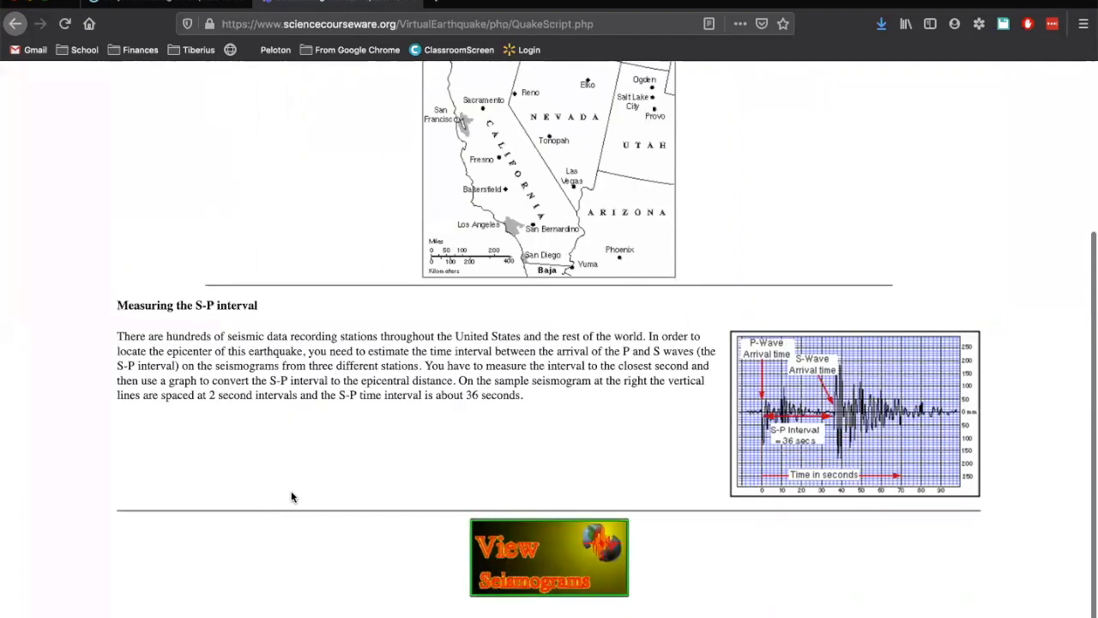
scroll(down, 3)
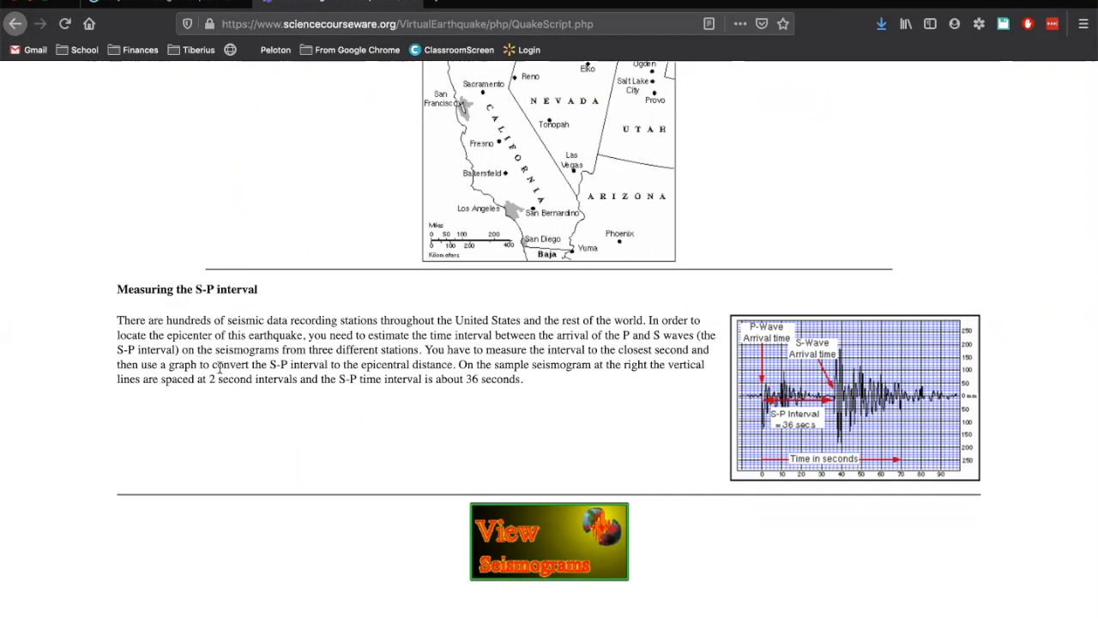
mouse_move(785, 378)
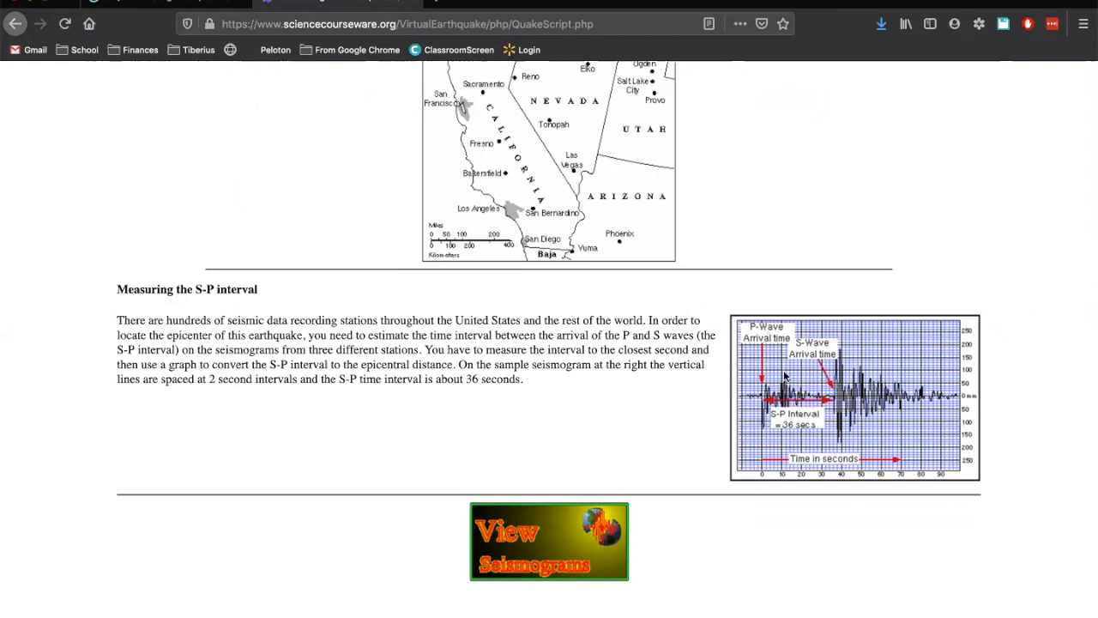
mouse_move(781, 438)
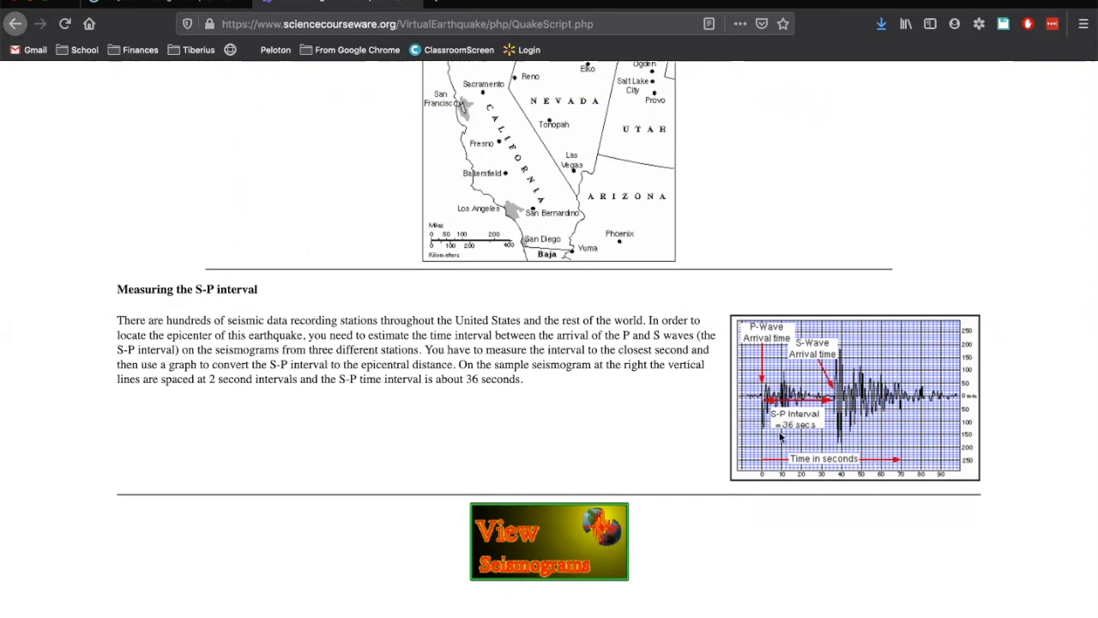
mouse_move(779, 475)
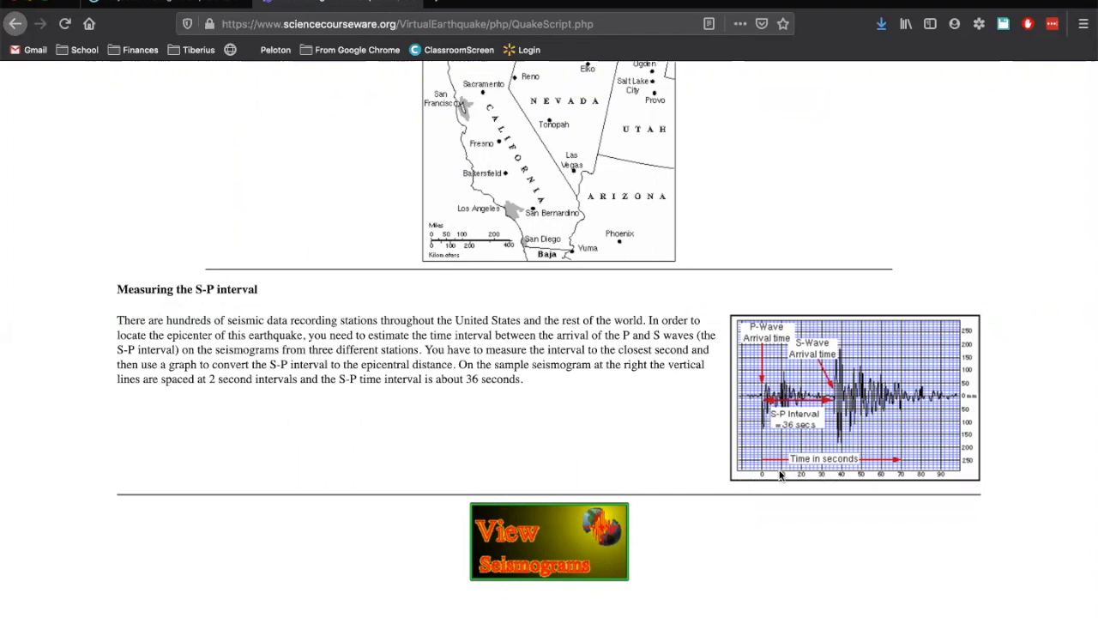
mouse_move(838, 470)
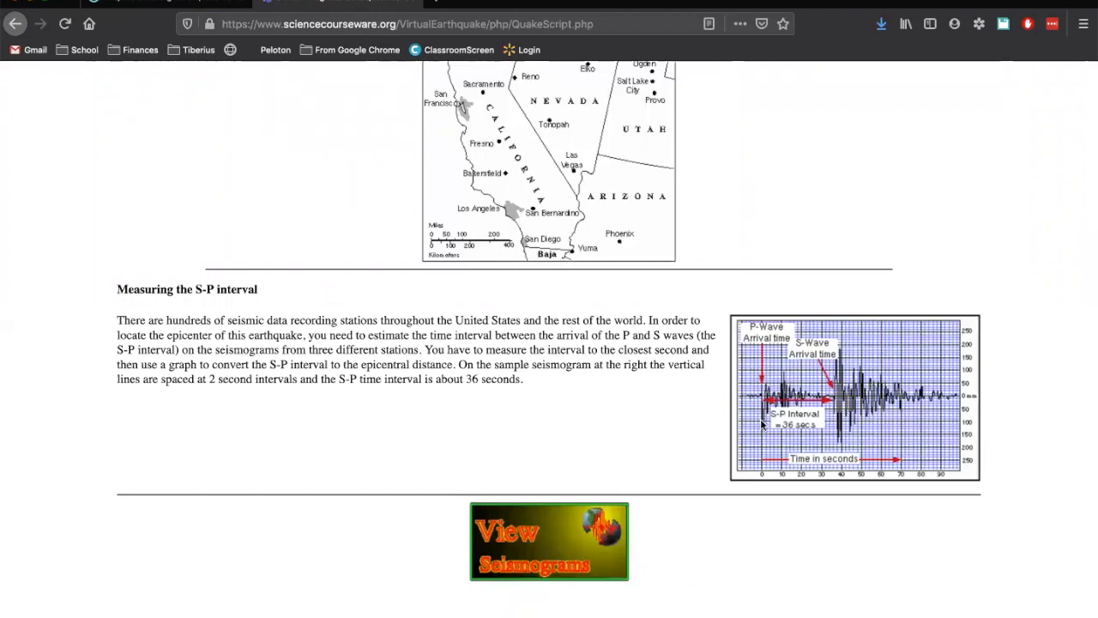
mouse_move(764, 390)
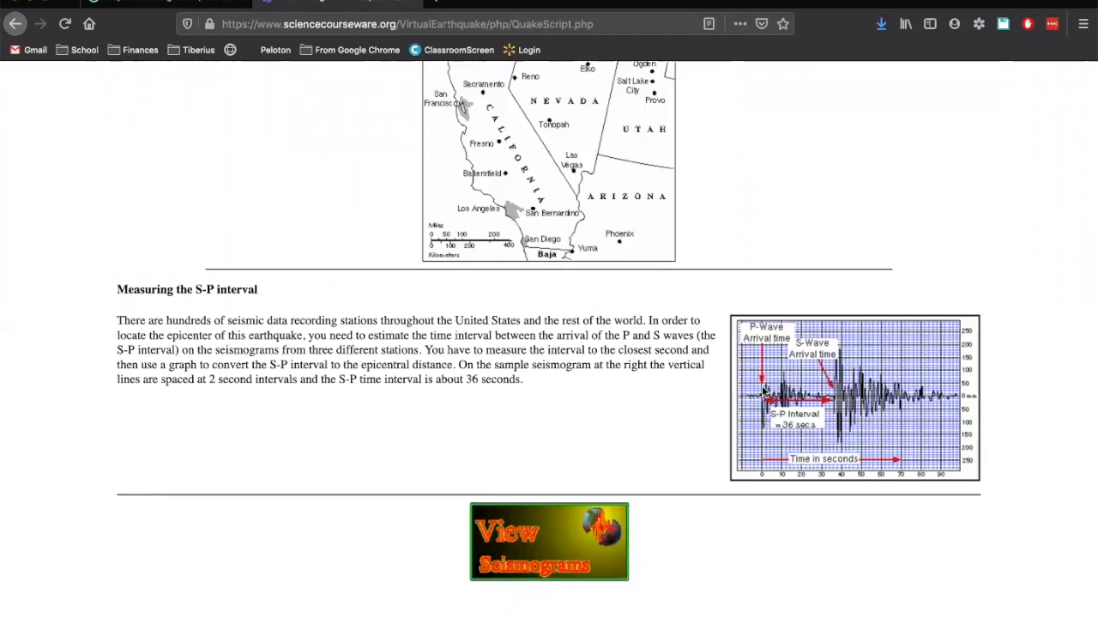
mouse_move(793, 401)
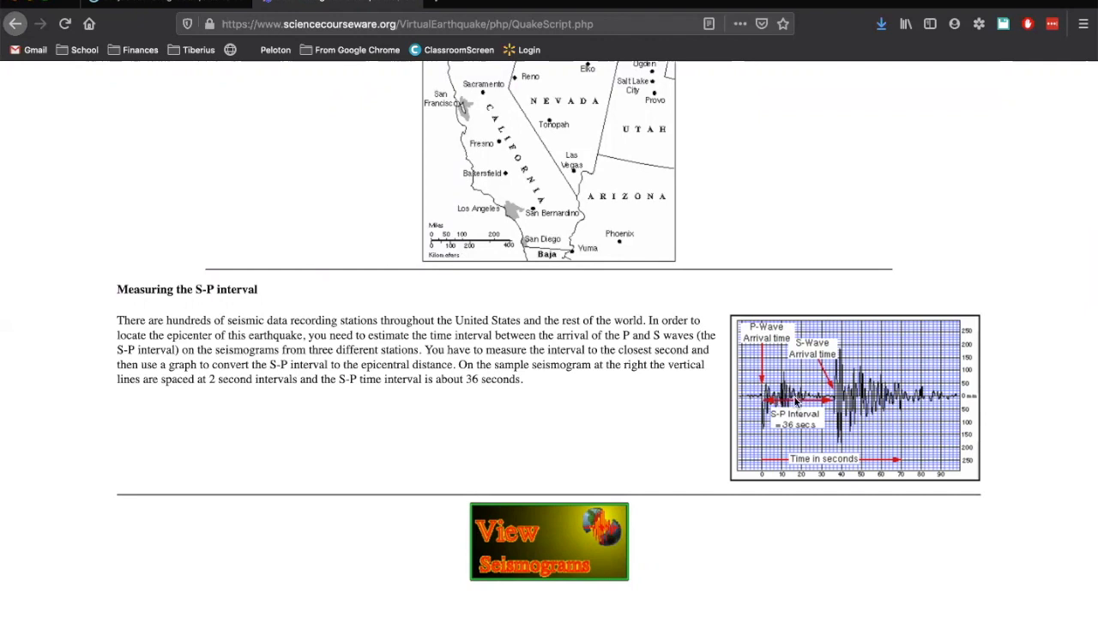
mouse_move(832, 369)
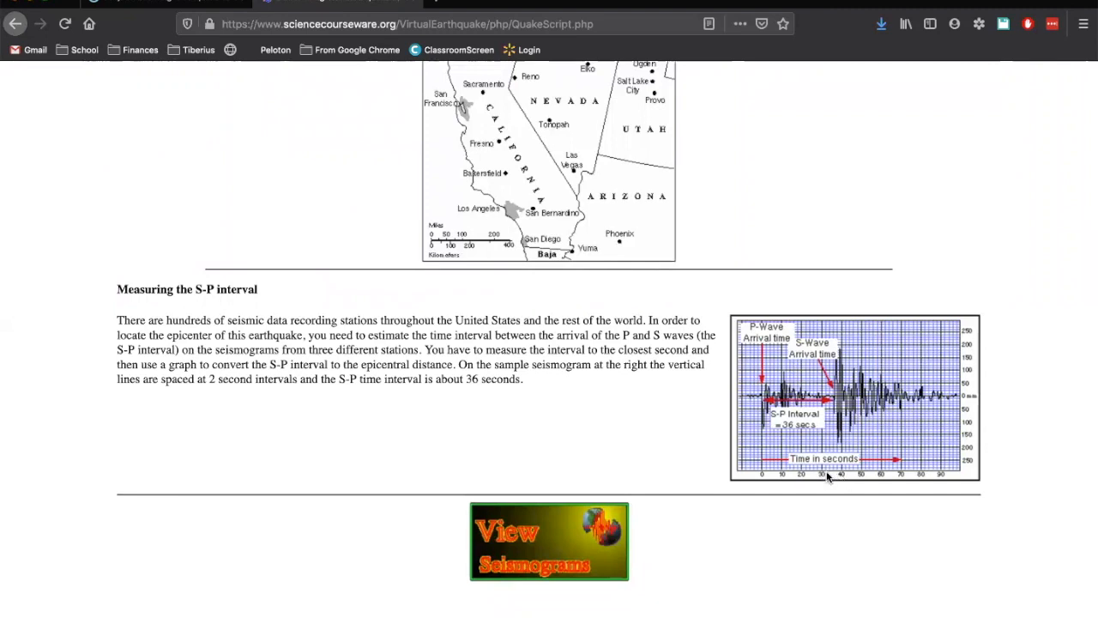
mouse_move(793, 453)
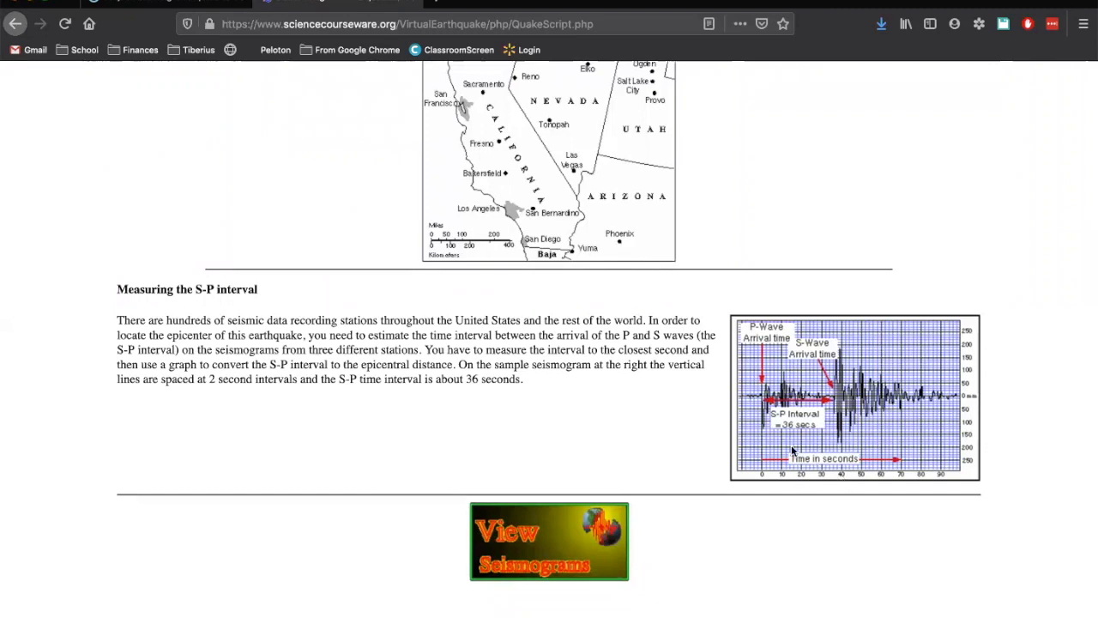
mouse_move(655, 582)
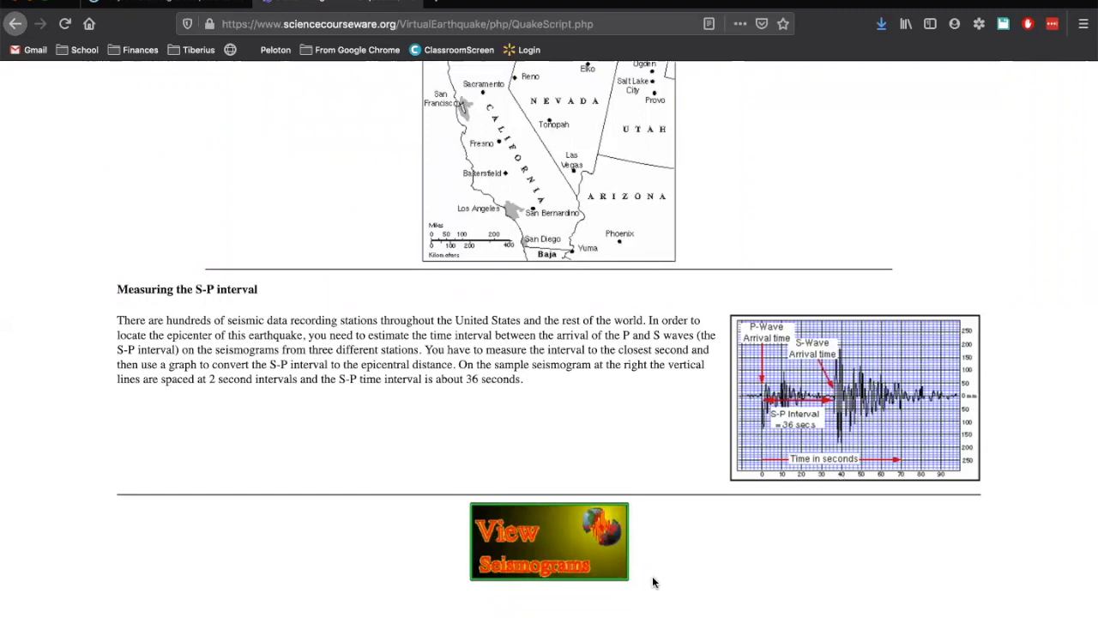
mouse_move(541, 549)
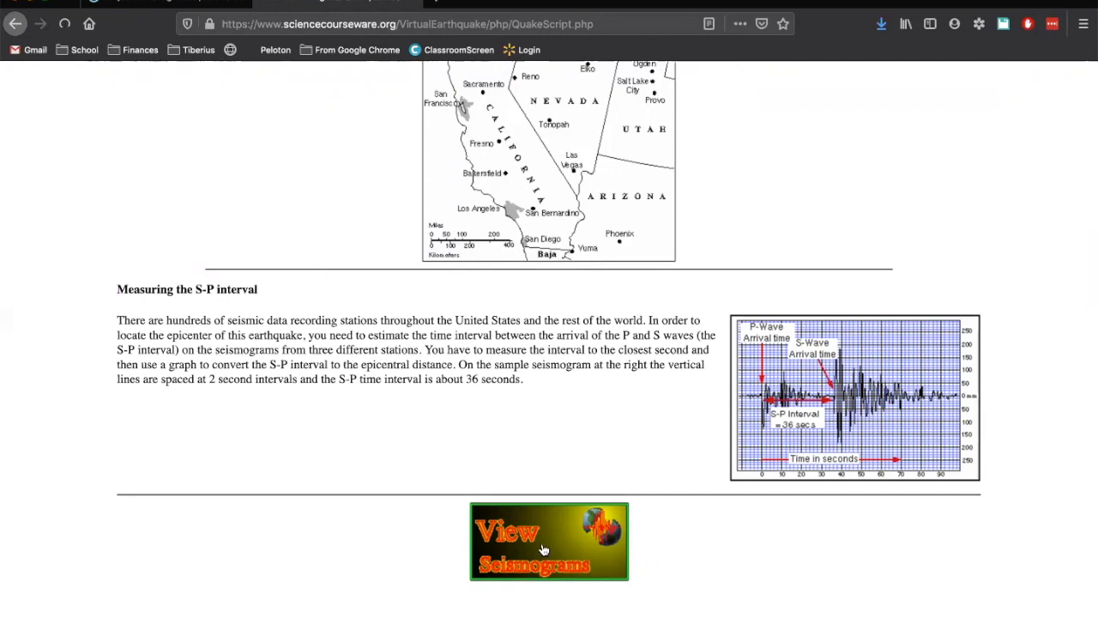
View the earthquake's seismograms enlarged and enter 50 seconds for Eureka, CA's S-P interval.
click(549, 541)
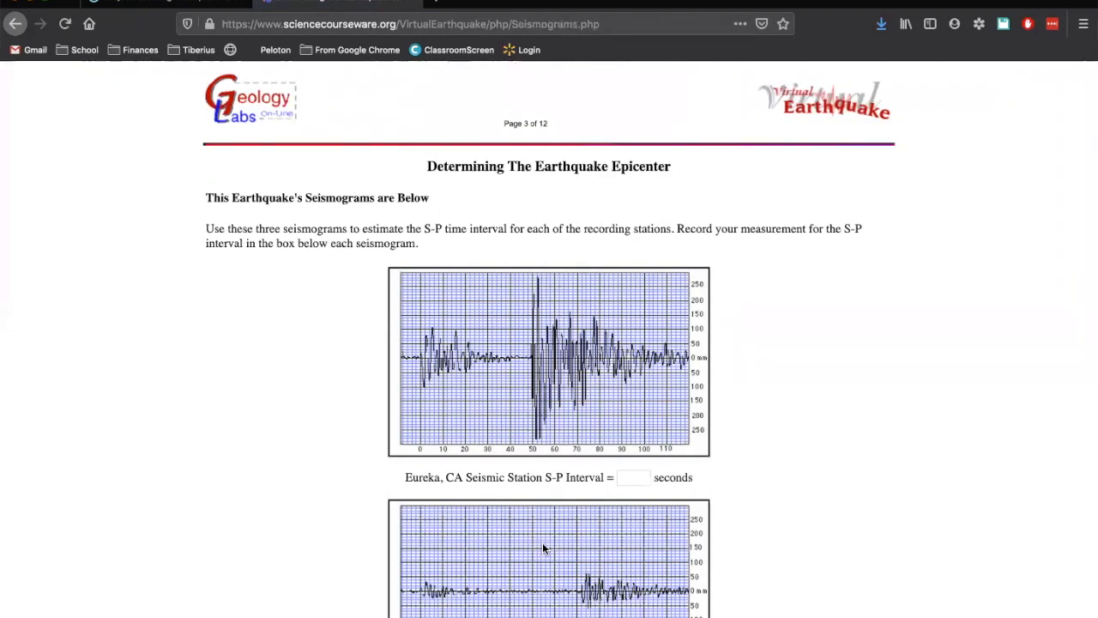
mouse_move(662, 300)
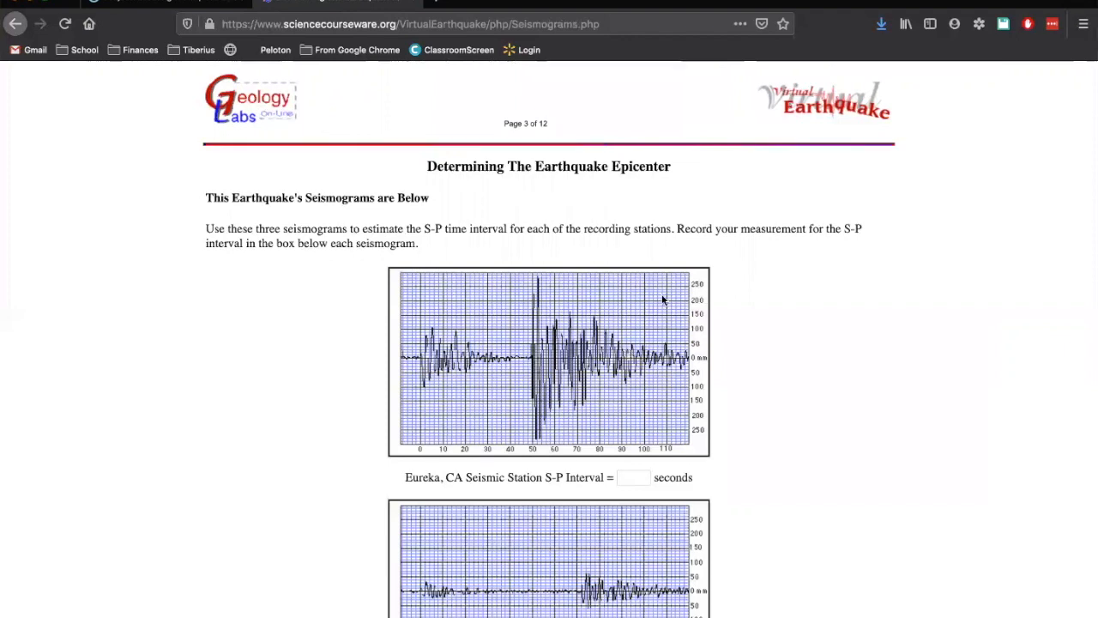
mouse_move(837, 388)
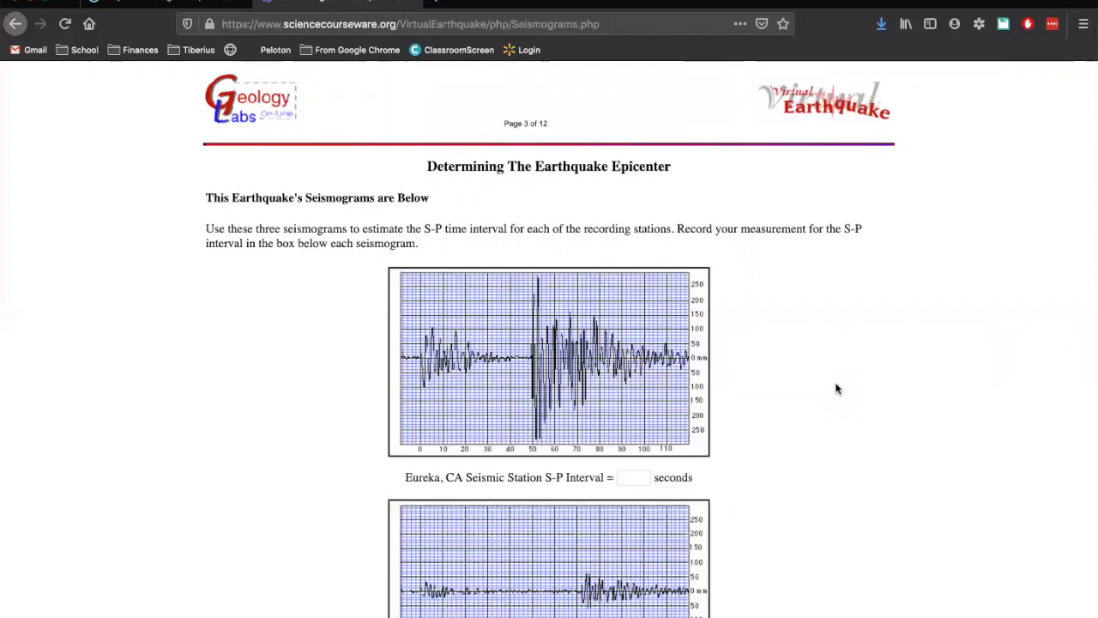
key(ctrl+plus)
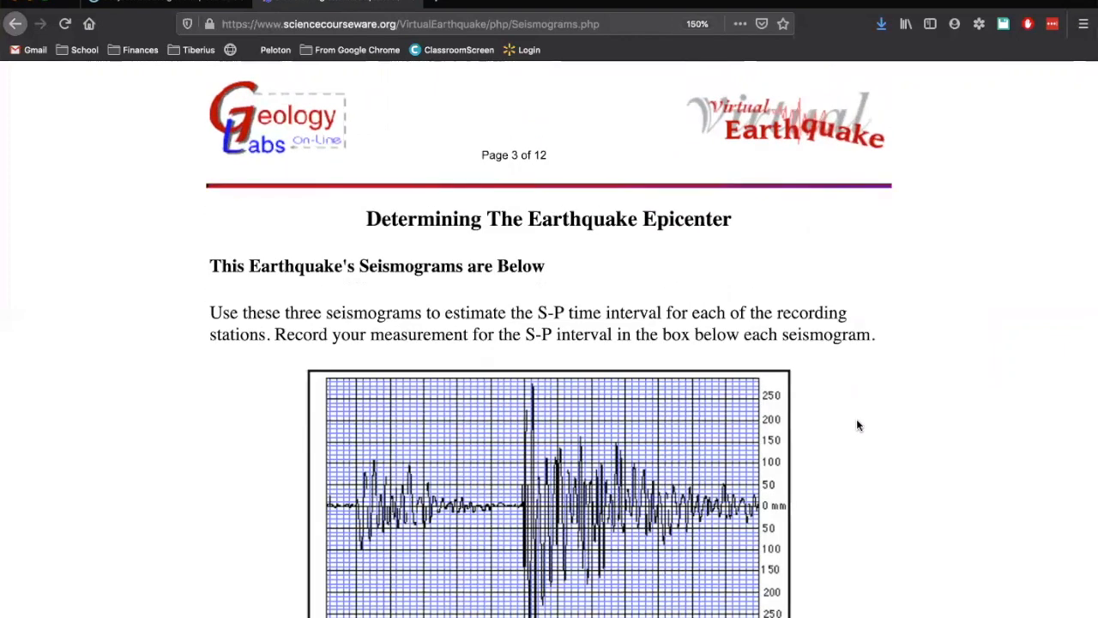
scroll(down, 3)
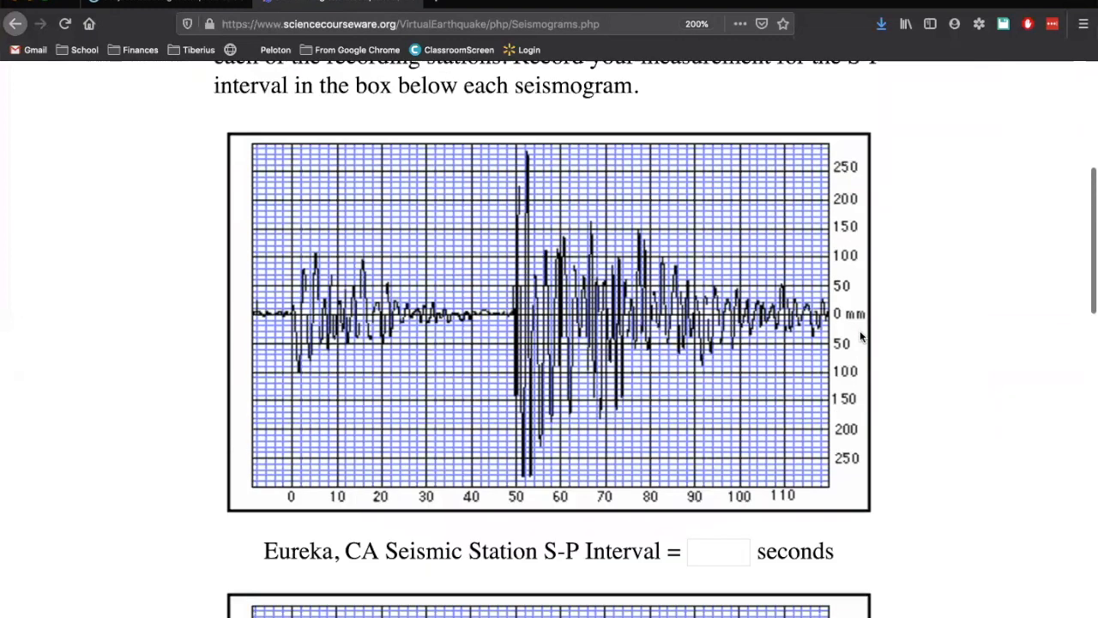
mouse_move(498, 435)
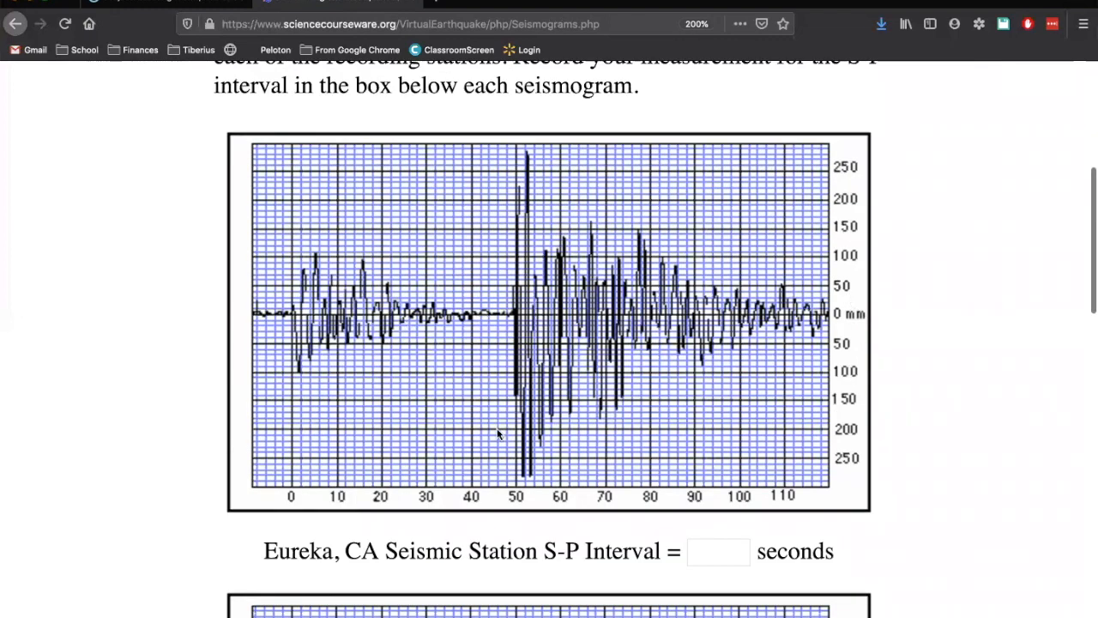
mouse_move(289, 550)
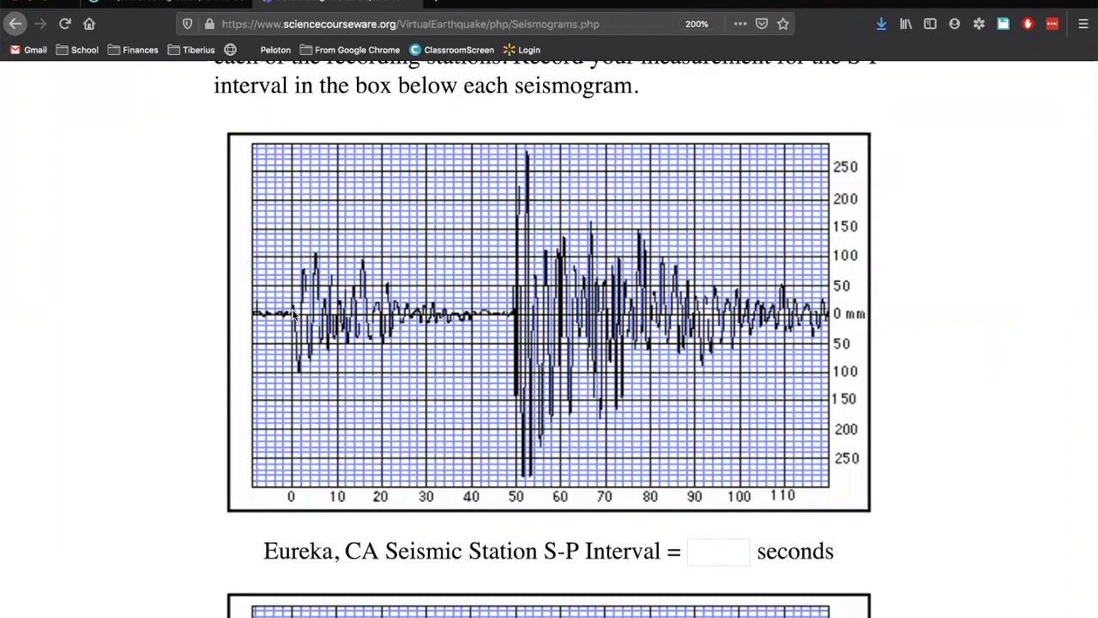
mouse_move(267, 332)
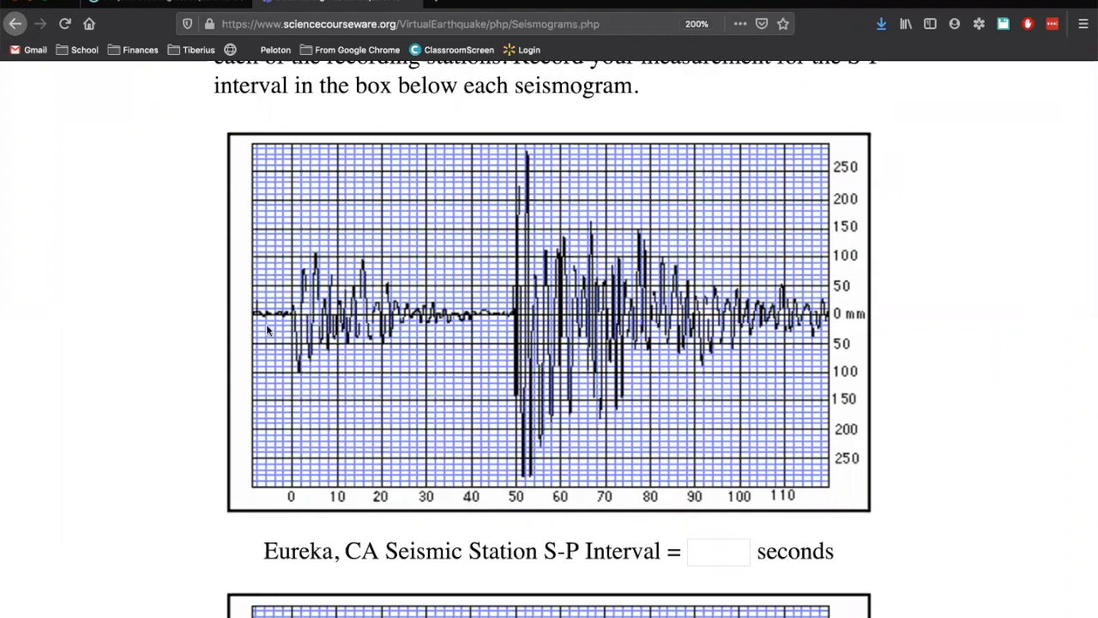
mouse_move(288, 499)
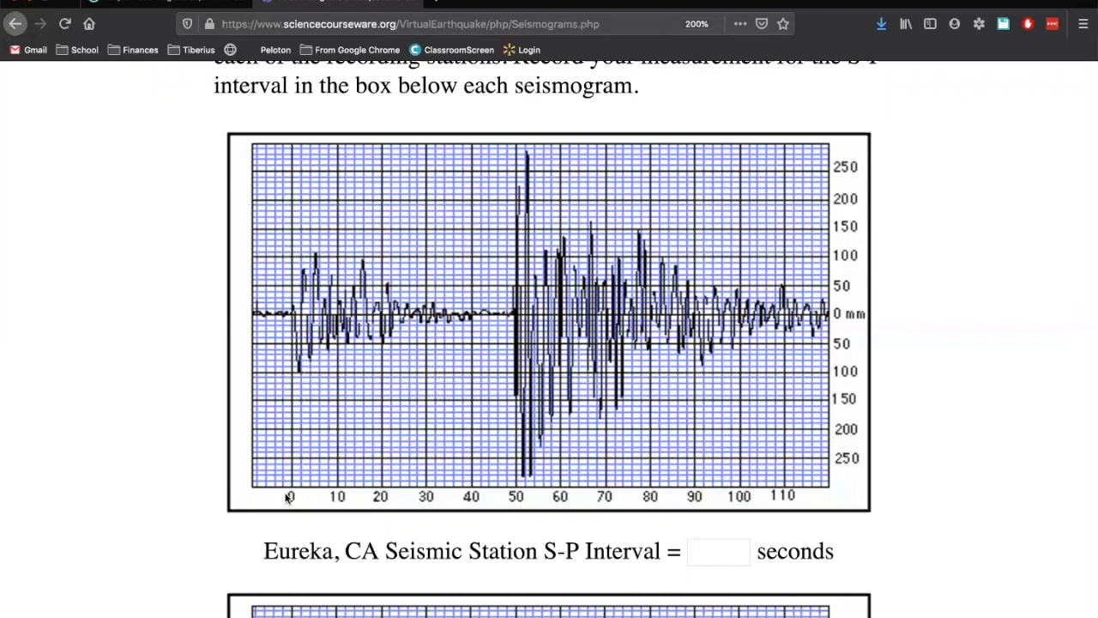
mouse_move(290, 505)
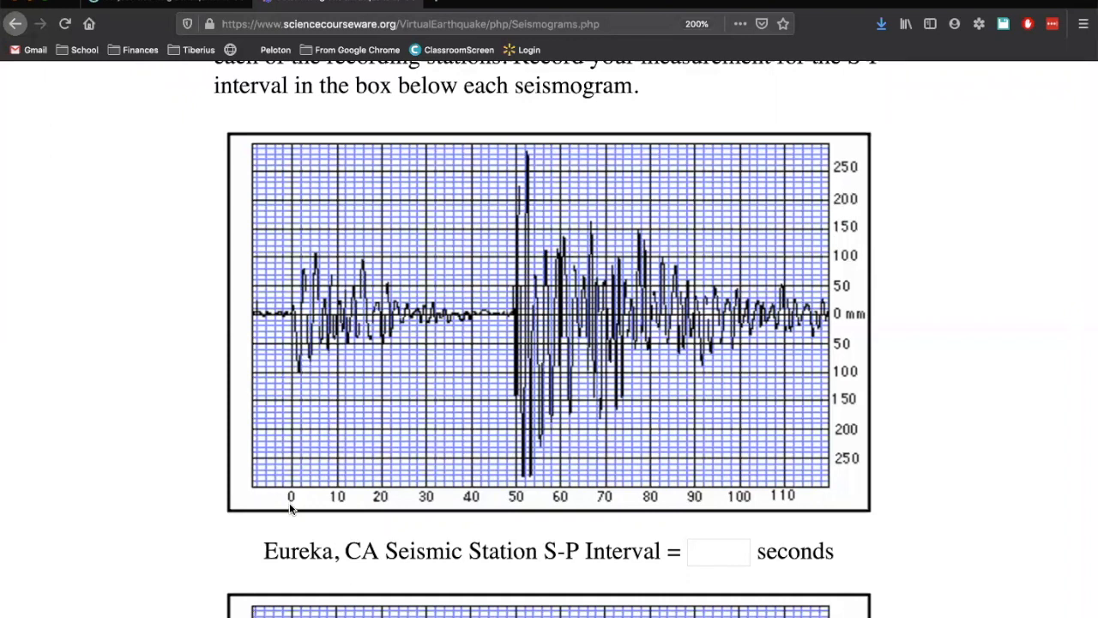
mouse_move(308, 319)
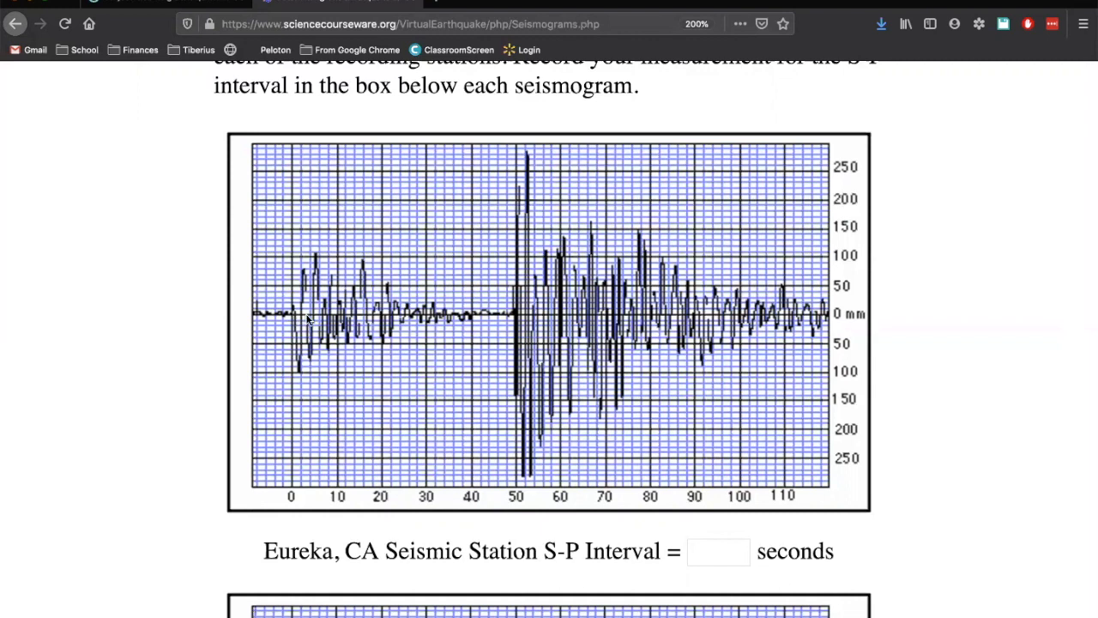
mouse_move(399, 320)
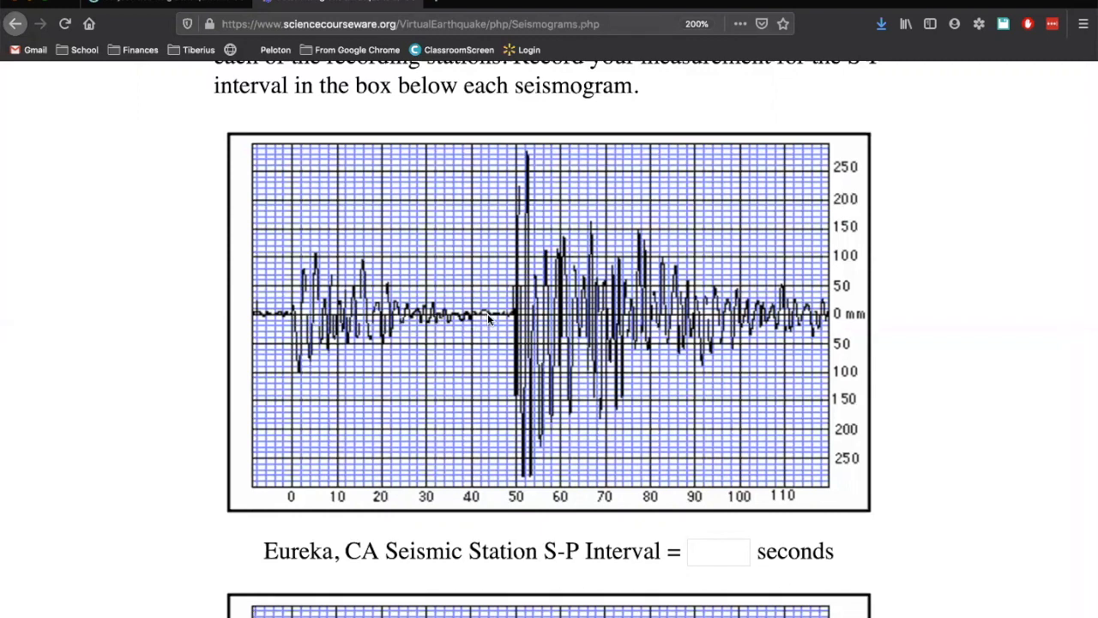
mouse_move(509, 315)
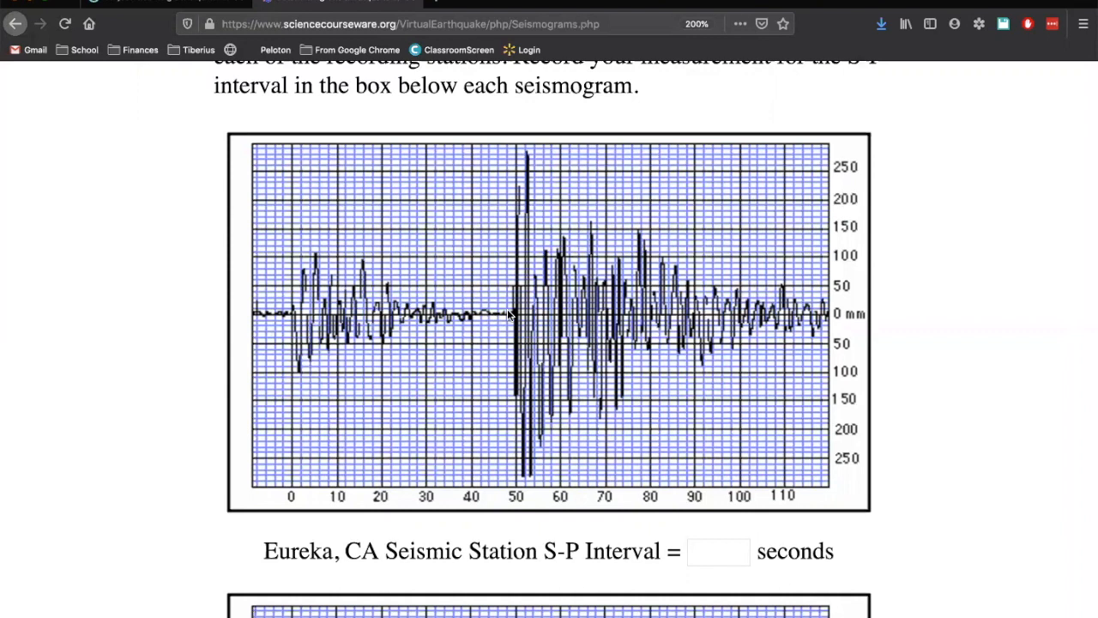
mouse_move(512, 313)
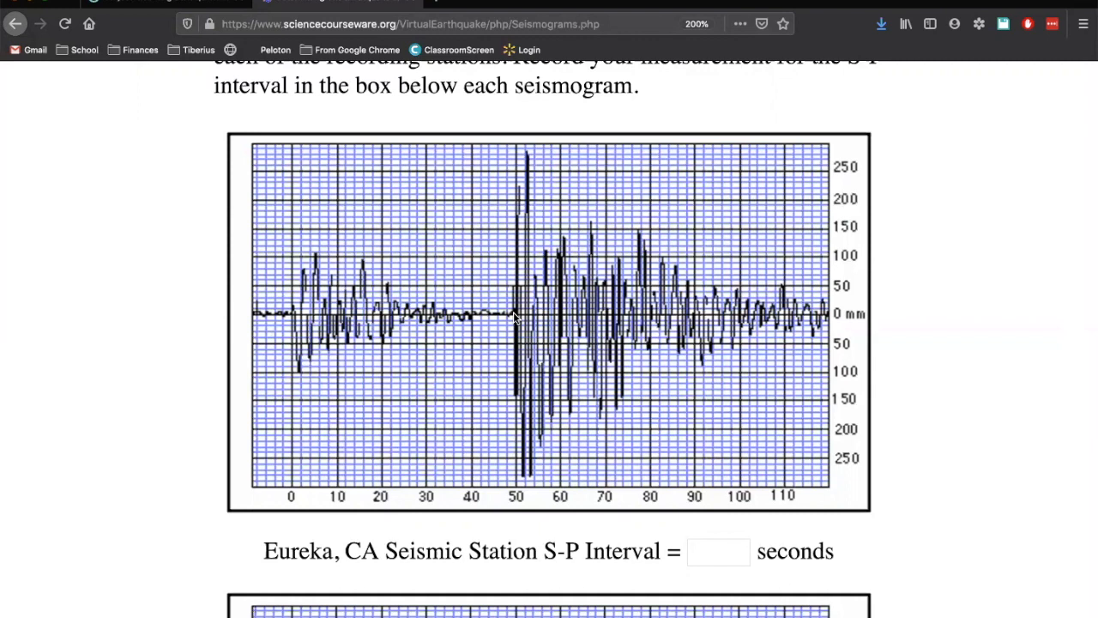
mouse_move(515, 307)
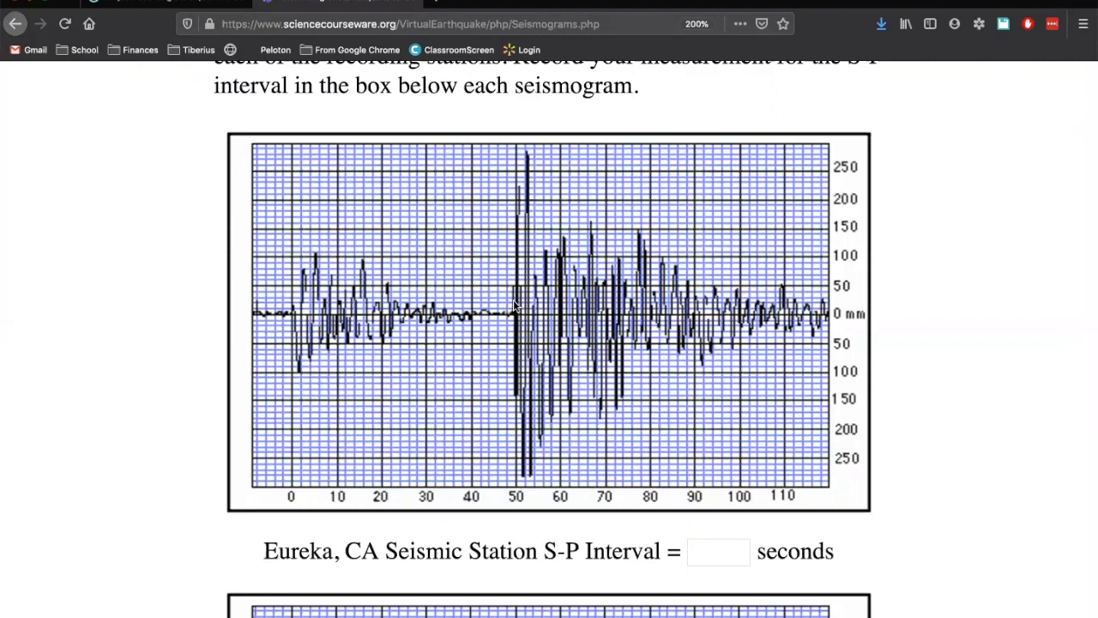
mouse_move(176, 292)
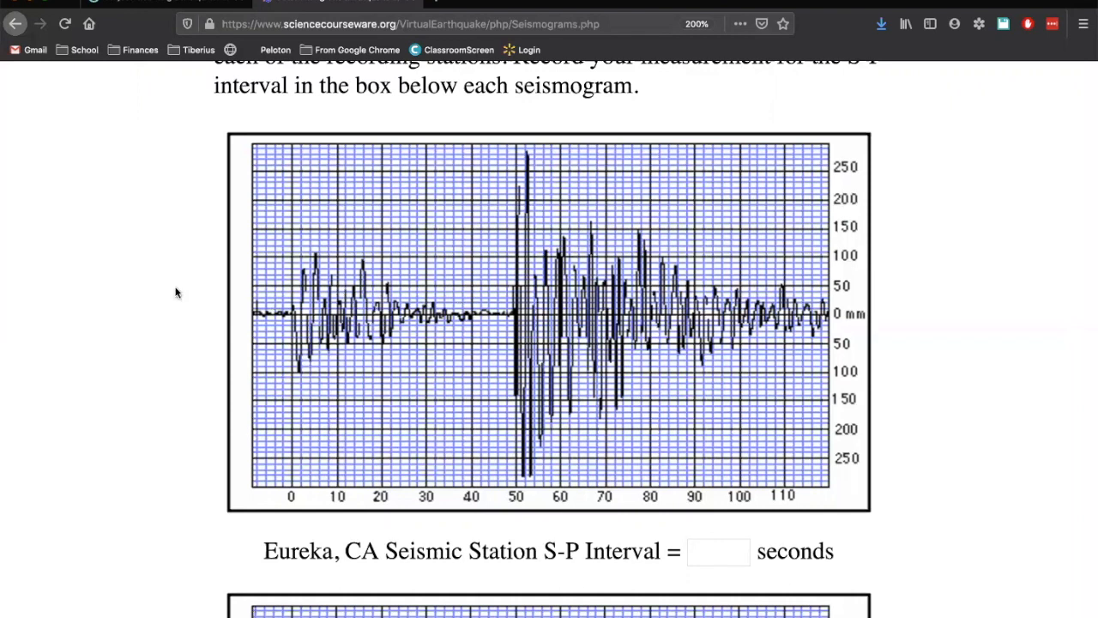
mouse_move(305, 302)
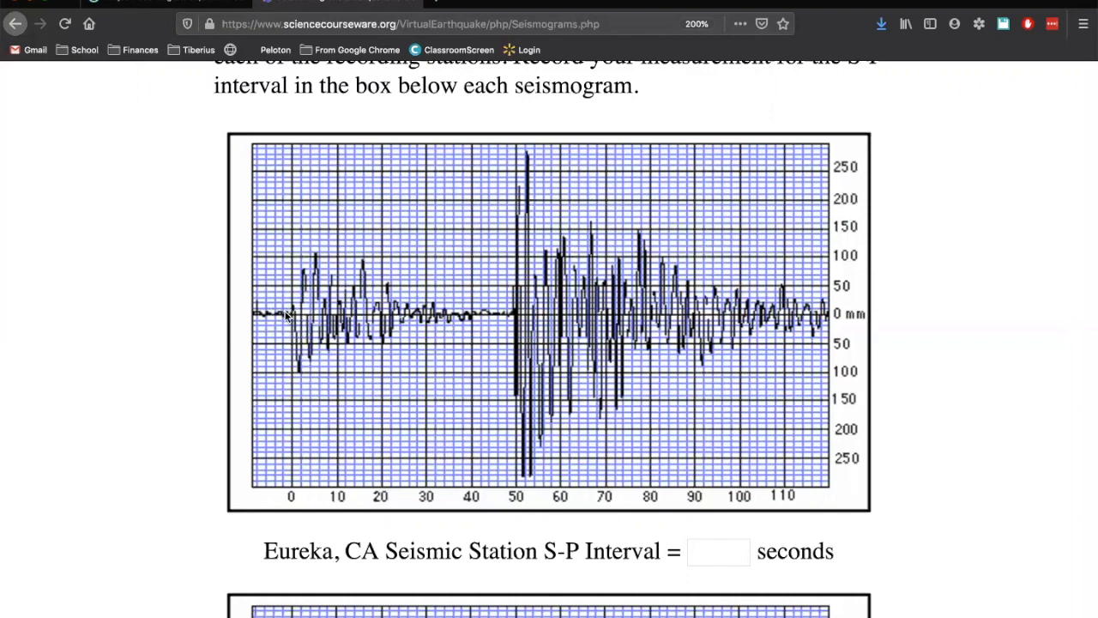
mouse_move(515, 313)
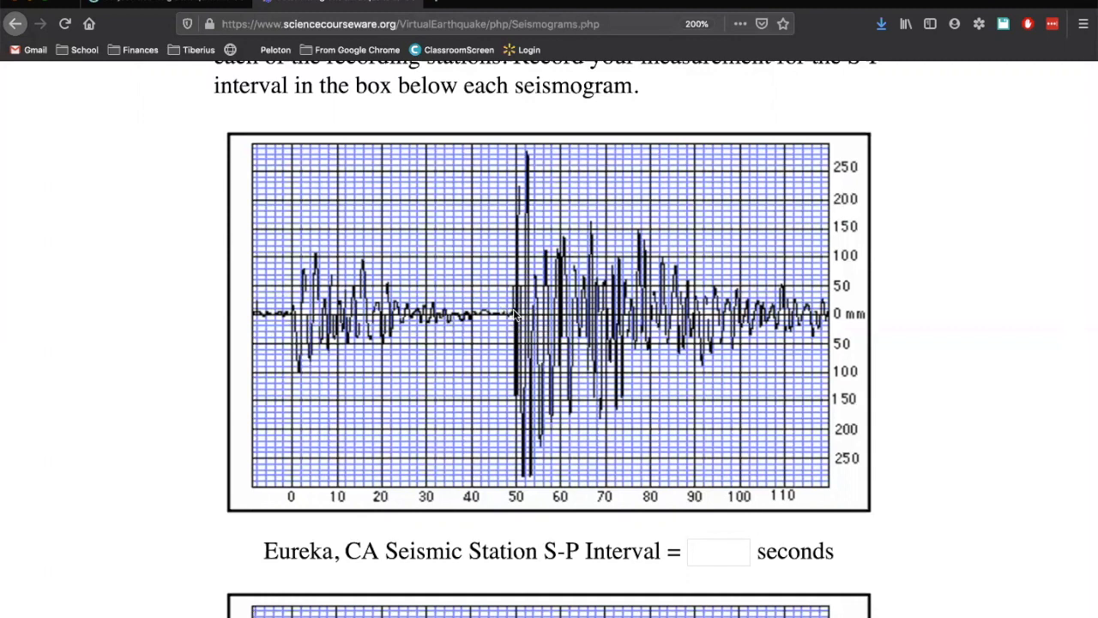
mouse_move(515, 367)
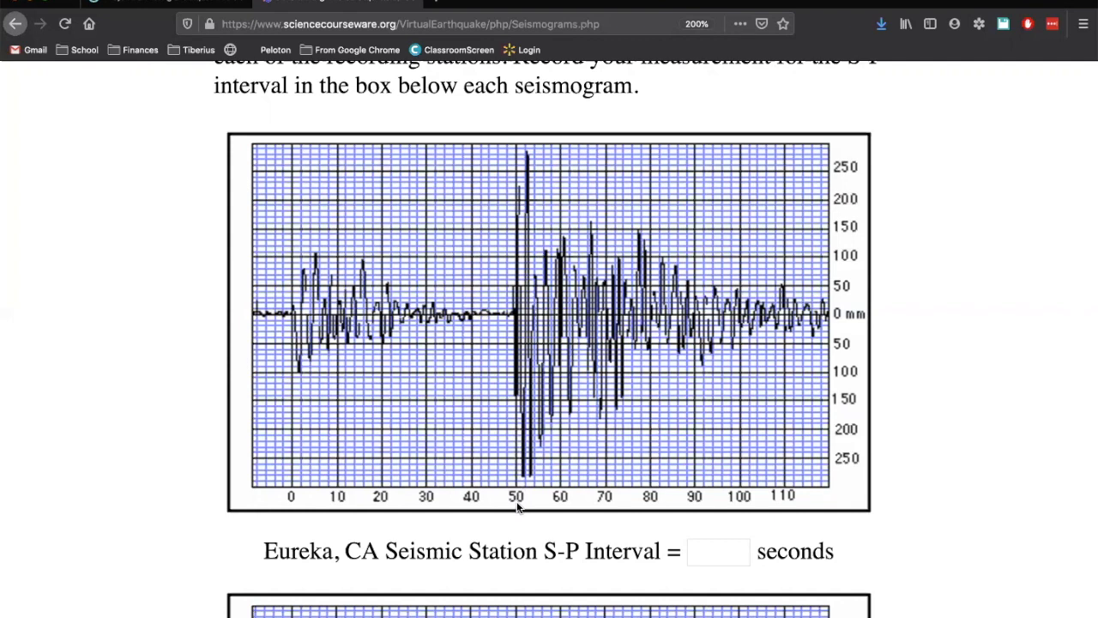
click(718, 552)
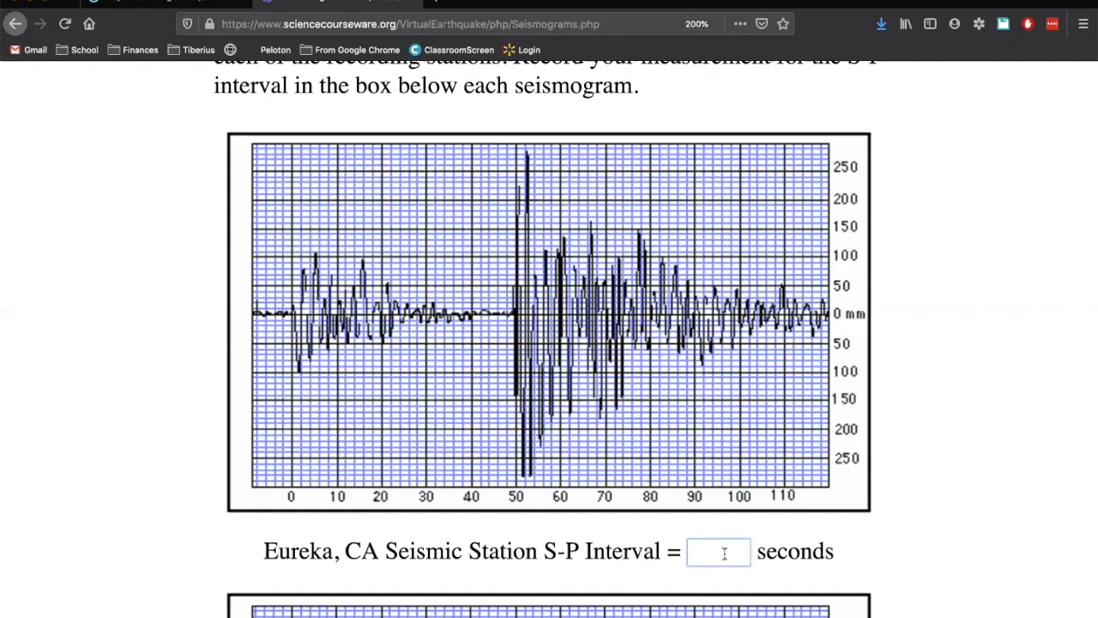
text(50)
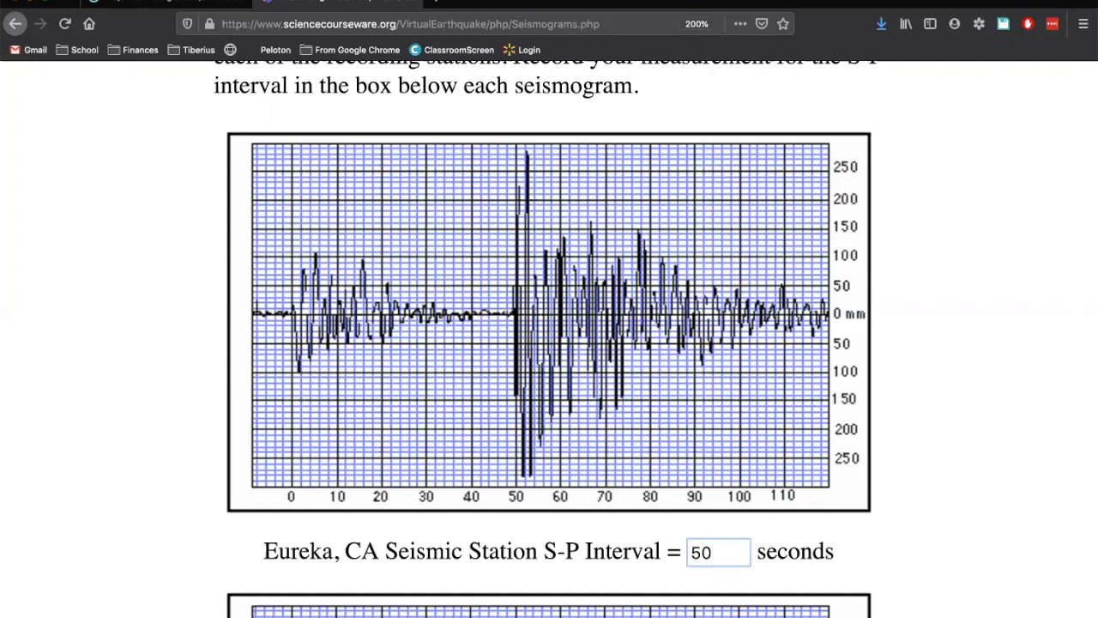
mouse_move(579, 515)
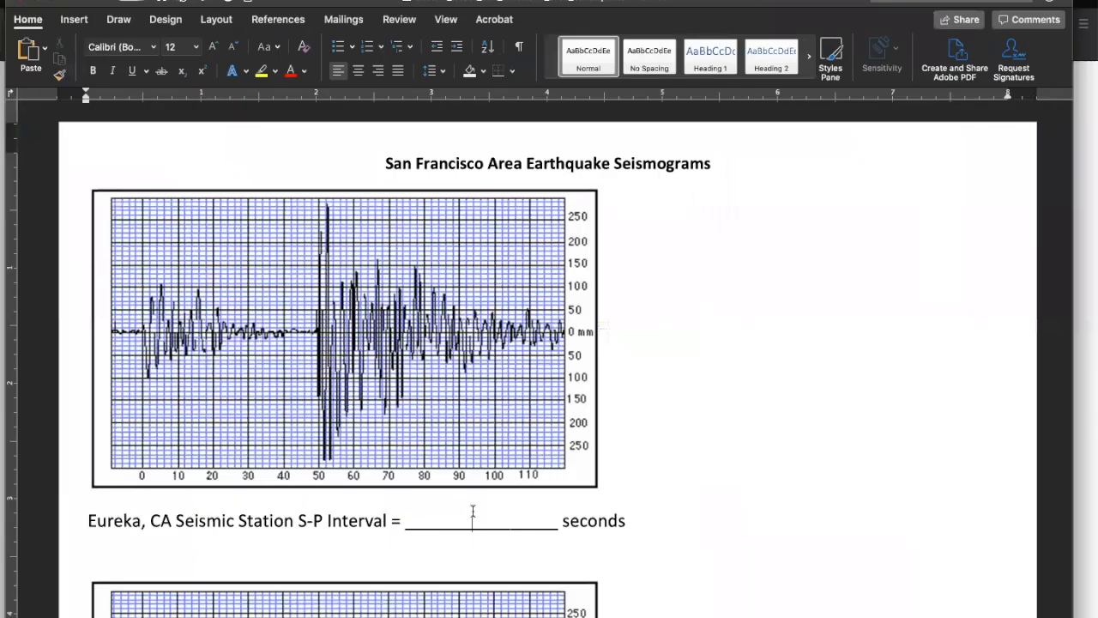
Enter 50 seconds in the worksheet's Eureka, CA S-P interval blank.
text(50)
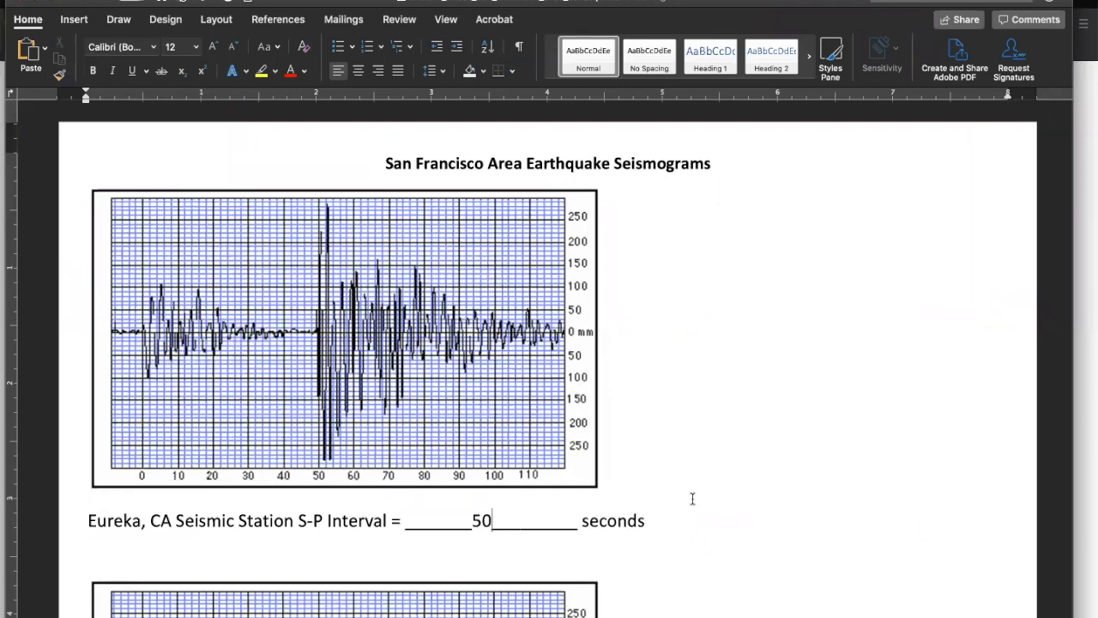
Scroll to the Elko, NV seismogram, then return to the worksheet's Elko question.
scroll(down, 3)
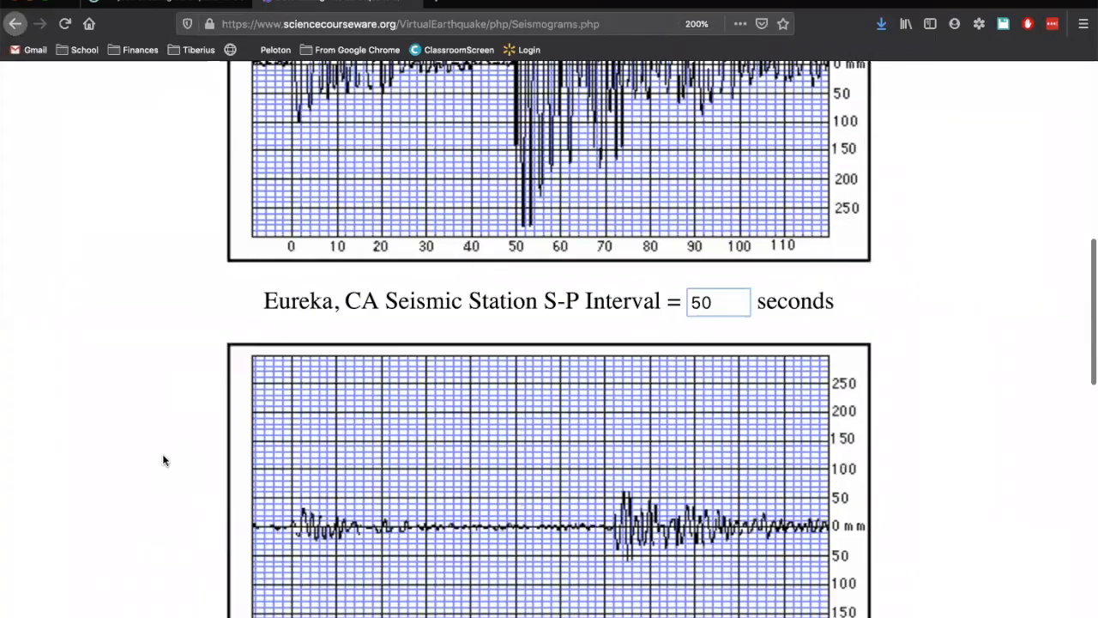
scroll(down, 3)
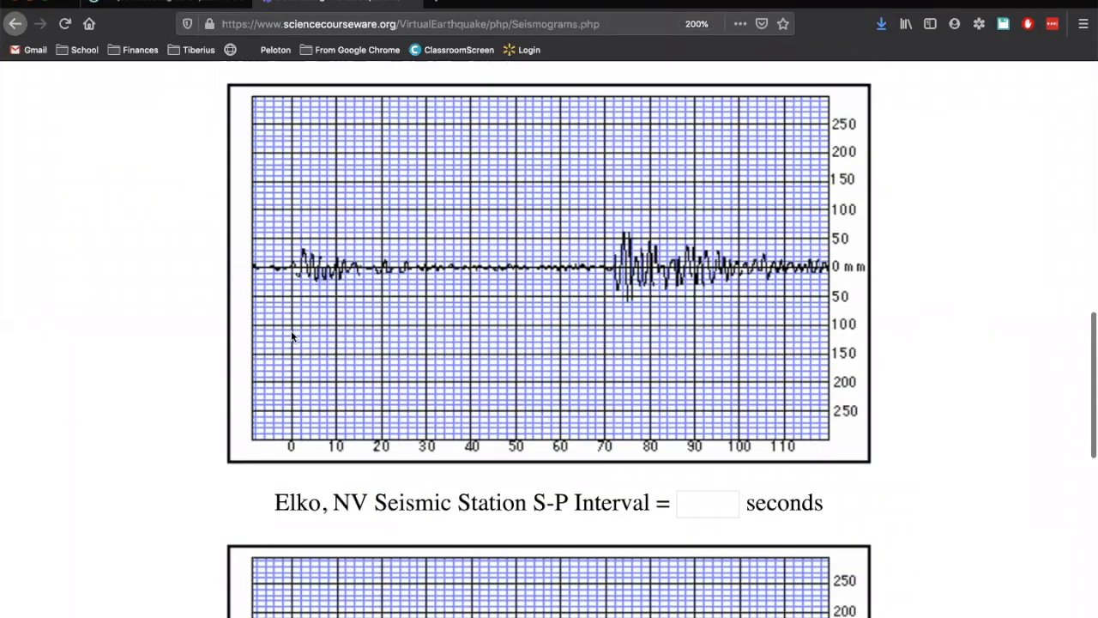
mouse_move(307, 173)
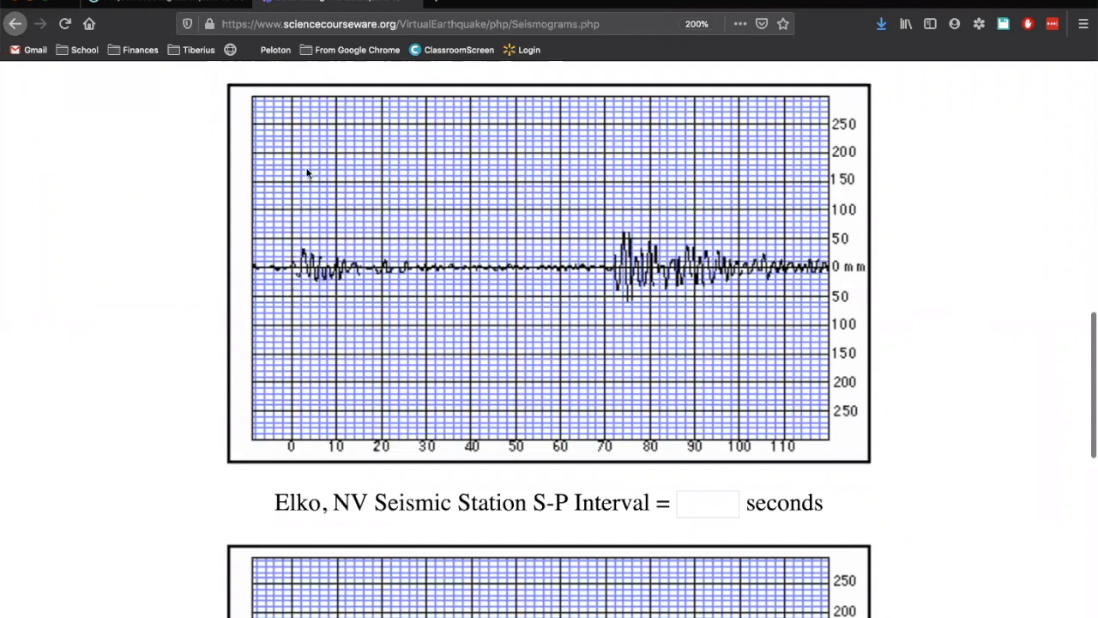
mouse_move(292, 270)
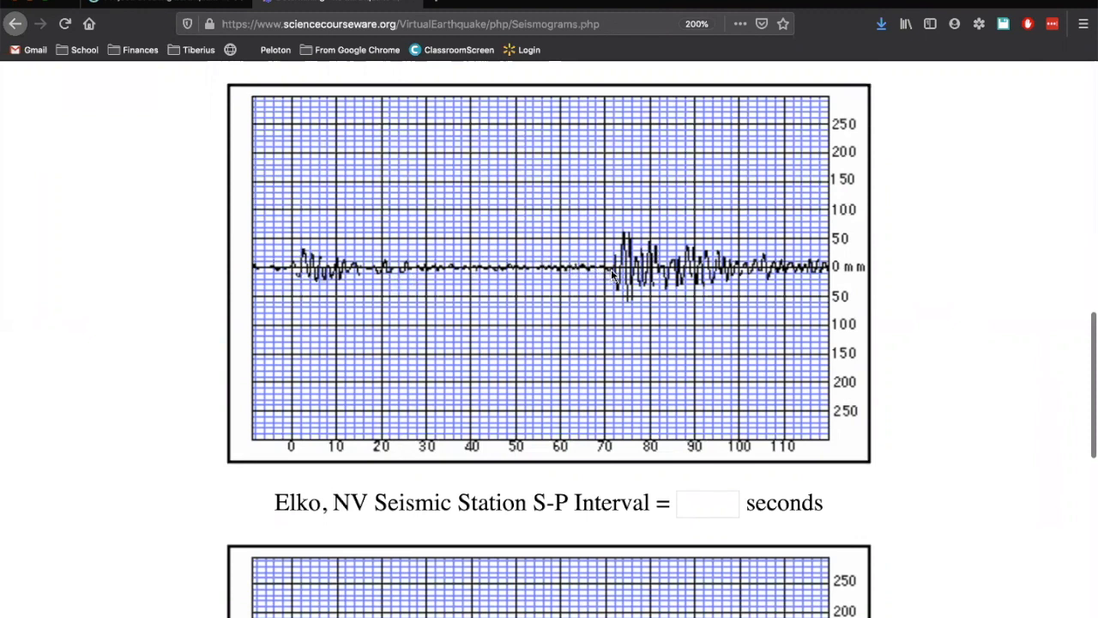
mouse_move(613, 271)
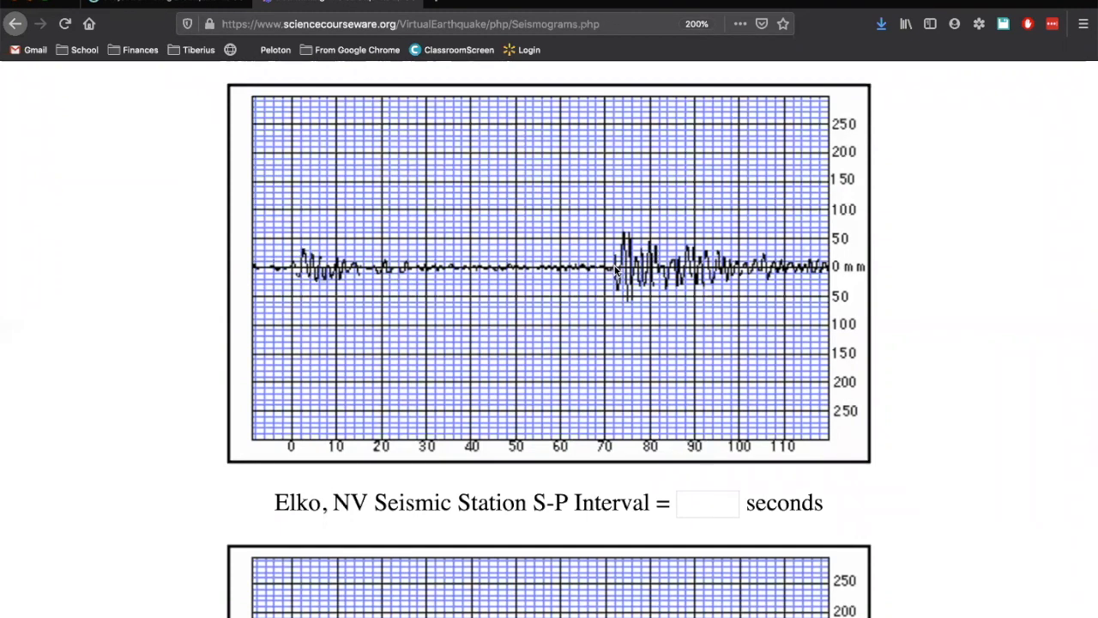
mouse_move(619, 433)
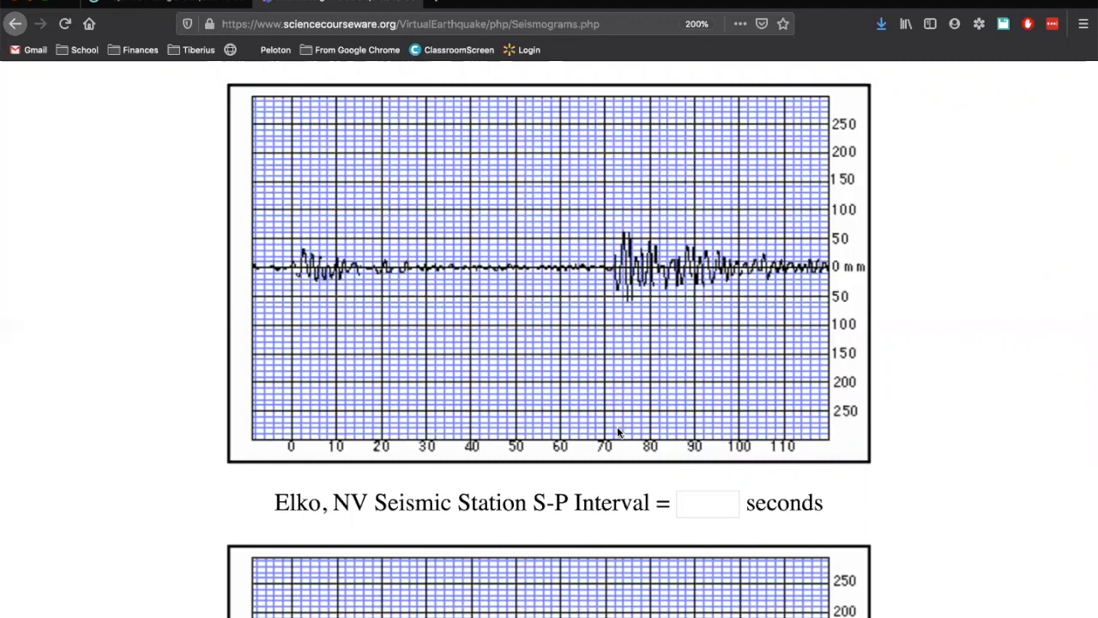
mouse_move(612, 444)
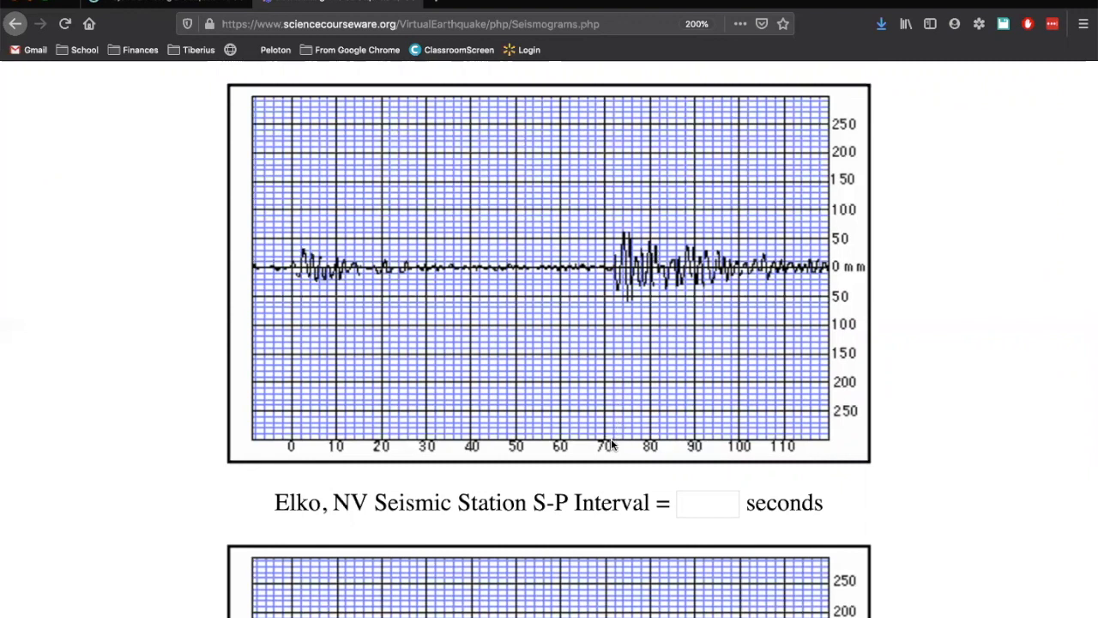
mouse_move(643, 444)
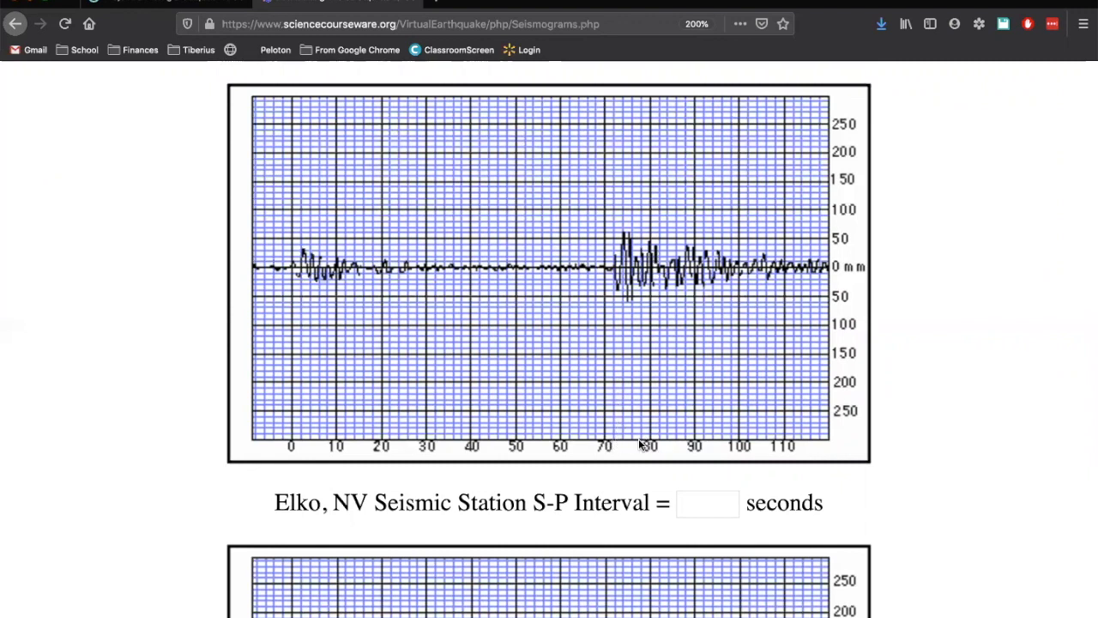
mouse_move(620, 446)
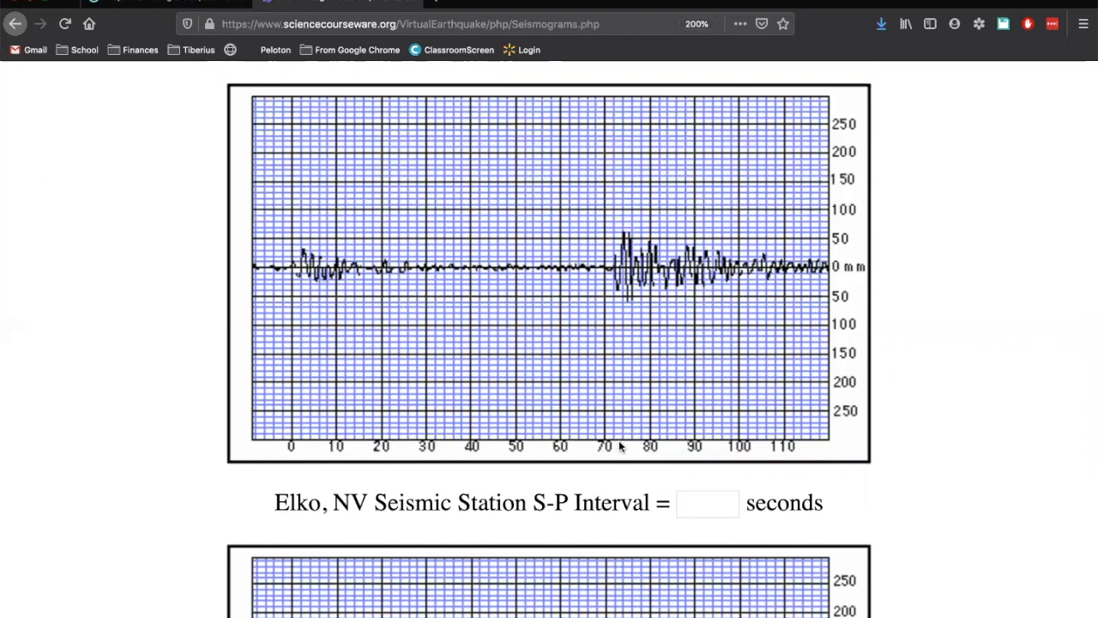
mouse_move(639, 444)
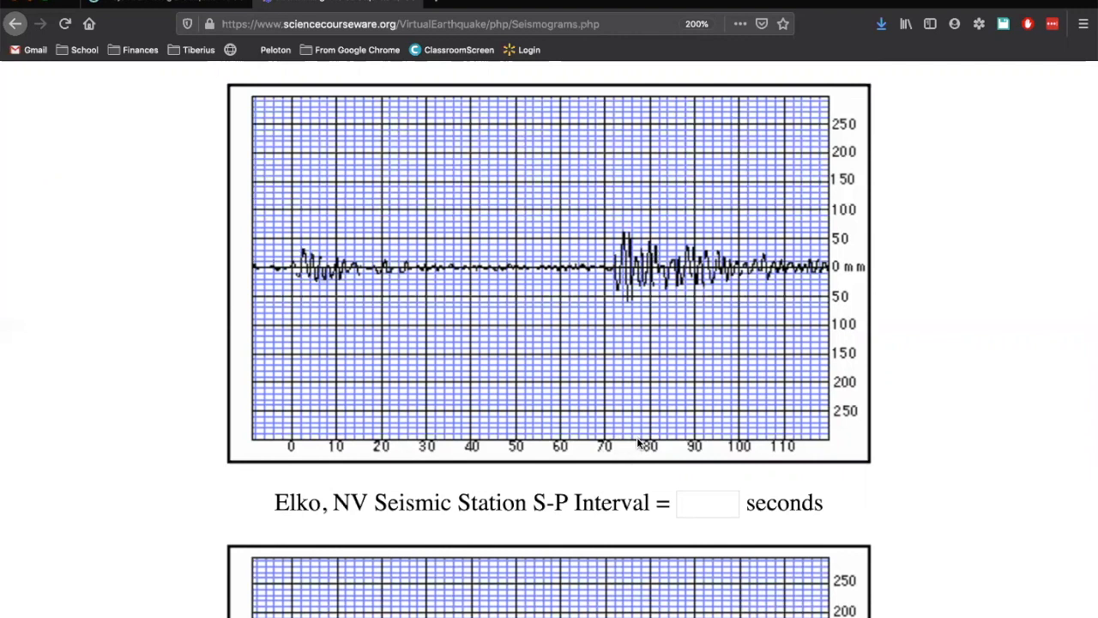
mouse_move(605, 444)
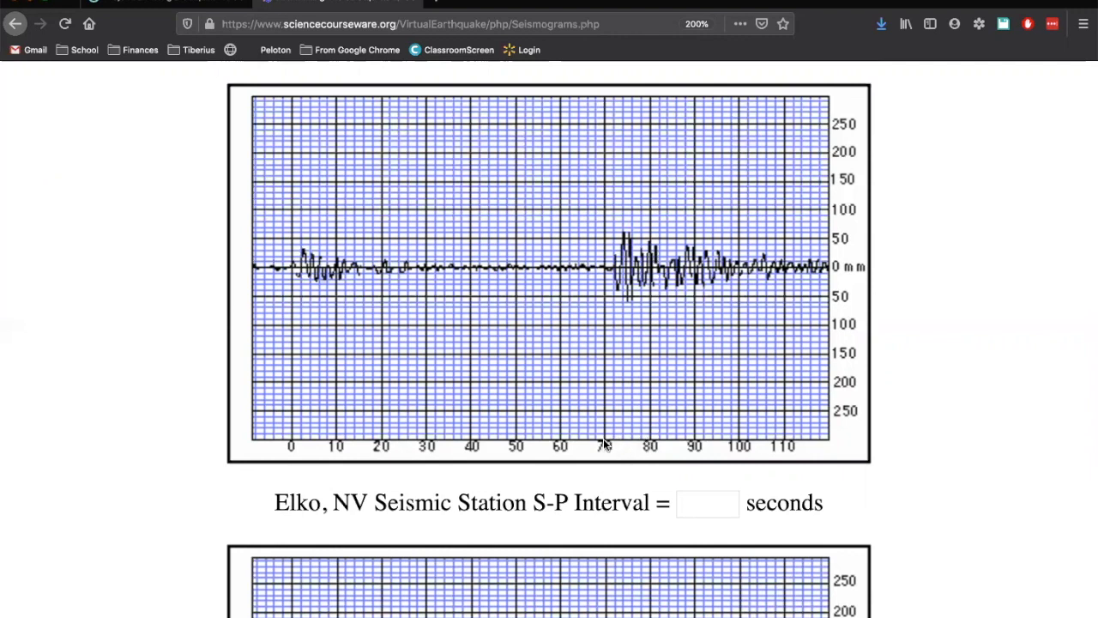
mouse_move(610, 330)
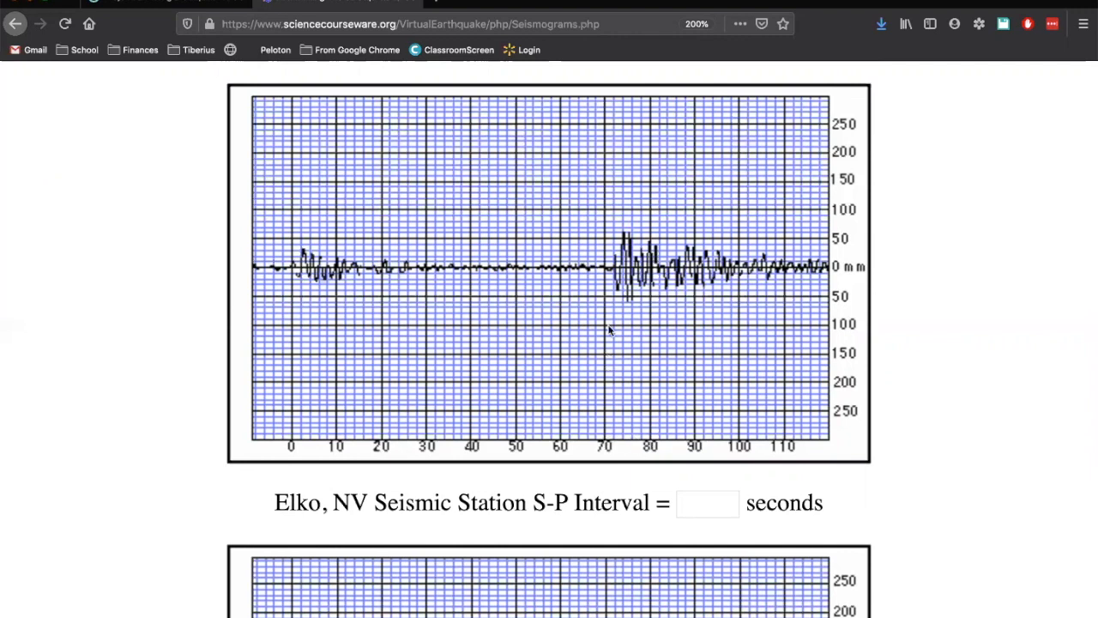
mouse_move(616, 356)
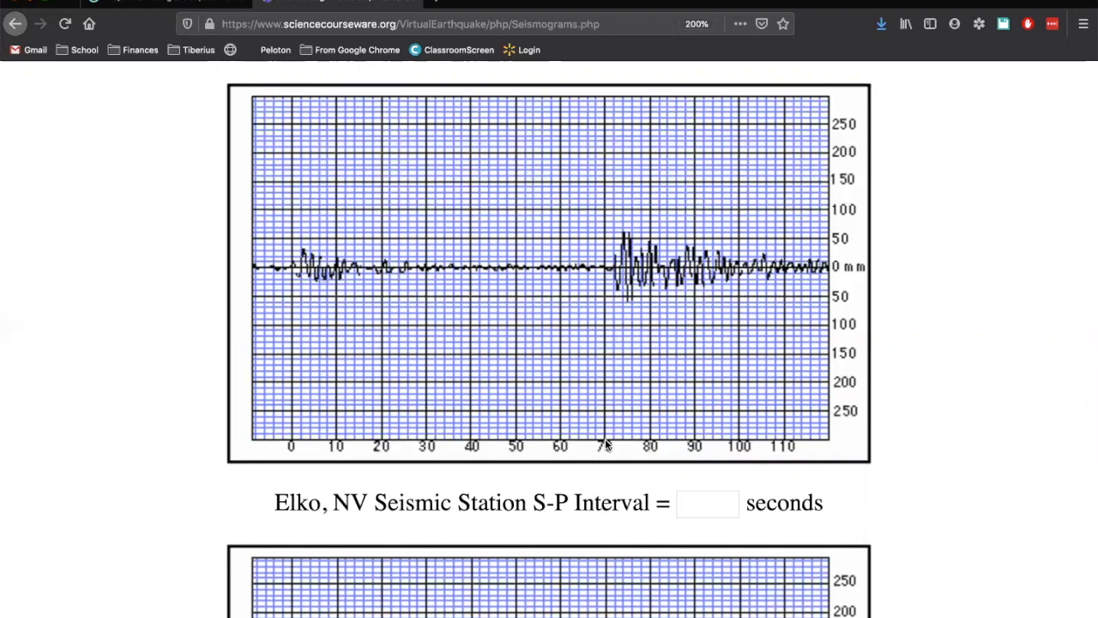
mouse_move(612, 444)
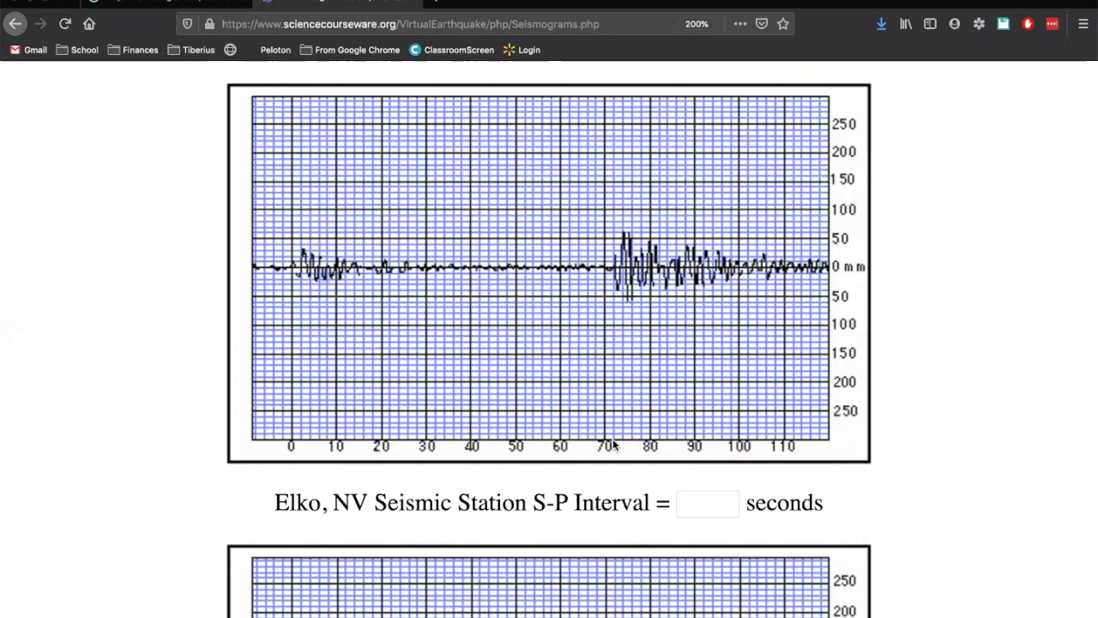
click(706, 503)
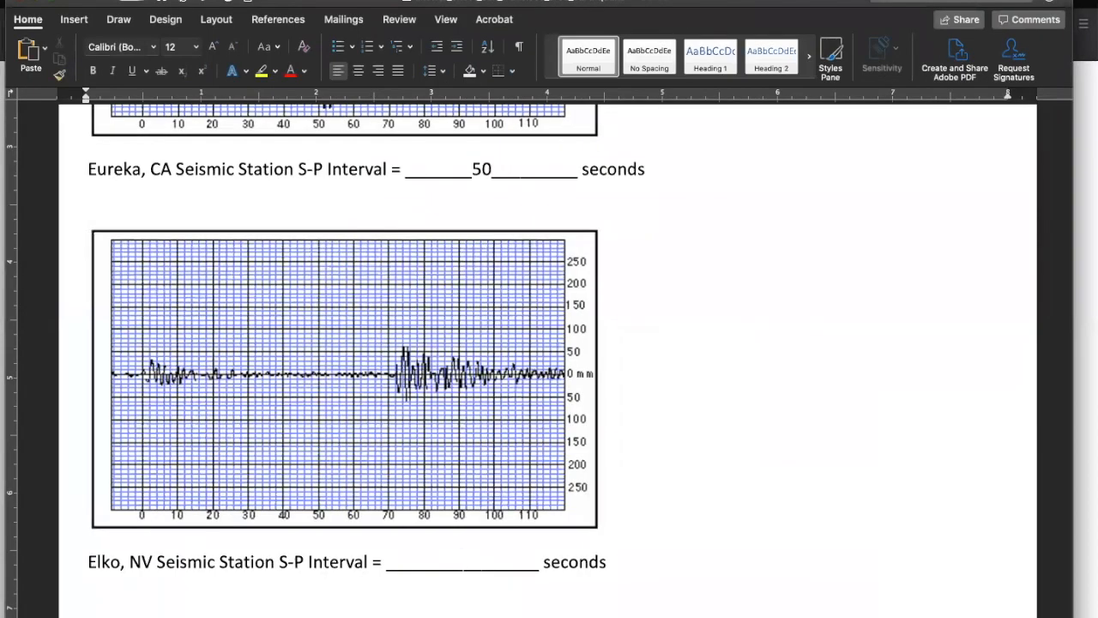
scroll(down, 3)
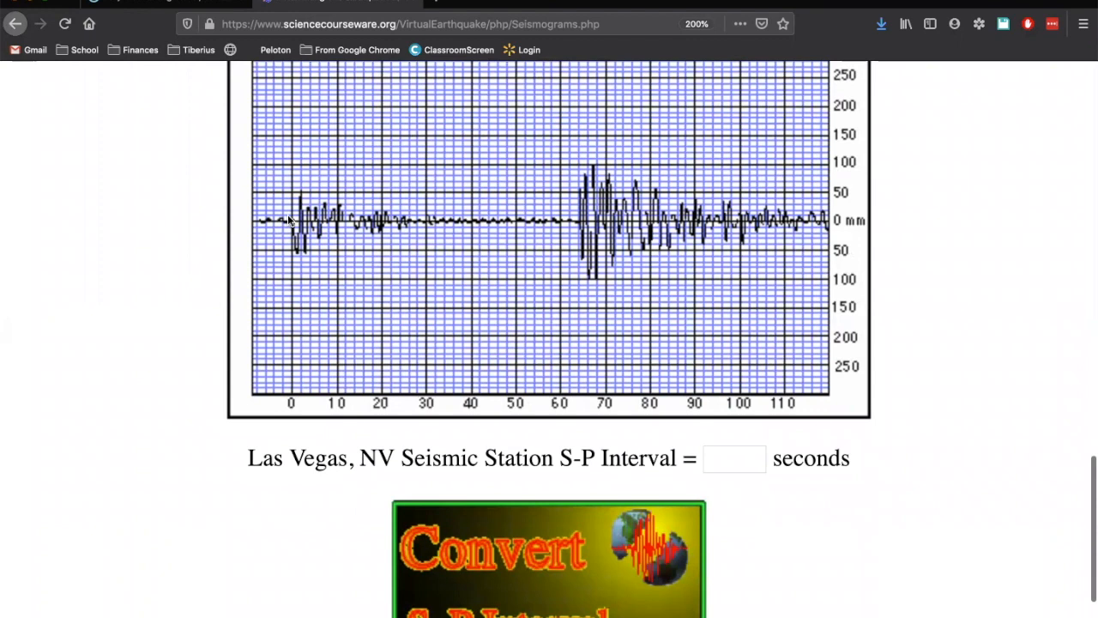
mouse_move(562, 221)
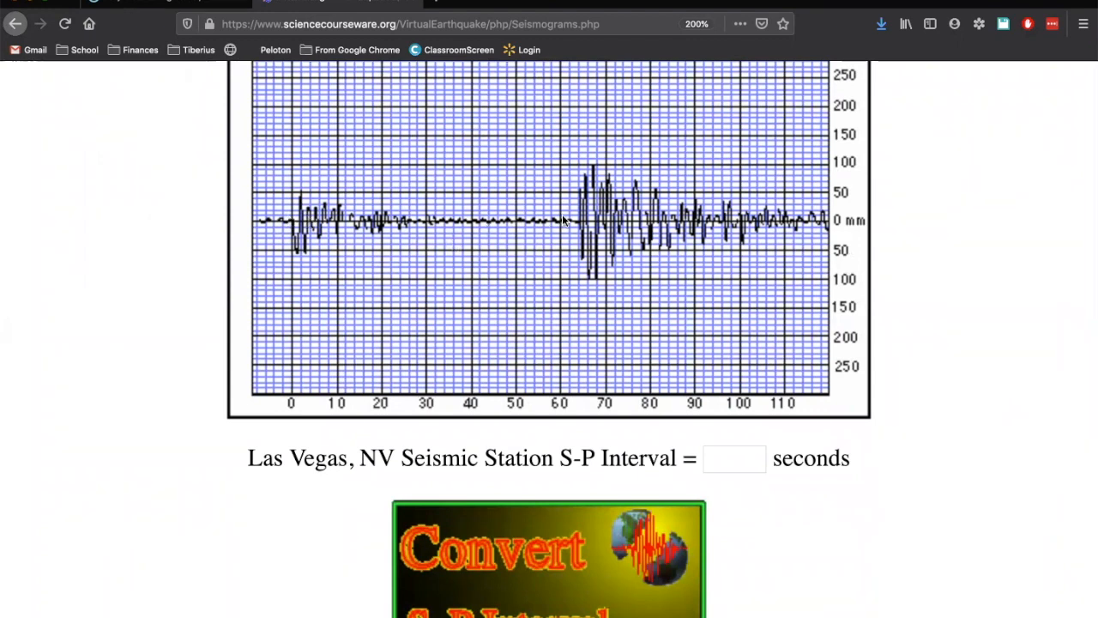
mouse_move(562, 225)
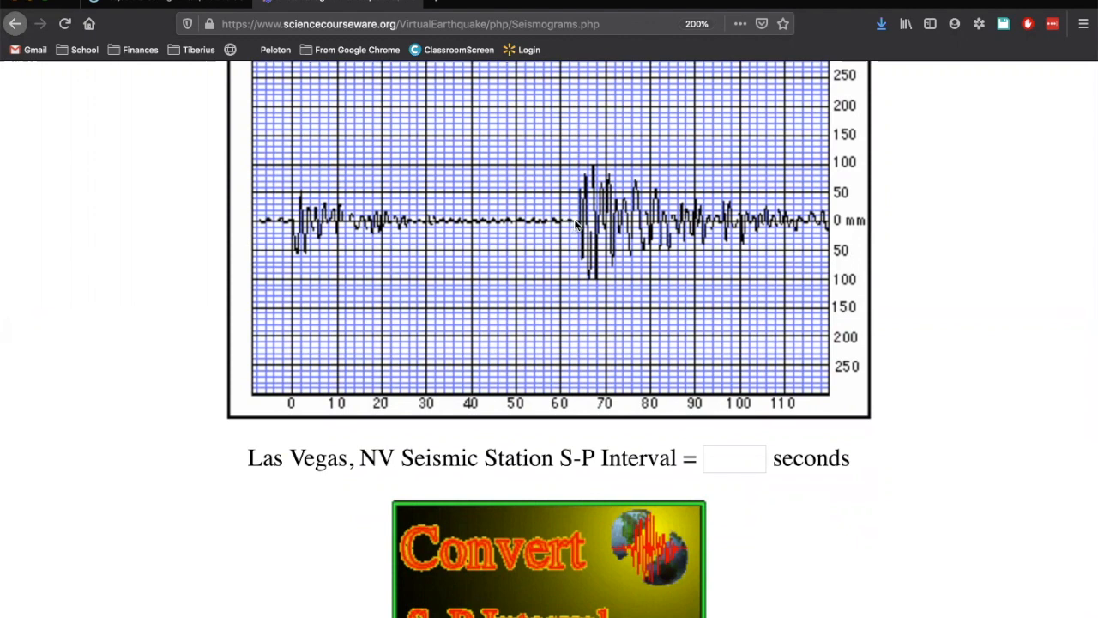
mouse_move(582, 391)
text(64)
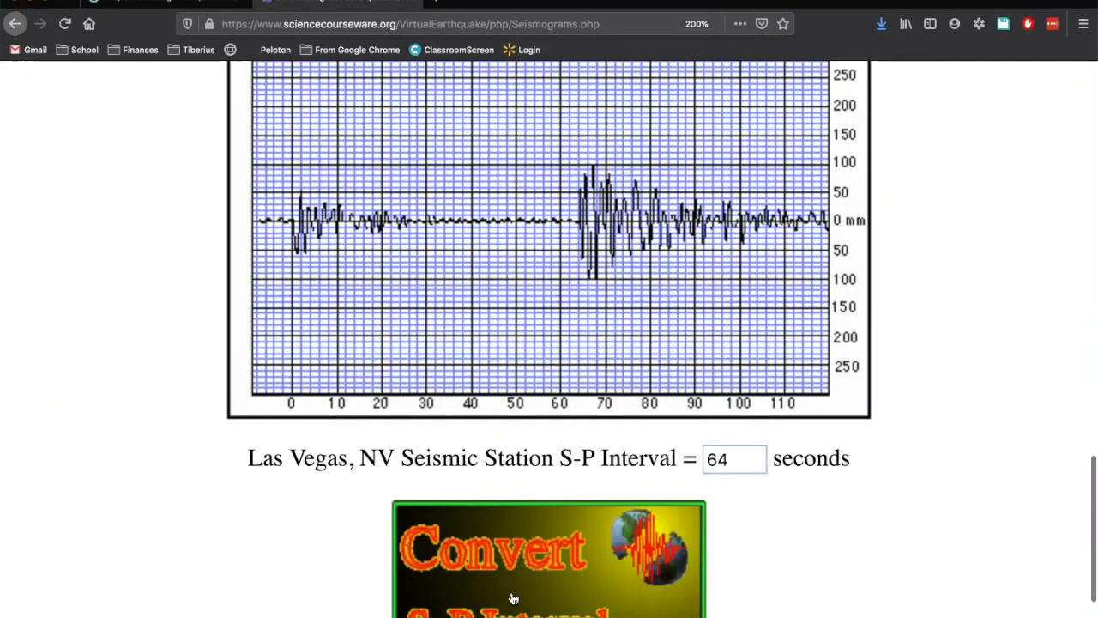
Scroll down toward the Convert S-P Interval button after the Las Vegas 64-second entry.
scroll(down, 3)
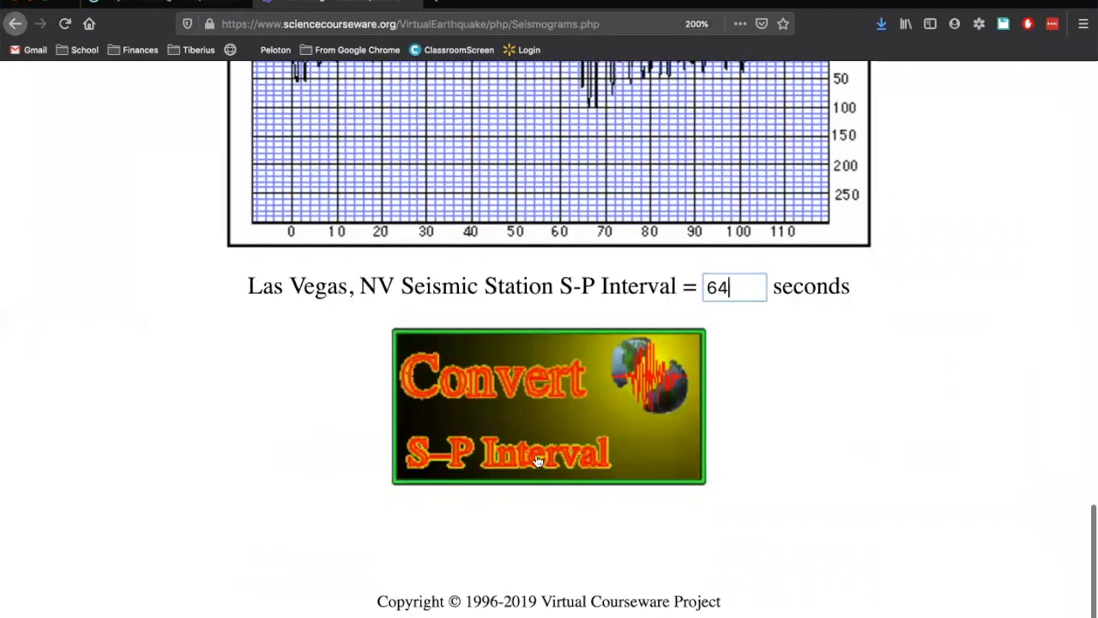
Convert the intervals to reach the distance page listing Eureka 50, Elko 72, Las Vegas 64.
click(548, 406)
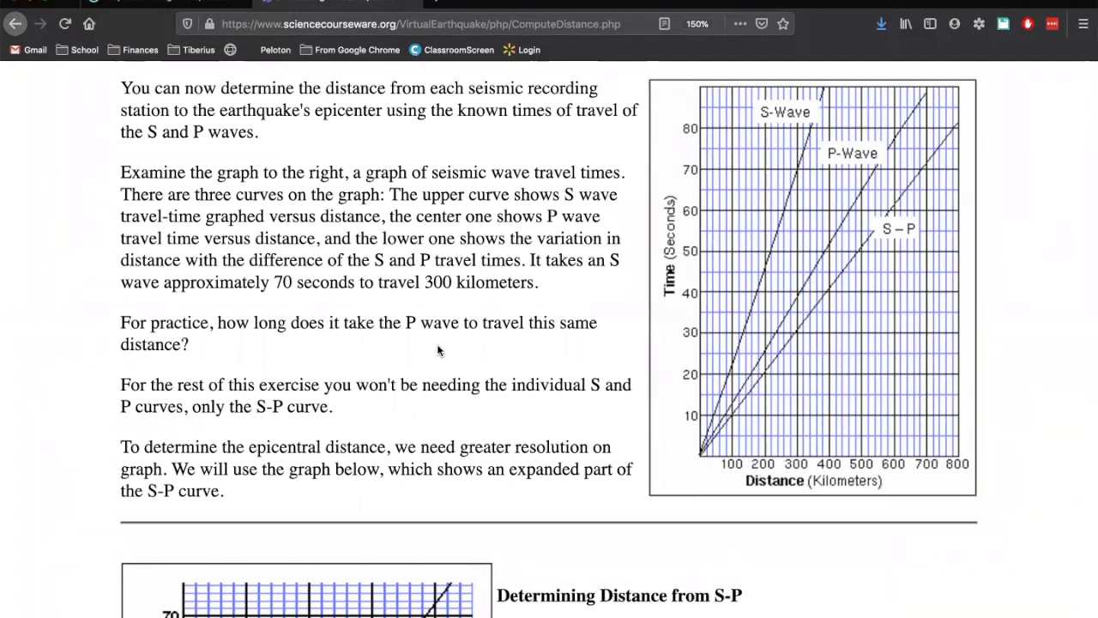
scroll(down, 3)
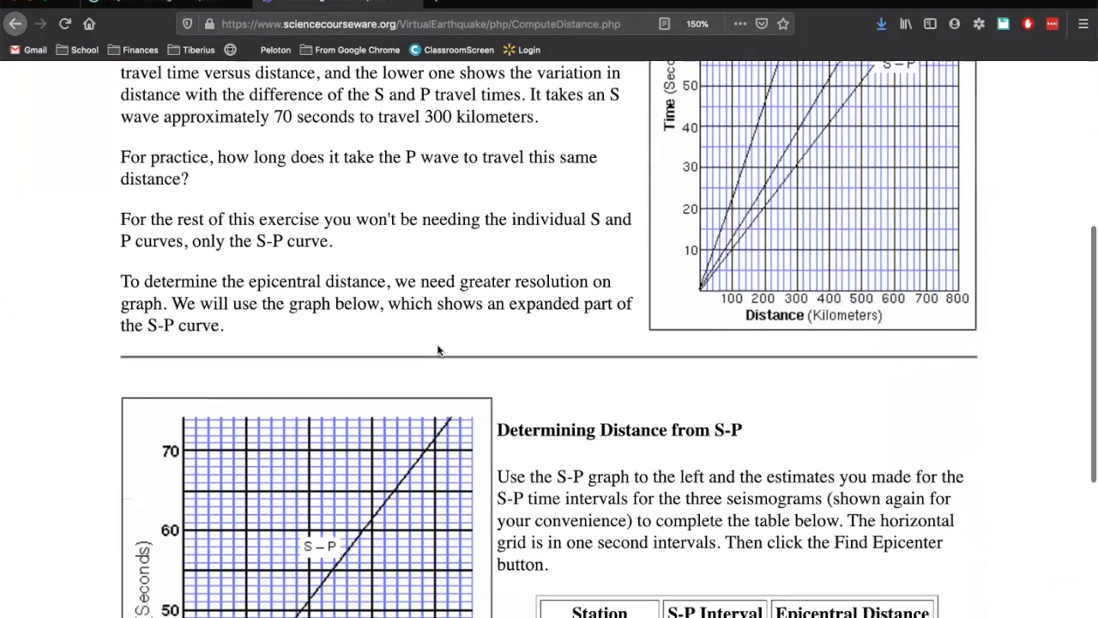
scroll(down, 3)
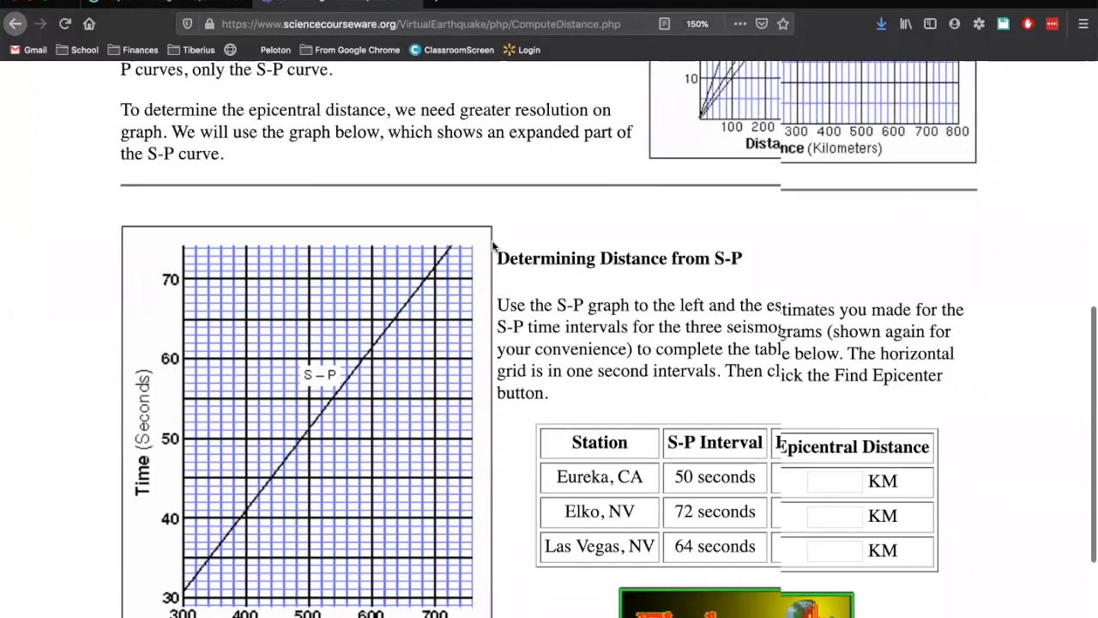
scroll(up, 3)
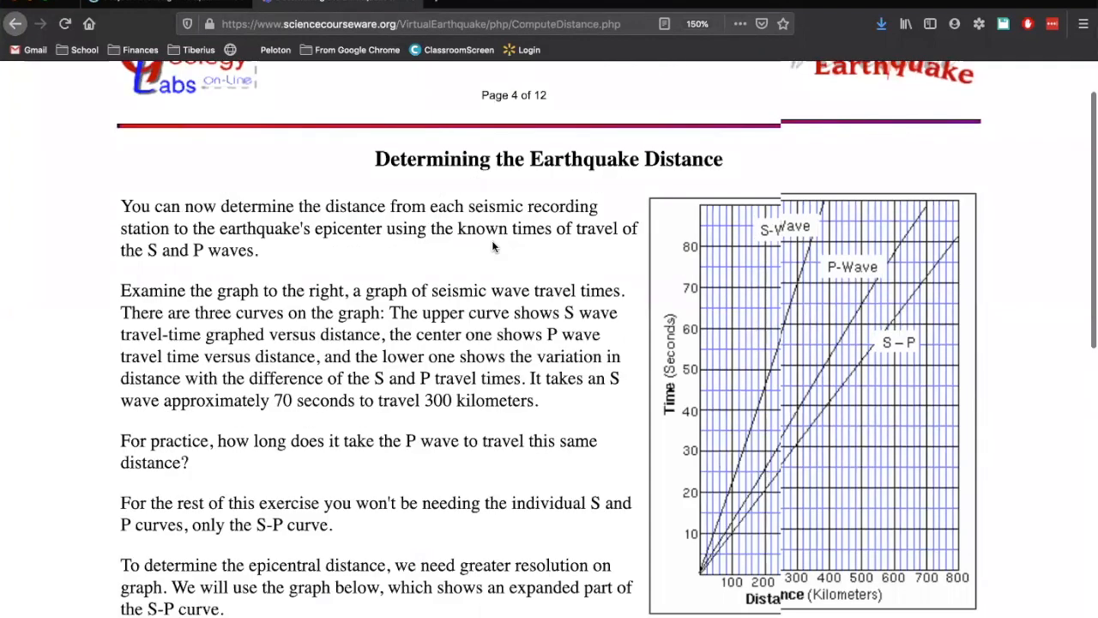
scroll(down, 3)
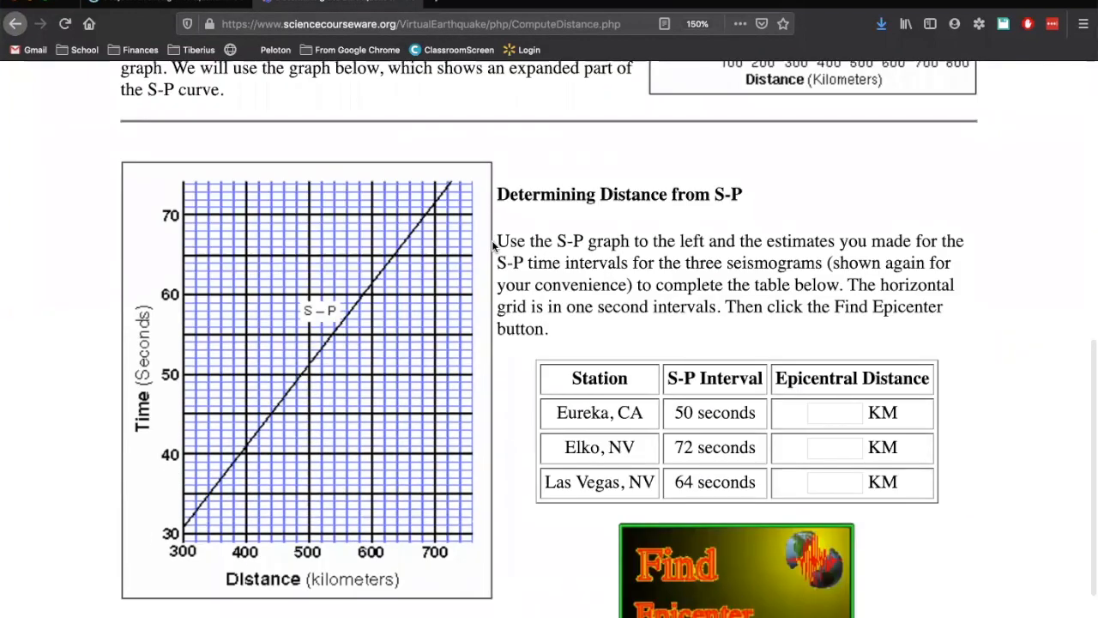
mouse_move(540, 219)
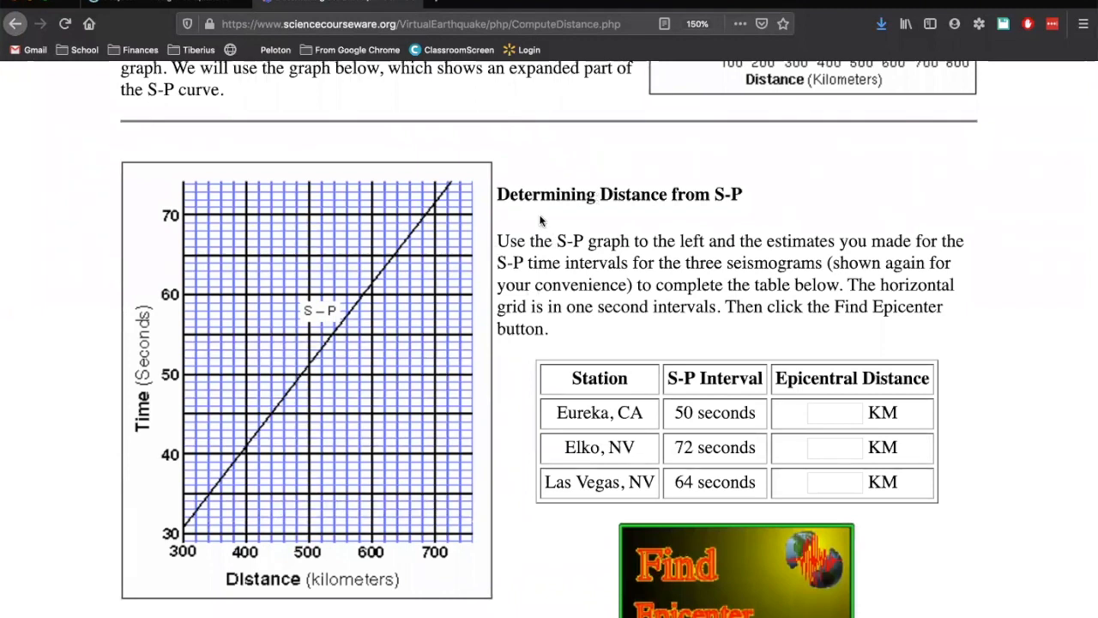
mouse_move(680, 435)
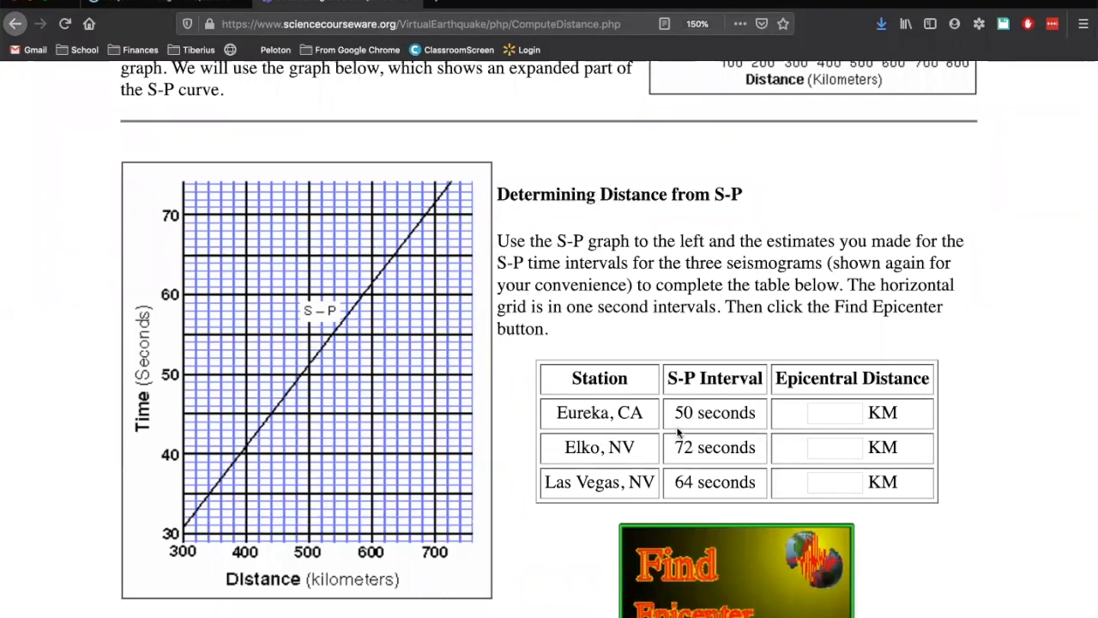
mouse_move(699, 379)
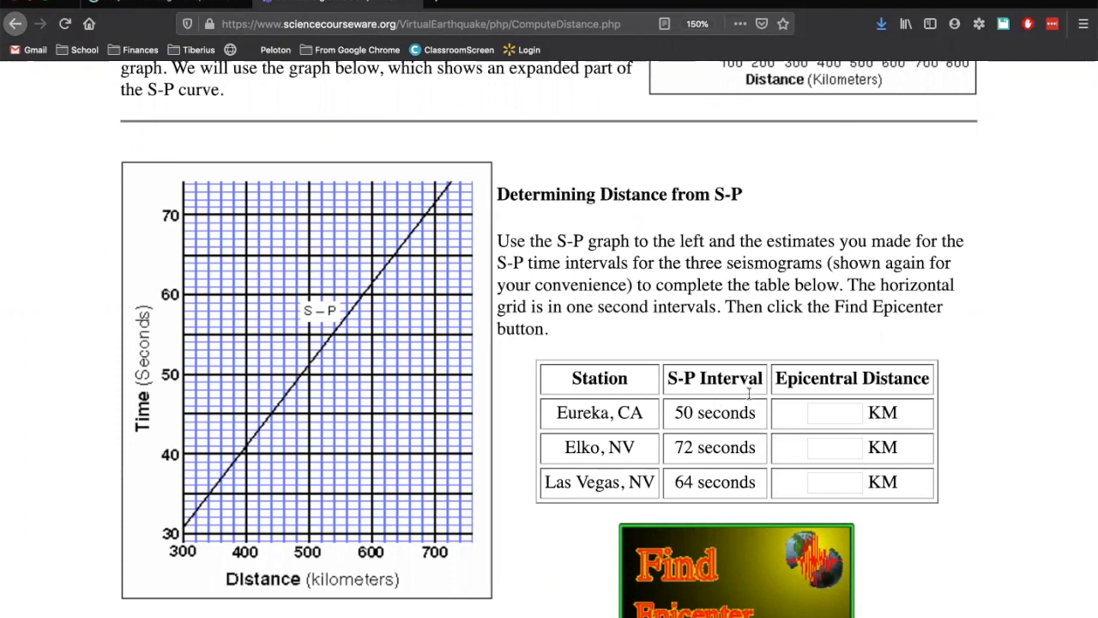
mouse_move(673, 420)
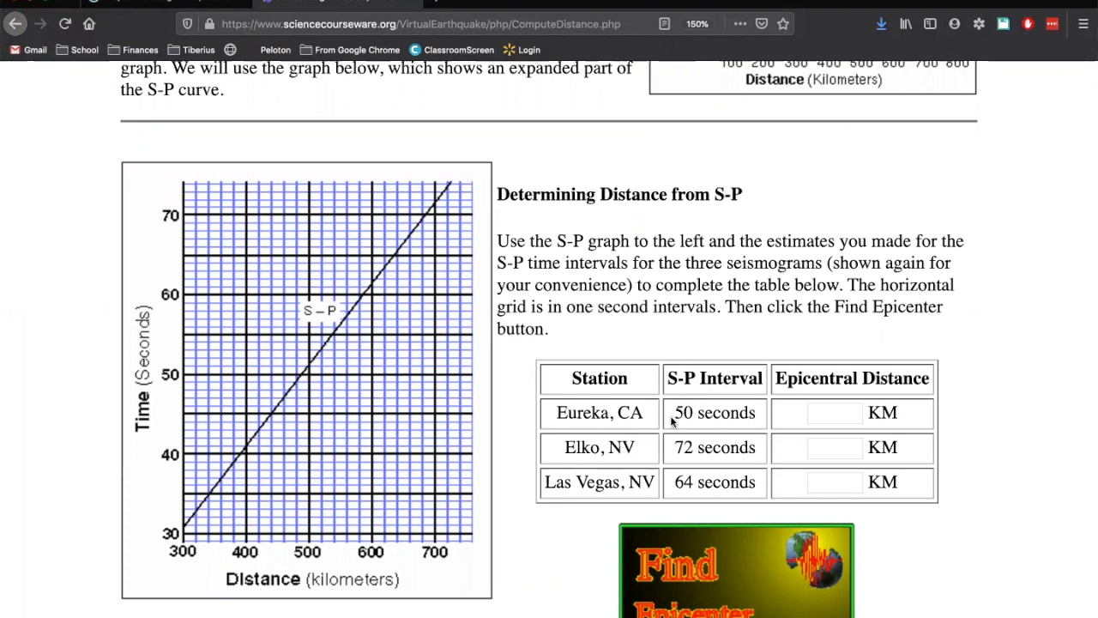
double_click(713, 412)
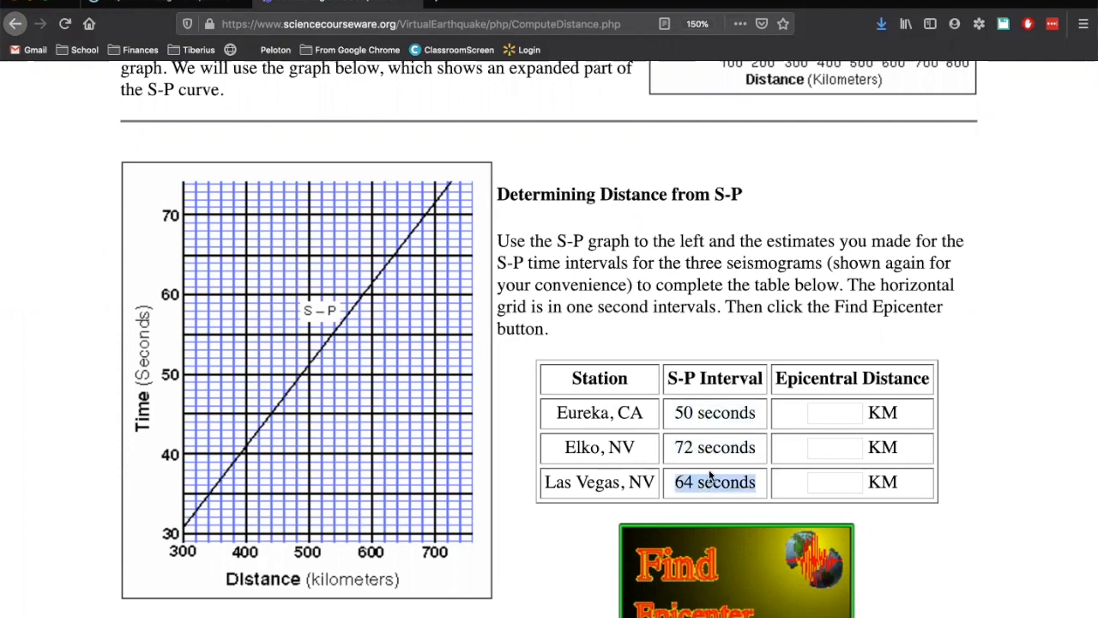
click(714, 412)
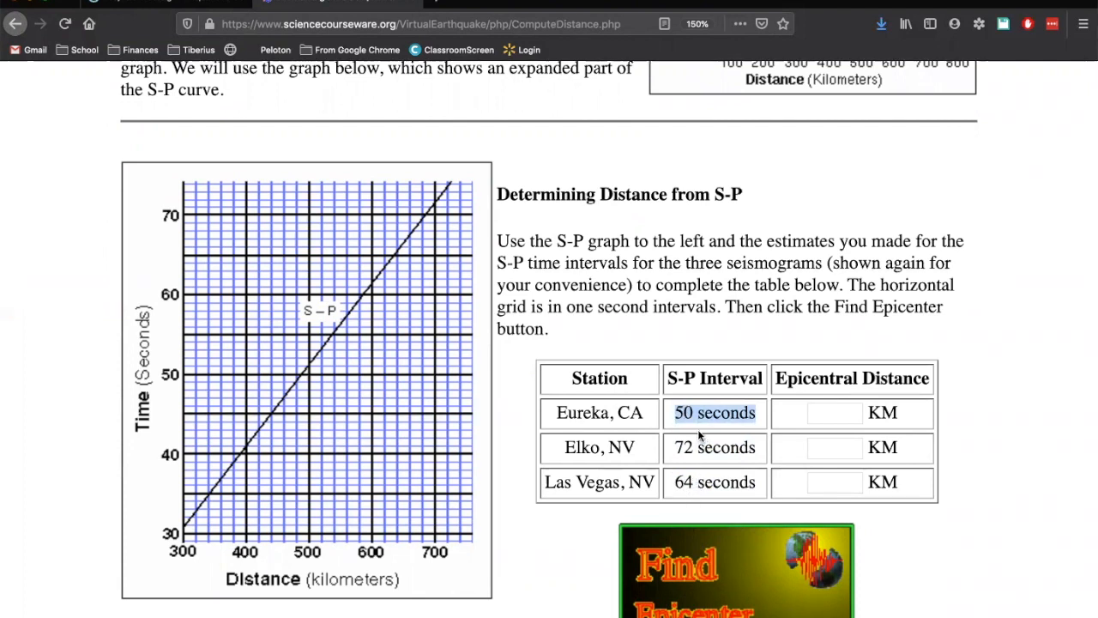
mouse_move(264, 504)
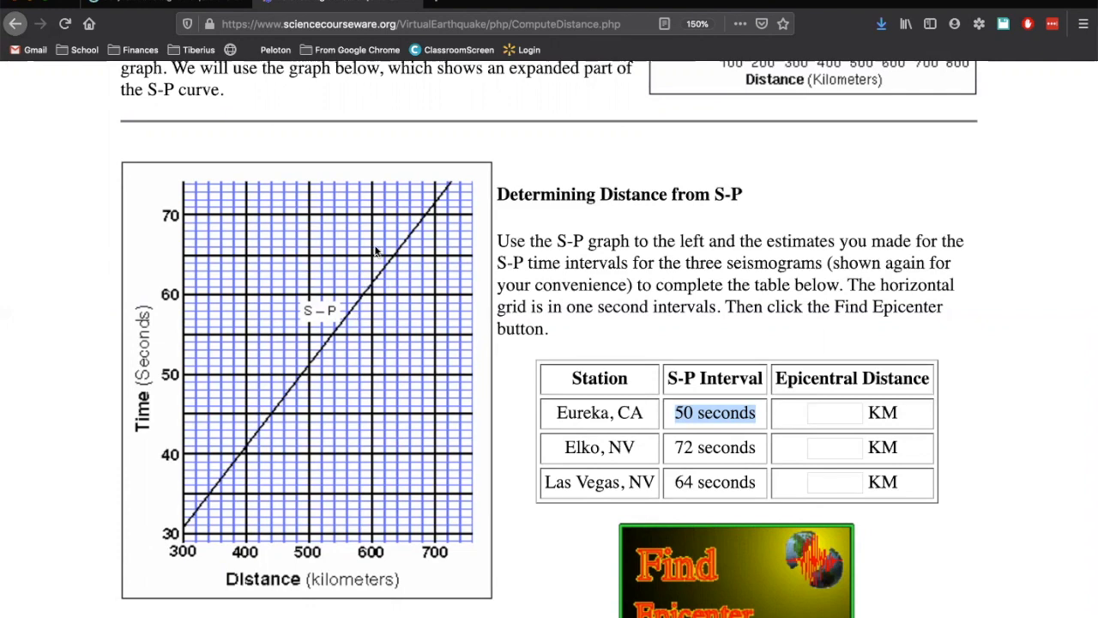
mouse_move(600, 408)
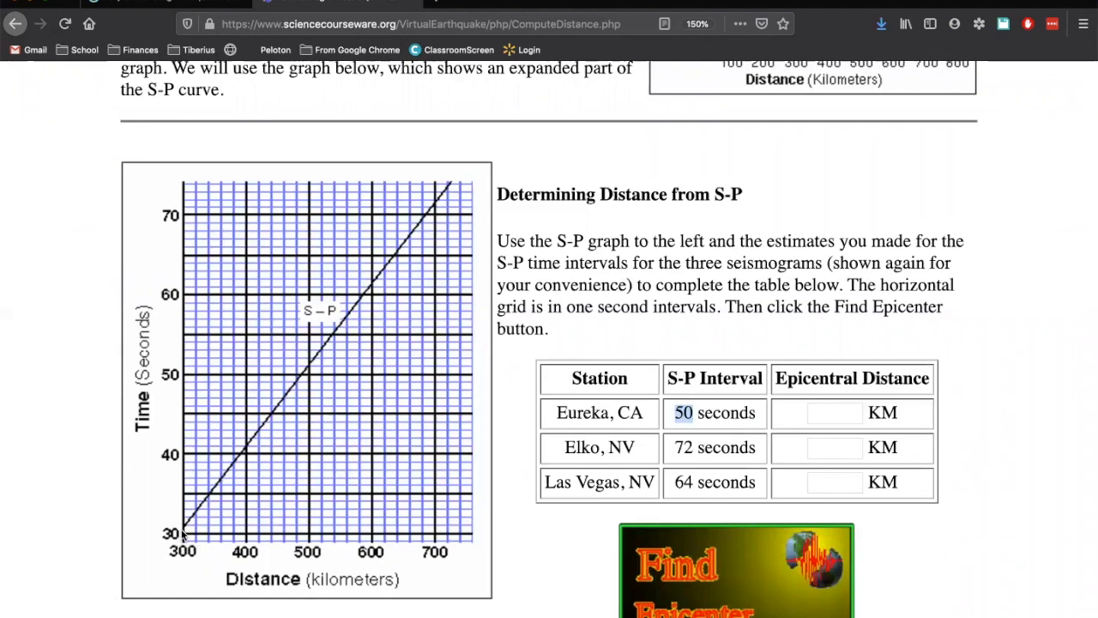
mouse_move(183, 377)
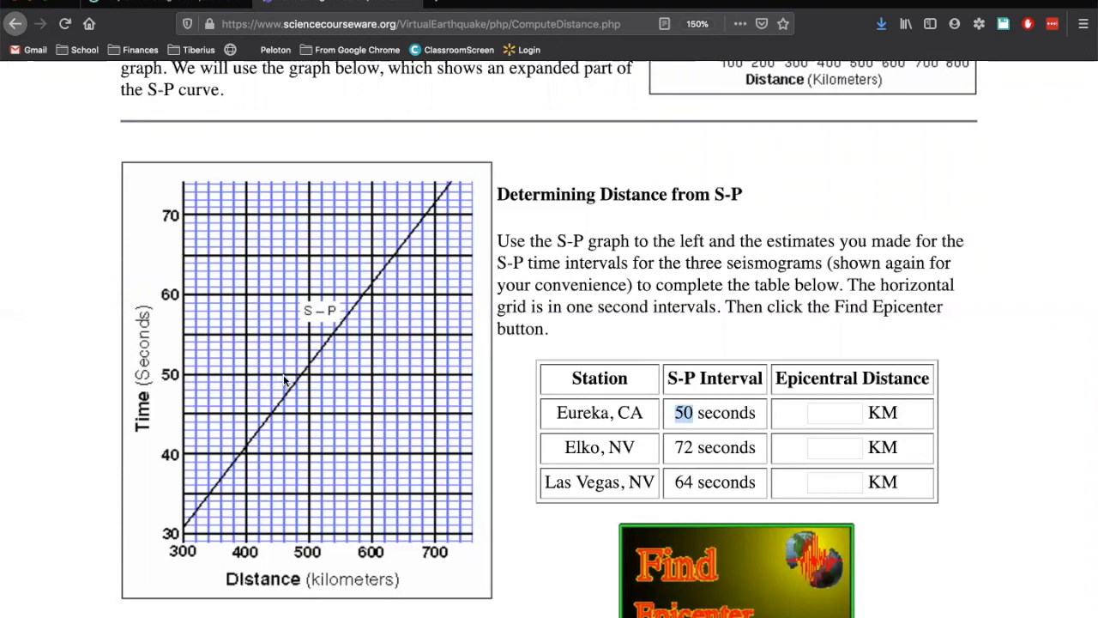
mouse_move(302, 379)
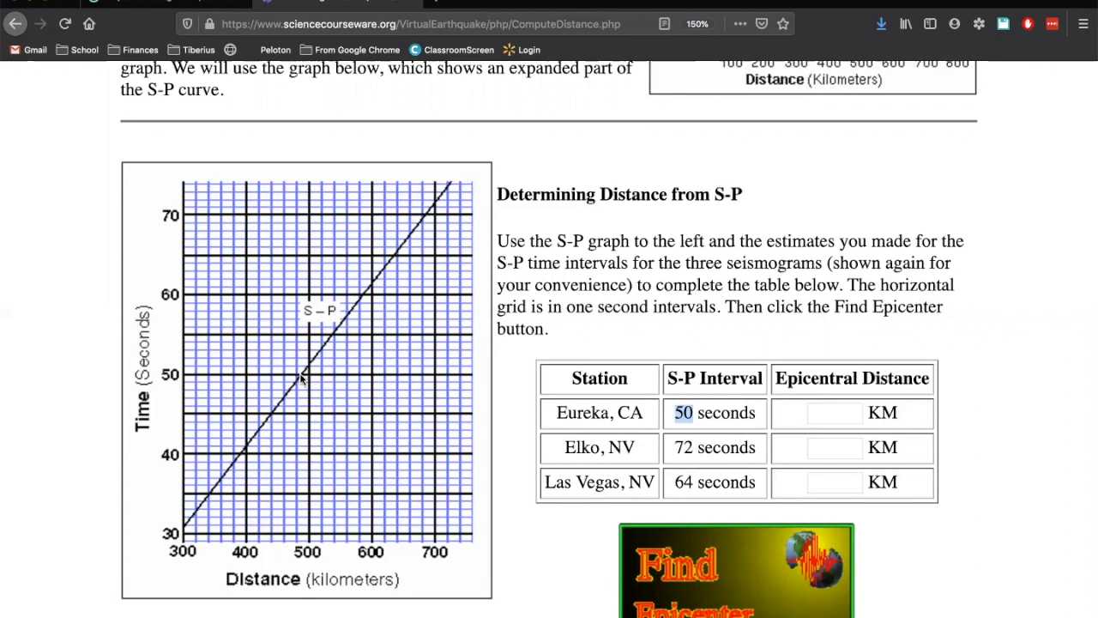
mouse_move(301, 452)
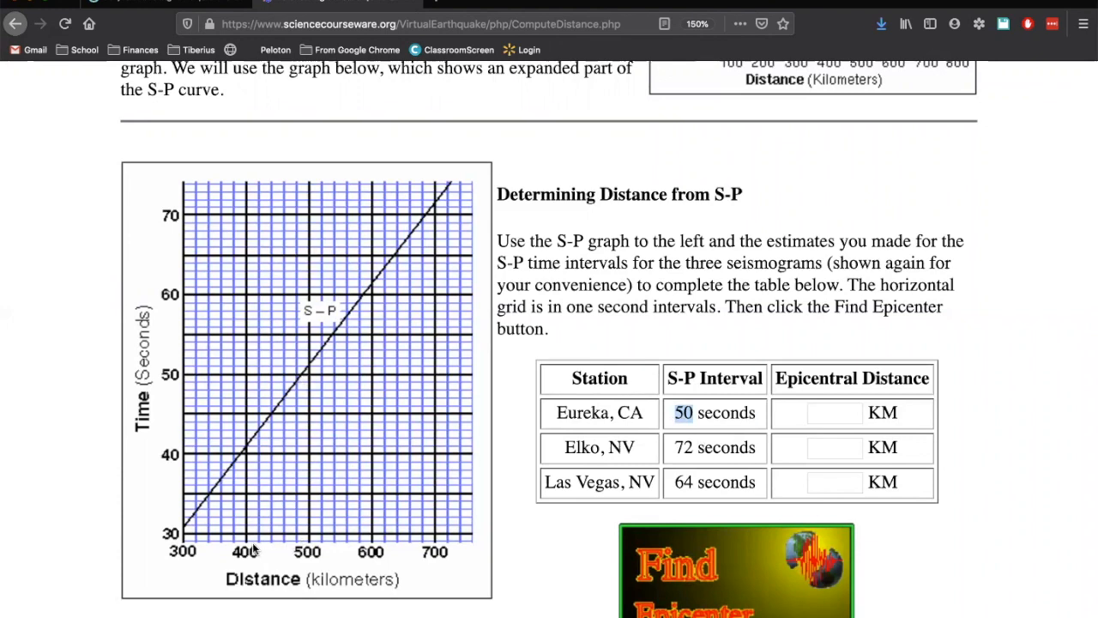
mouse_move(305, 548)
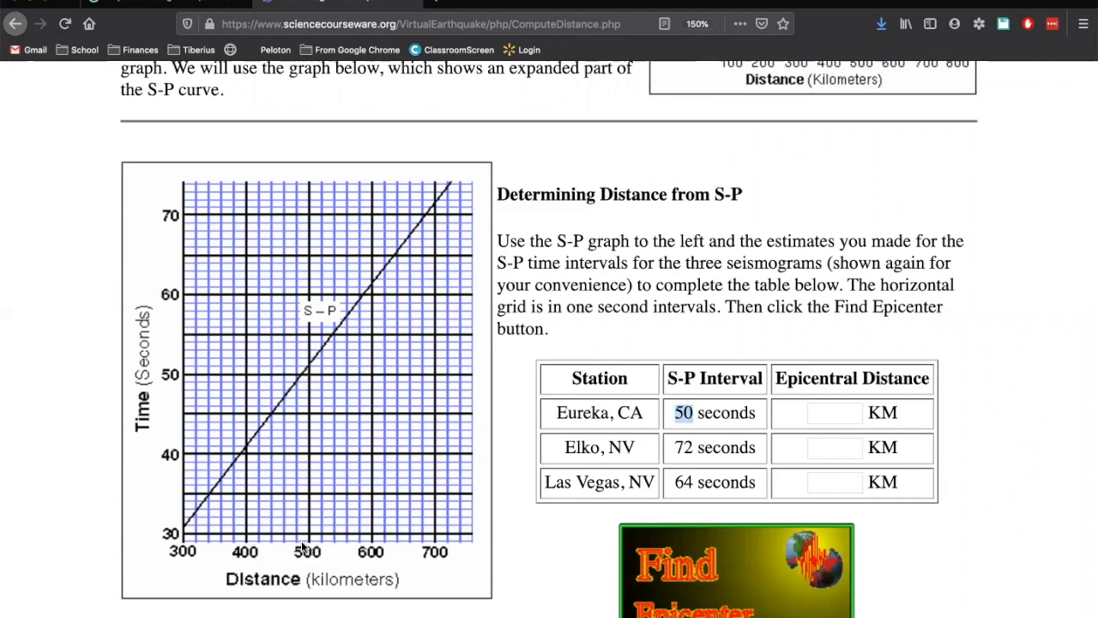
mouse_move(300, 382)
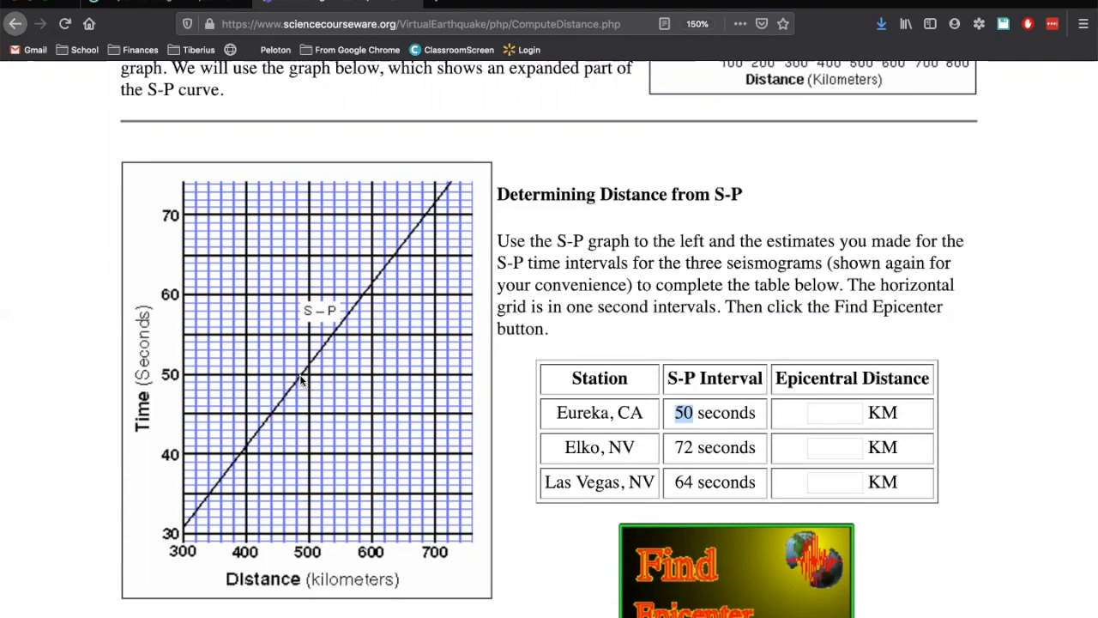
mouse_move(266, 549)
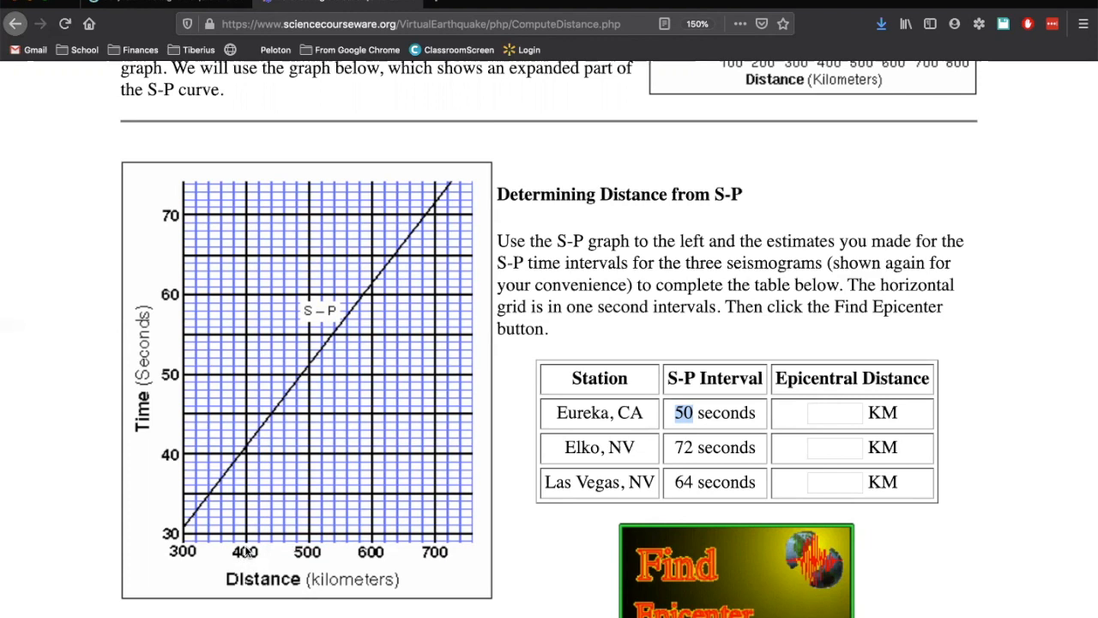
mouse_move(309, 470)
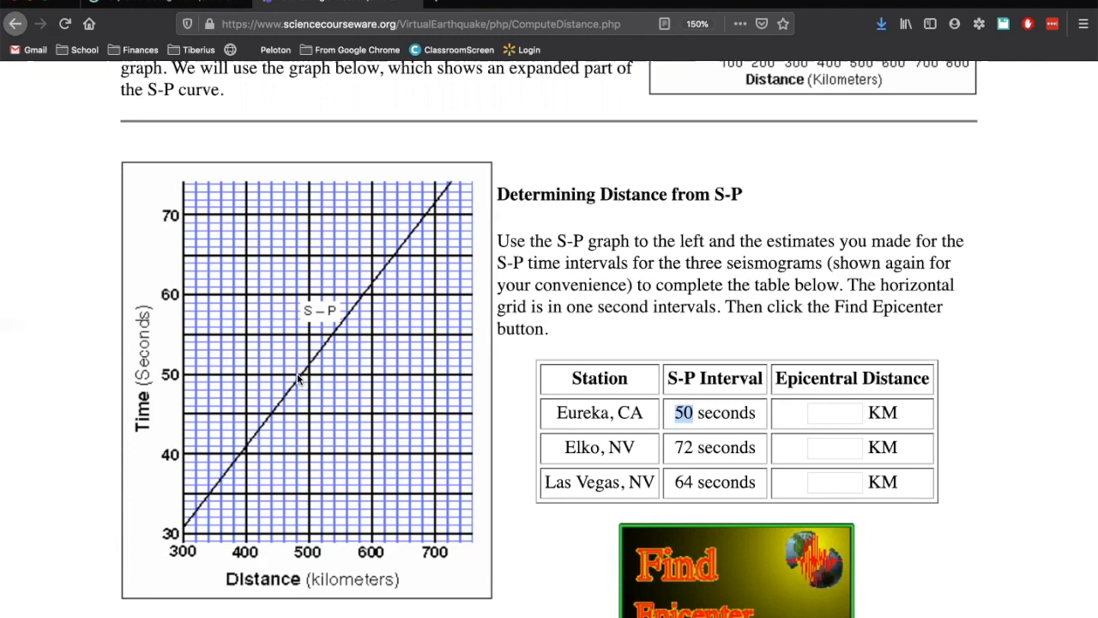
mouse_move(309, 380)
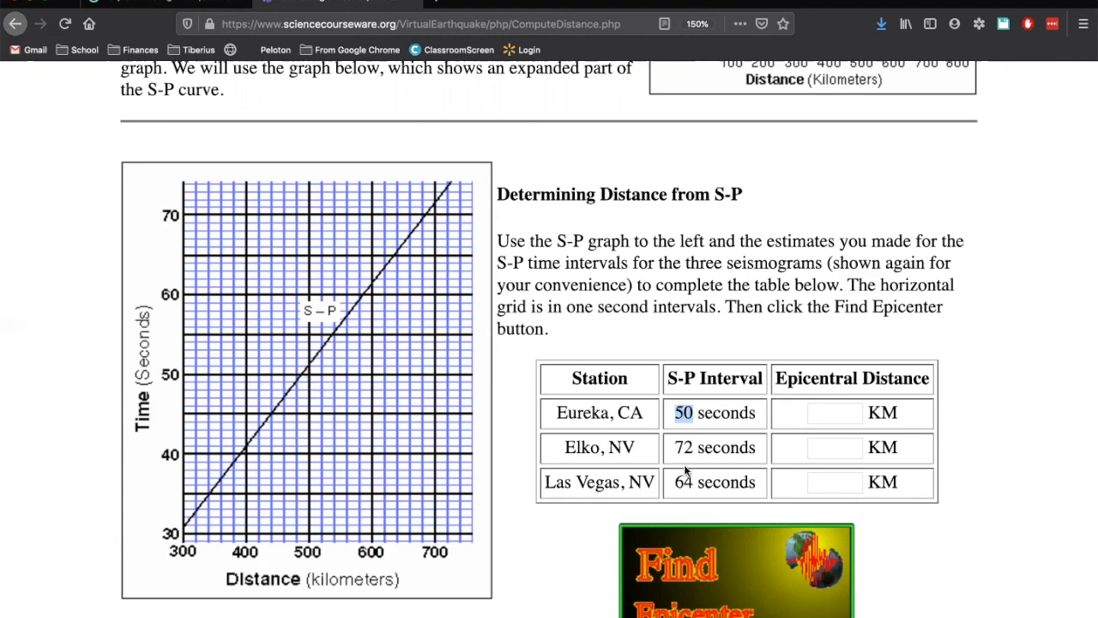
Enter 490 KM as the Eureka, CA epicentral distance online and in the worksheet.
click(833, 412)
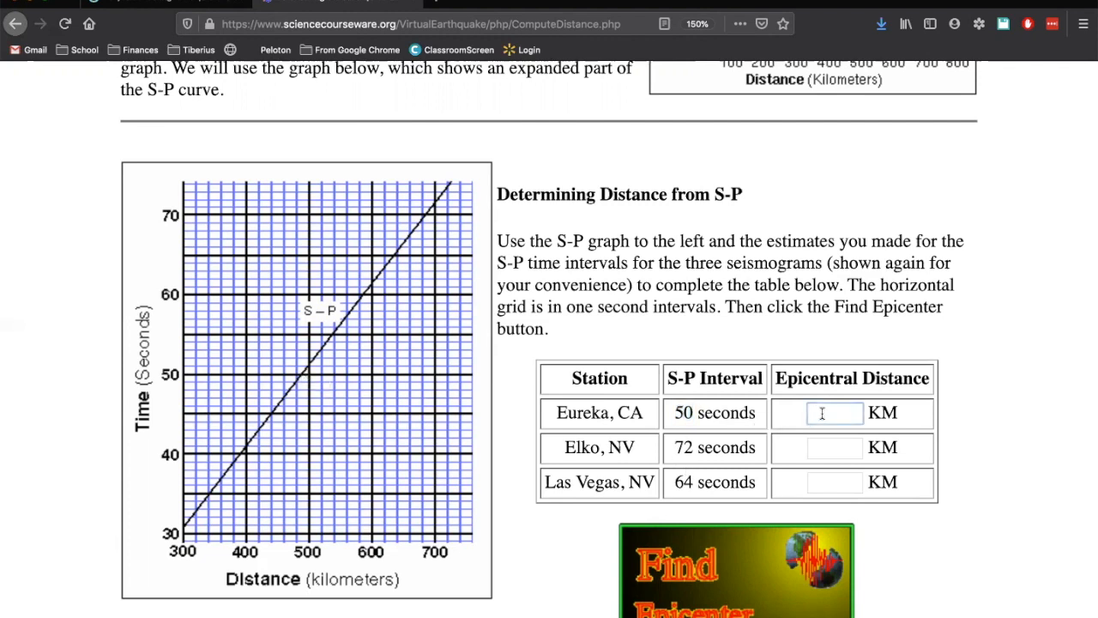
text(490)
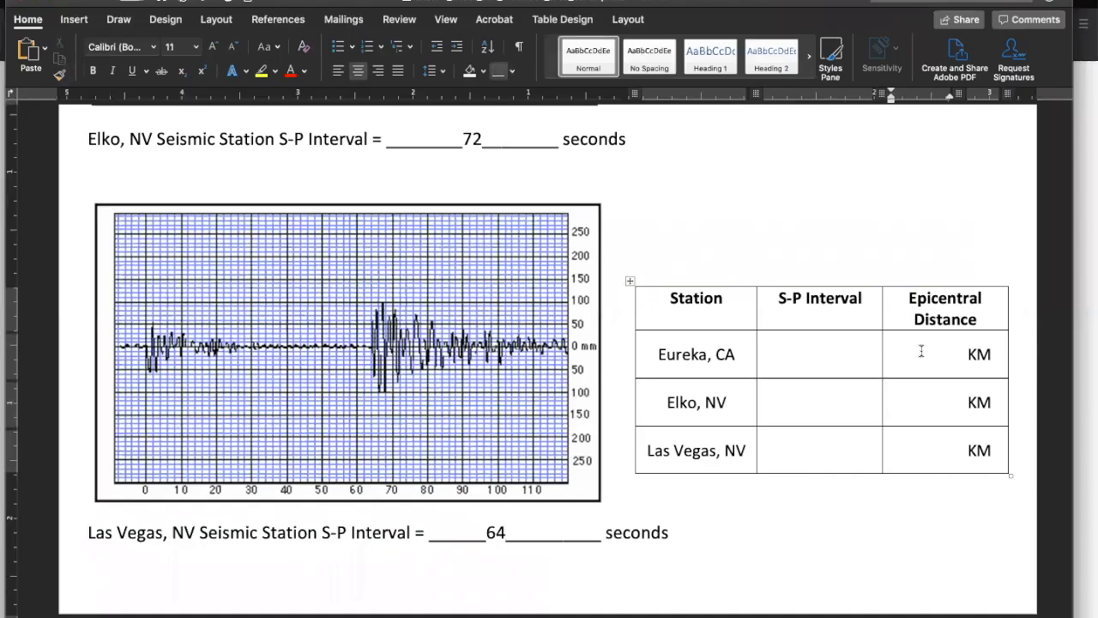
text(490)
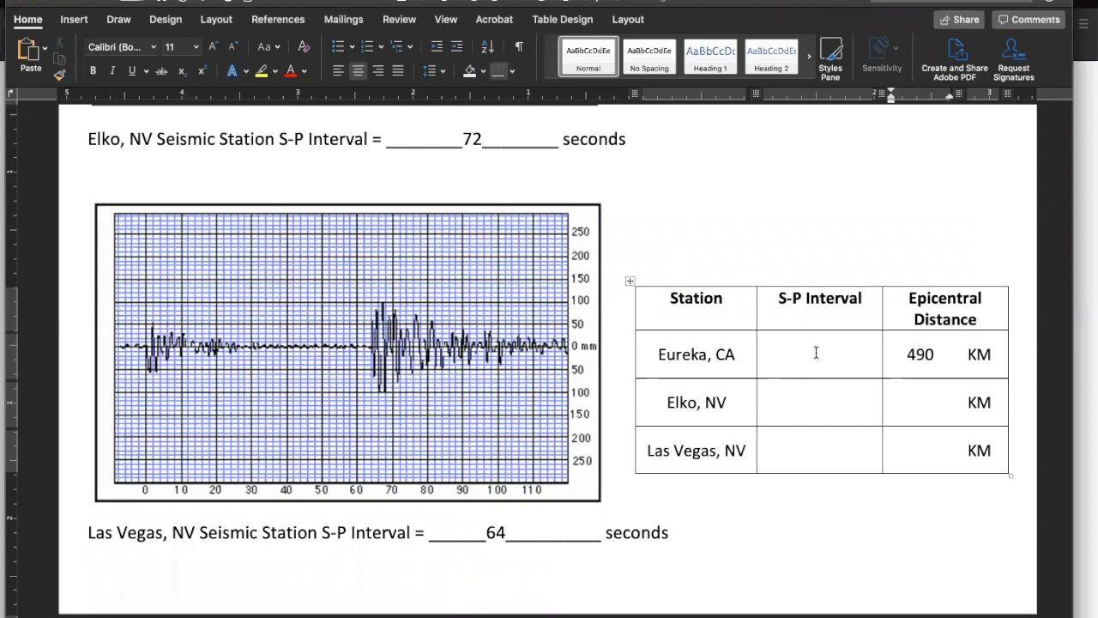
scroll(down, 3)
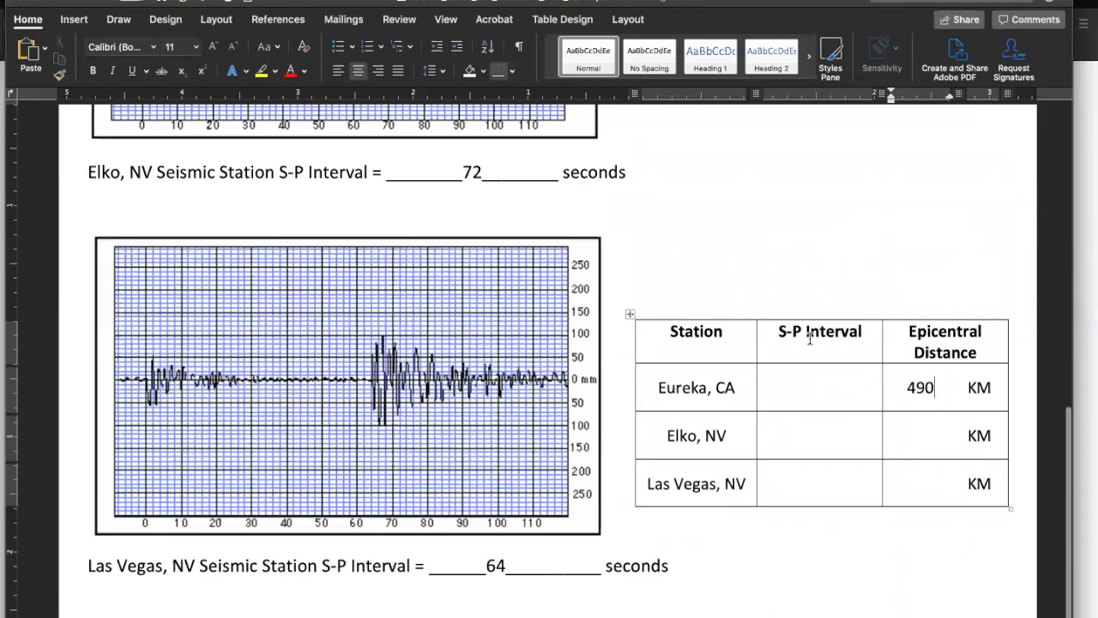
Fill the worksheet table's S-P intervals: Eureka 50, Elko 72, Las Vegas 64.
text(50)
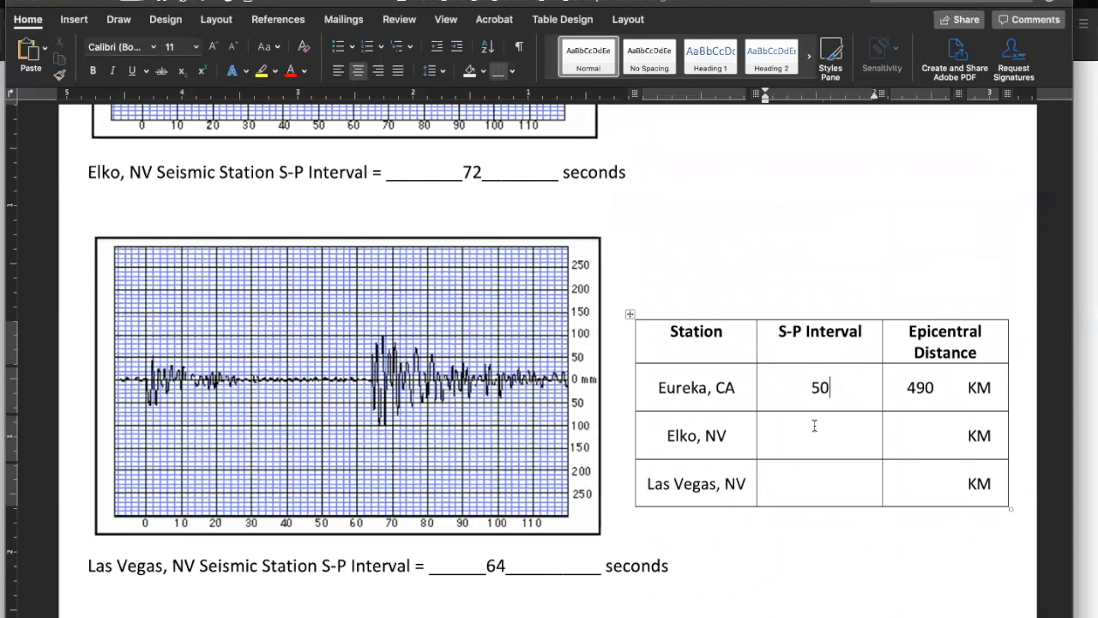
text(72)
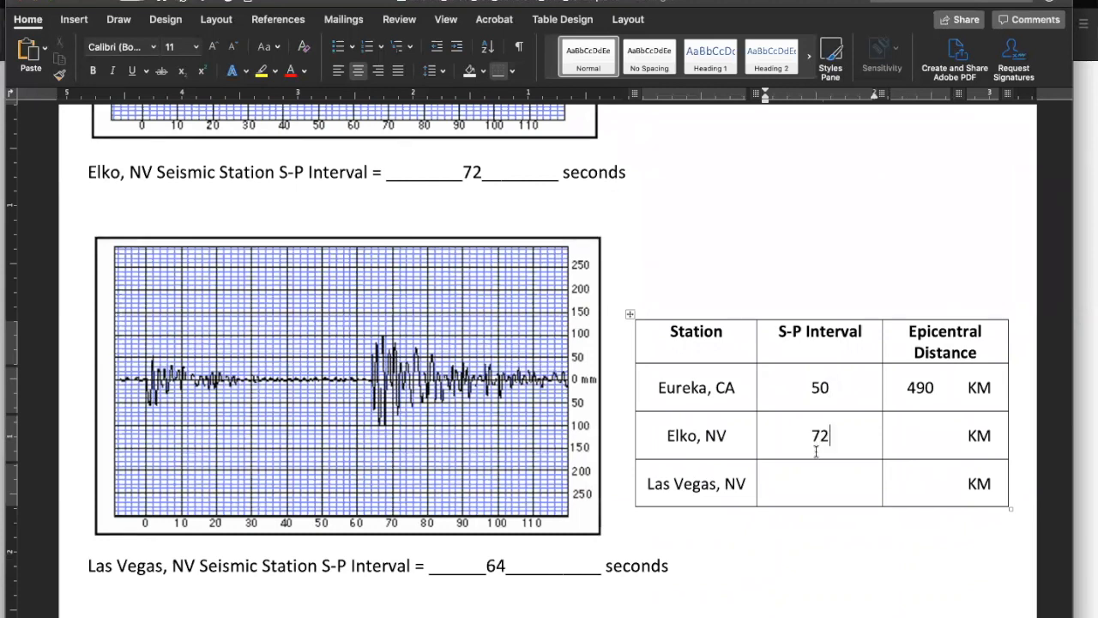
text(64)
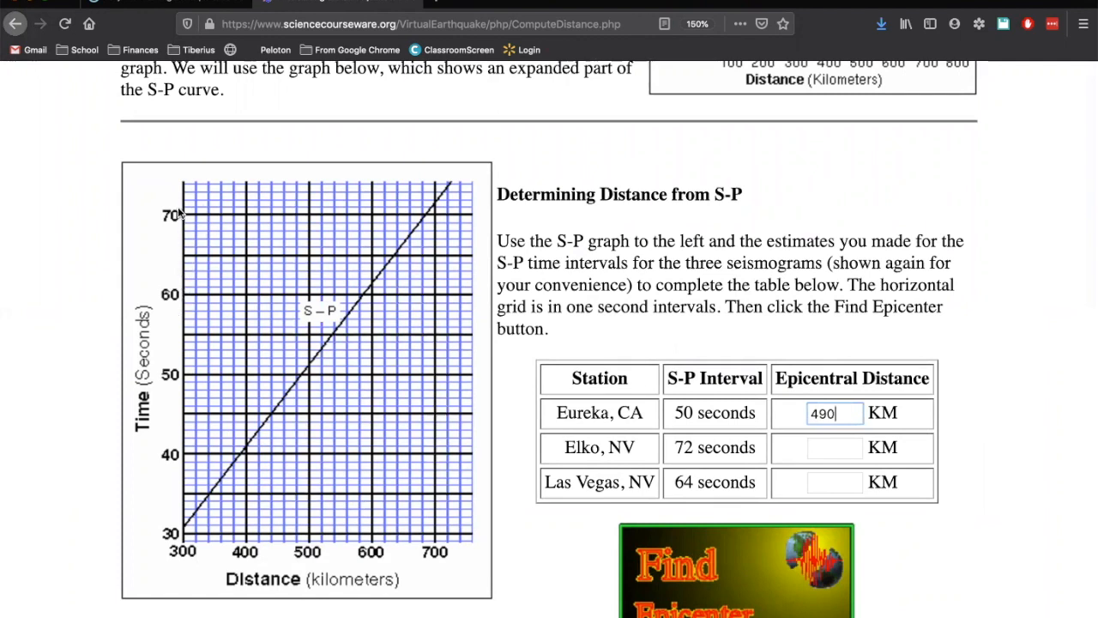
mouse_move(187, 225)
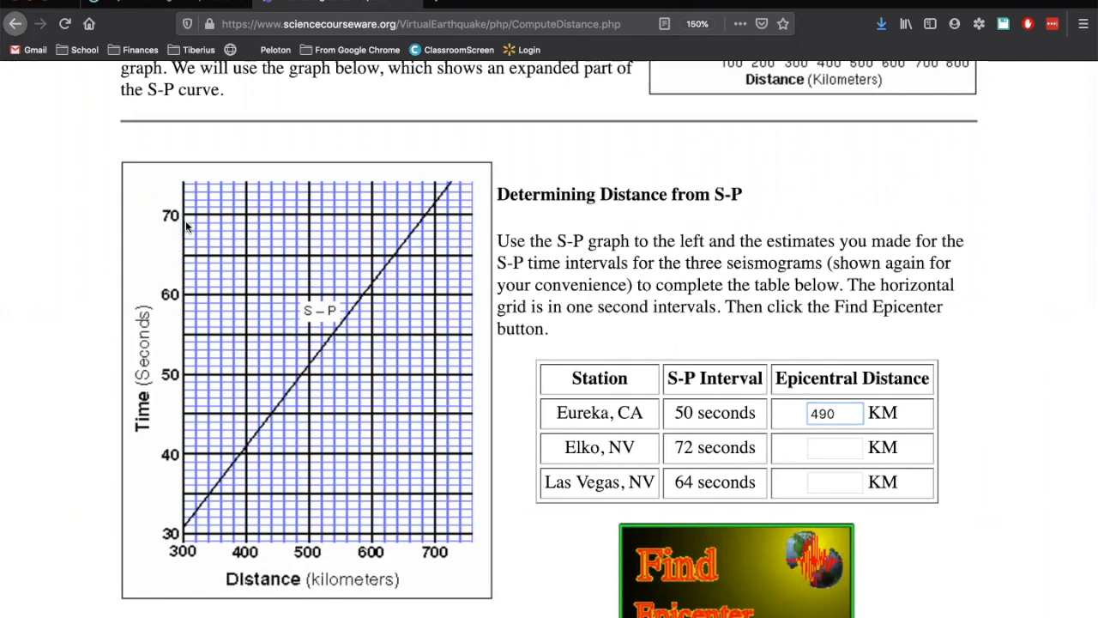
mouse_move(183, 220)
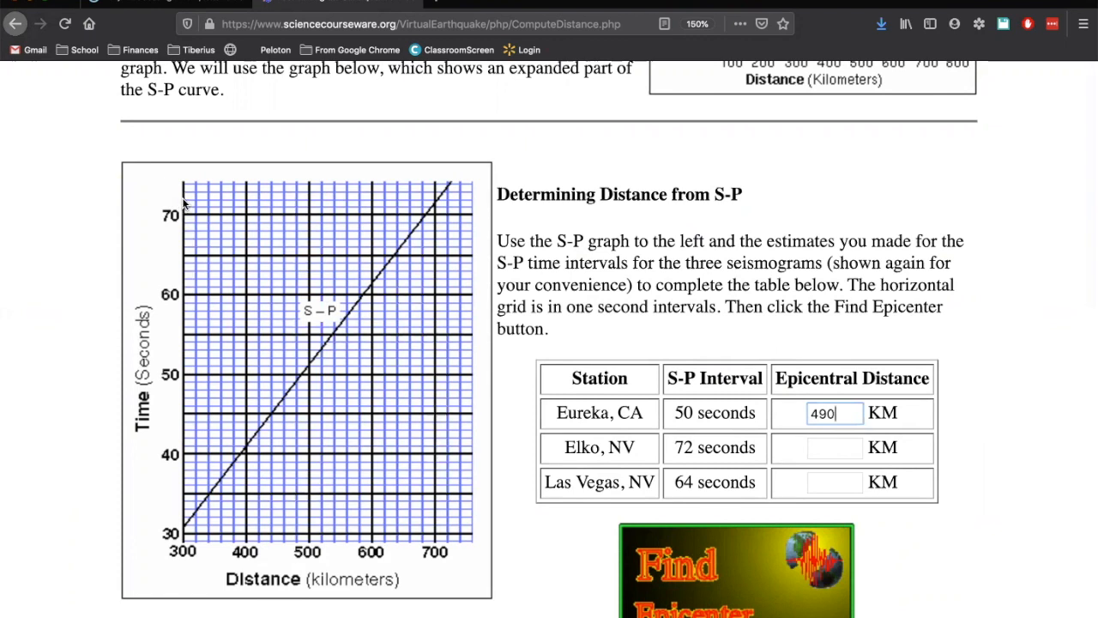
mouse_move(356, 209)
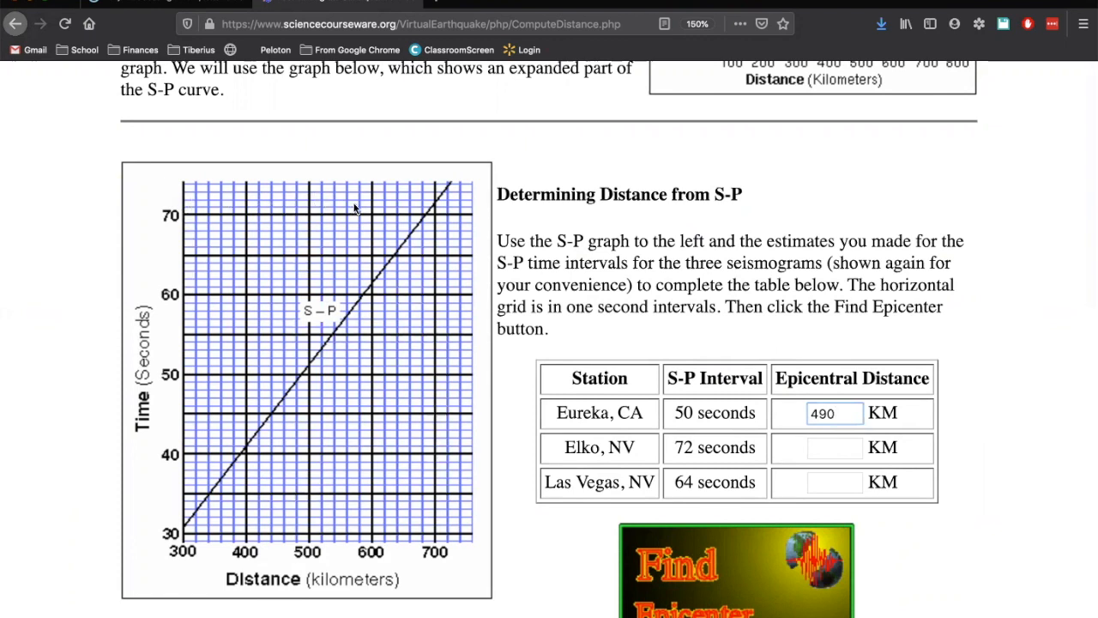
mouse_move(436, 206)
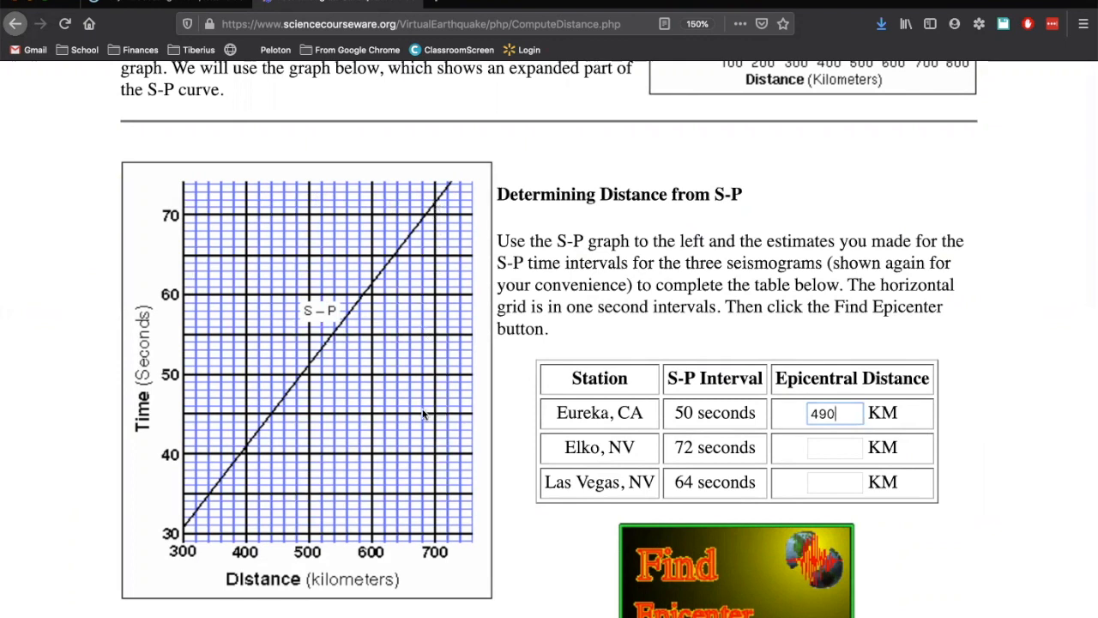
mouse_move(436, 543)
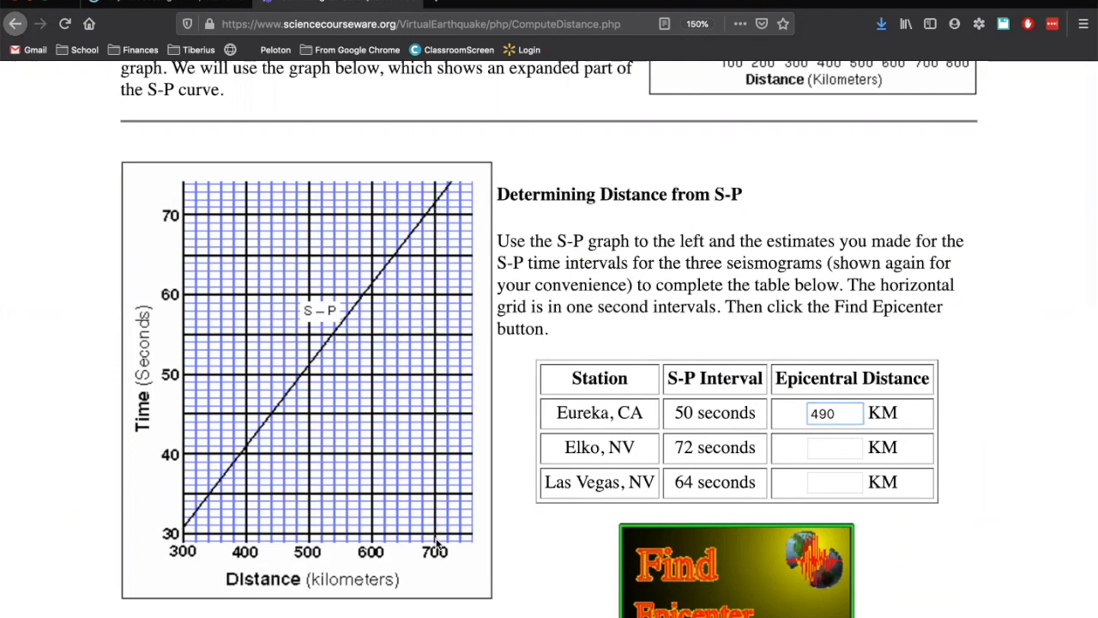
Enter 700 km in the Elko, NV epicentral distance box and start the worksheet entry.
click(834, 447)
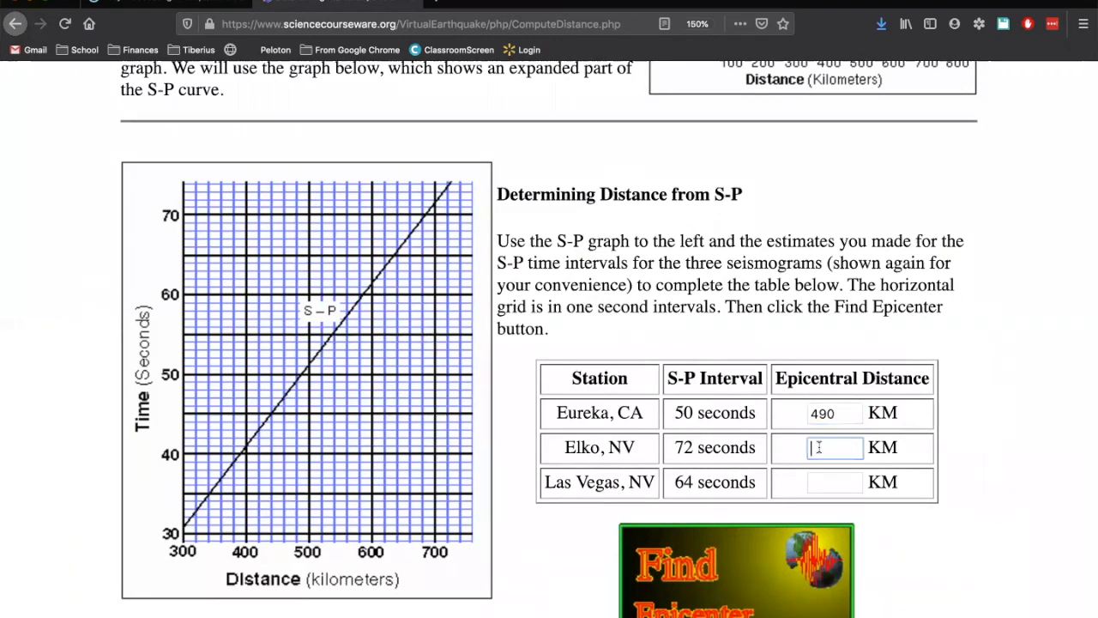
text(700)
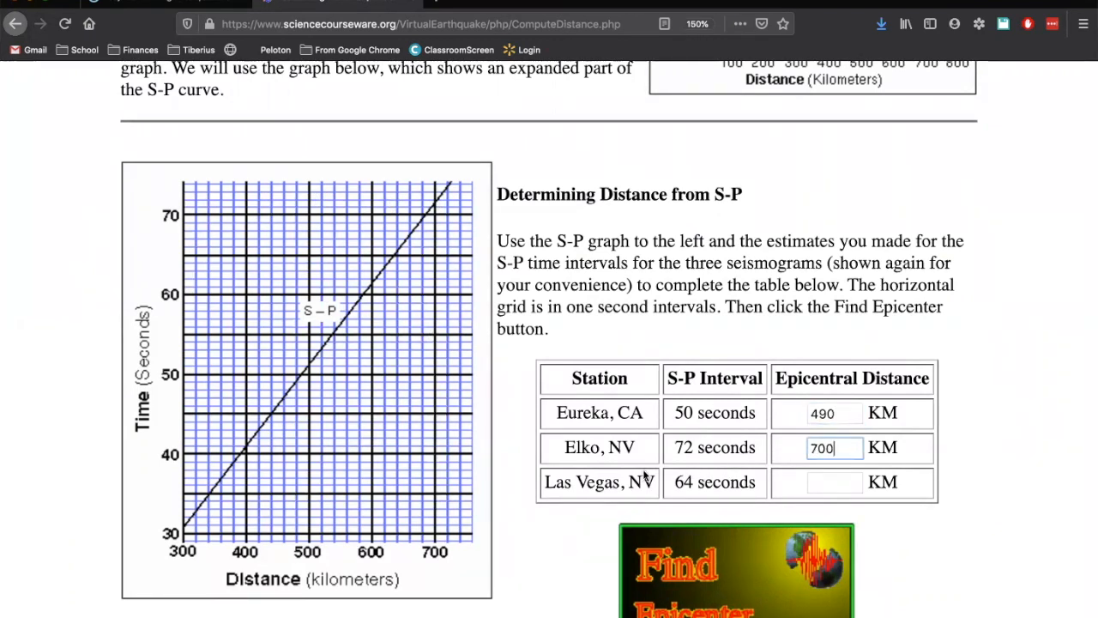
mouse_move(364, 390)
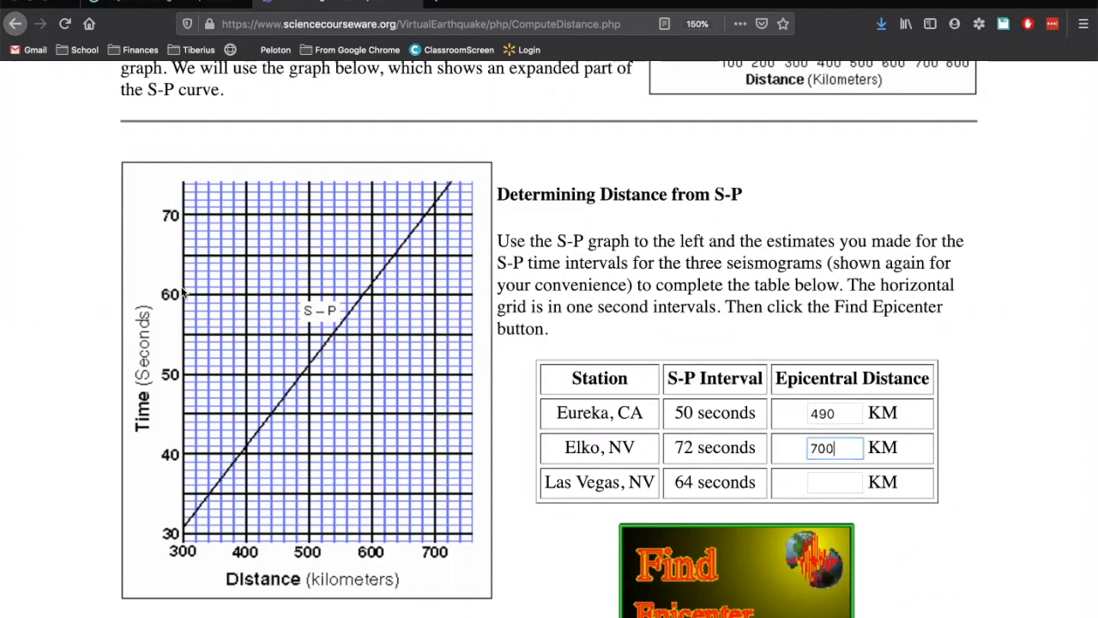
mouse_move(184, 269)
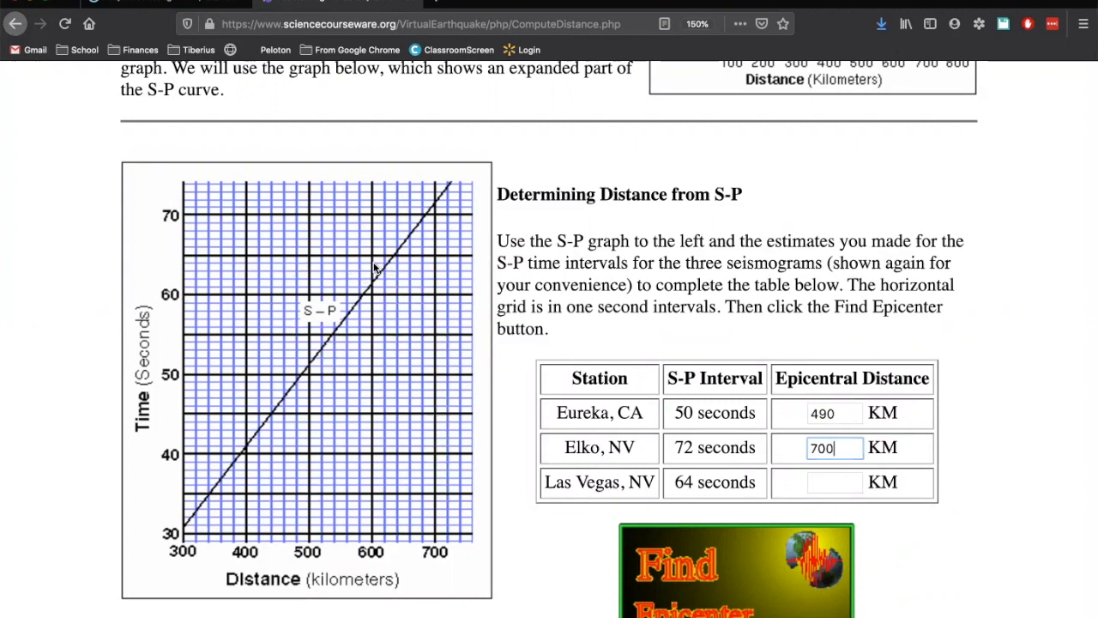
mouse_move(384, 266)
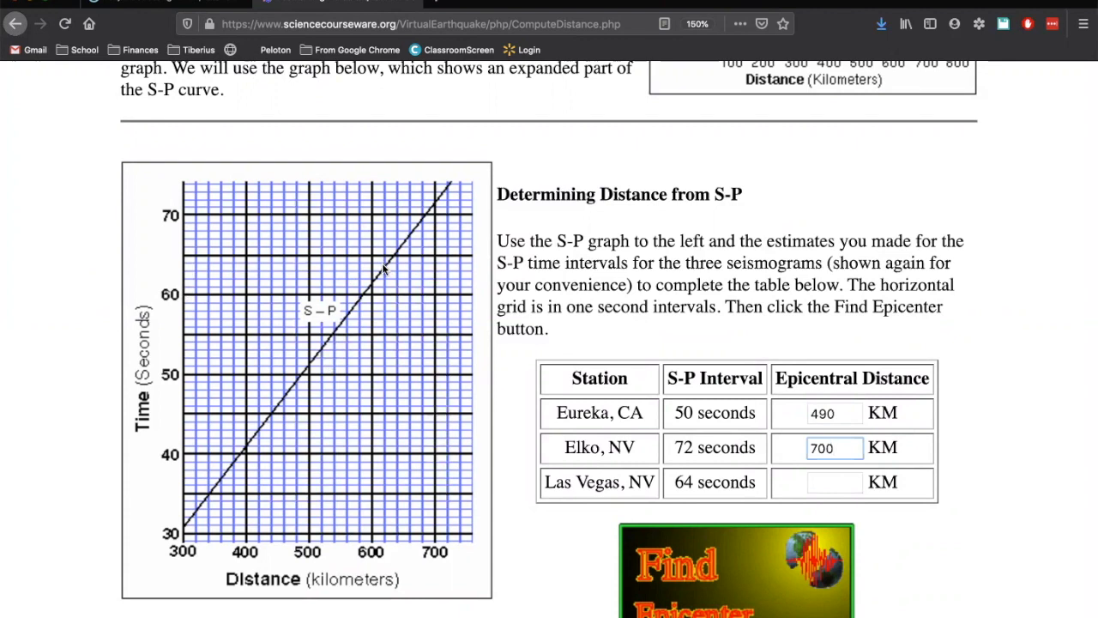
mouse_move(388, 268)
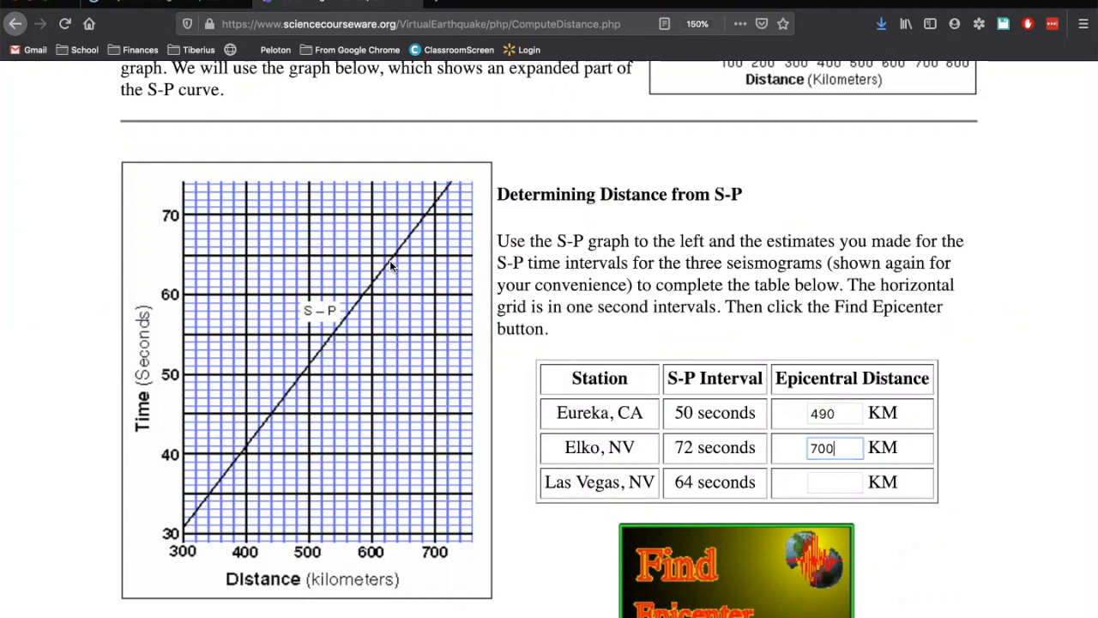
mouse_move(409, 273)
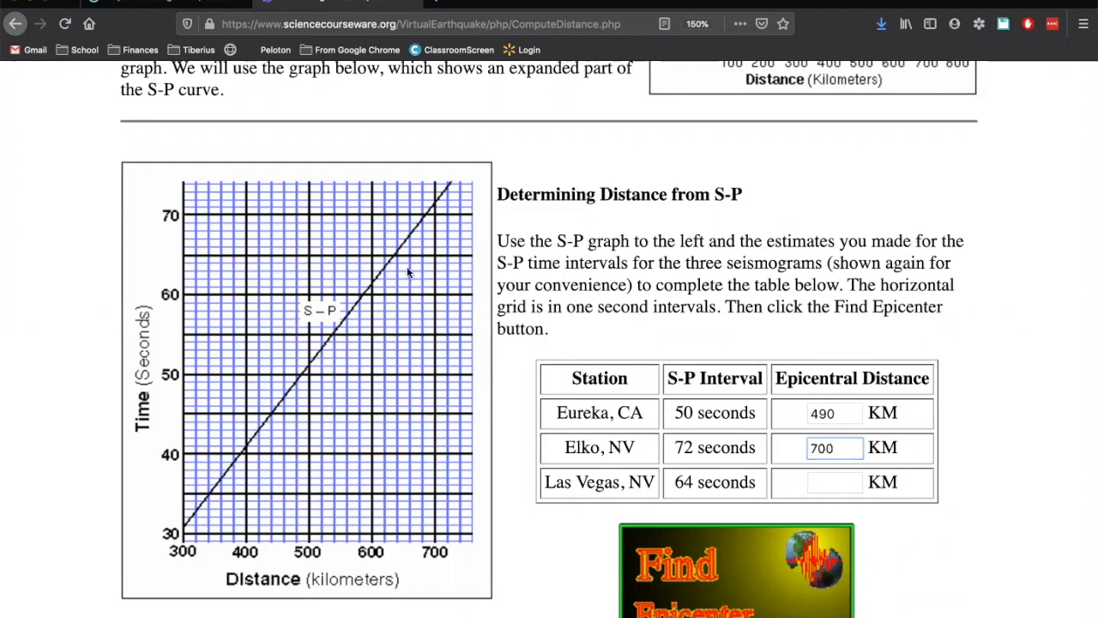
text(64)
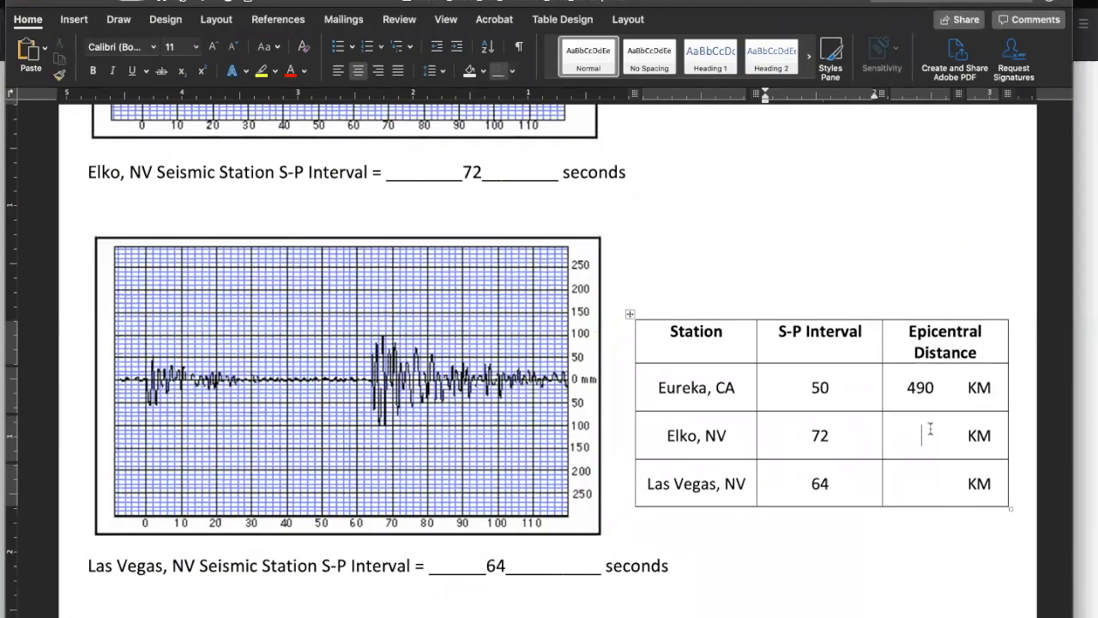
Record 700 km for Elko and 625 km for the next station in the Word worksheet table.
text(700)
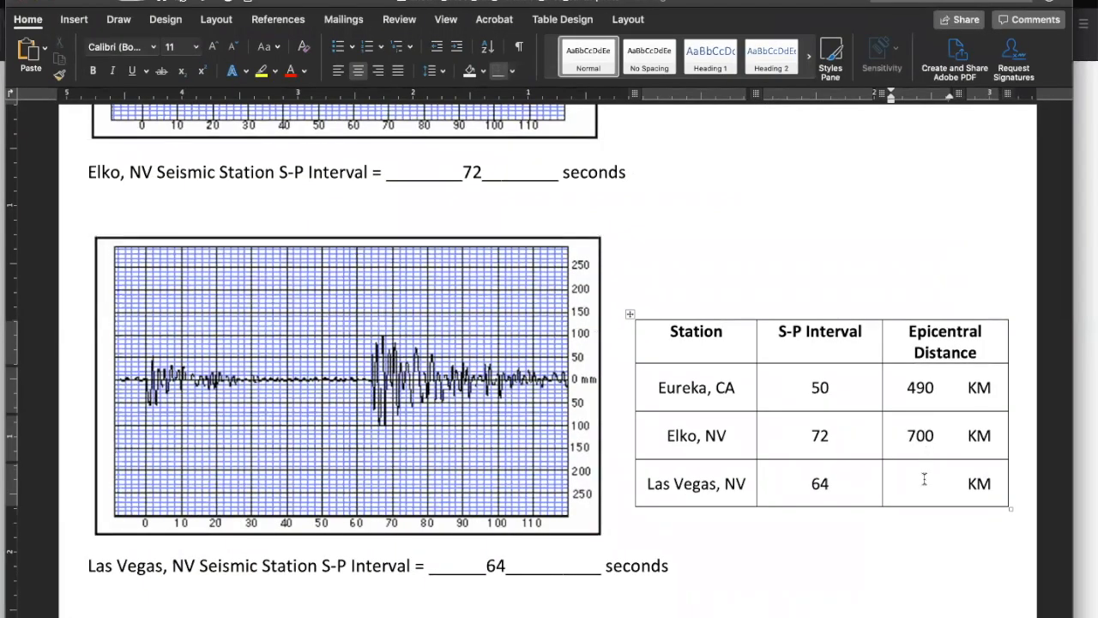
text(625)
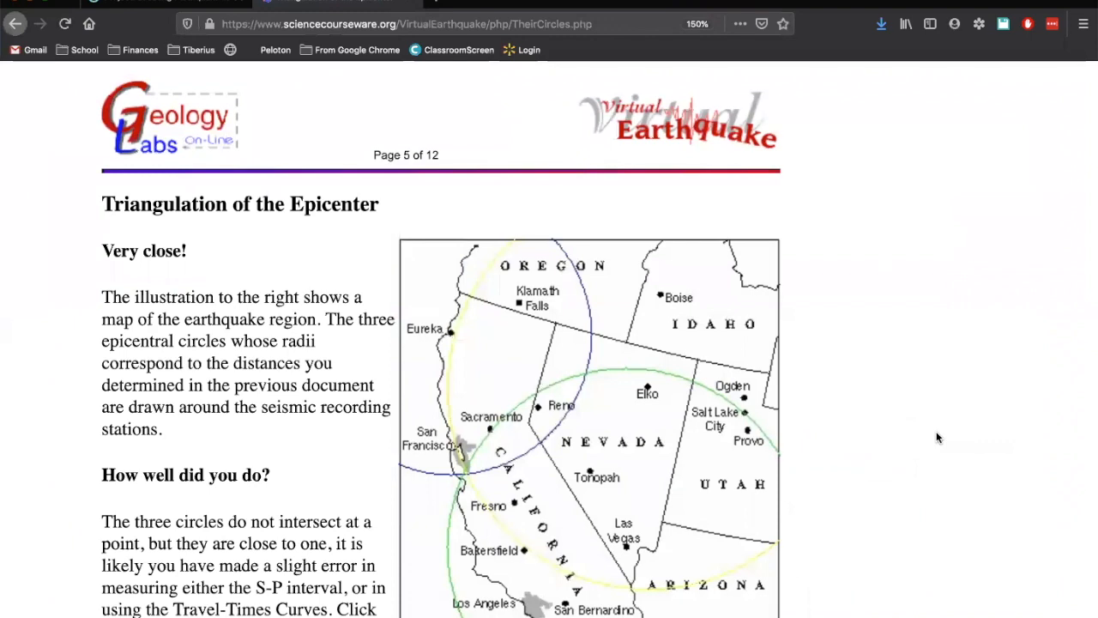
Review the 'How well did you do?' results page with the three epicentral circles on the map.
scroll(down, 3)
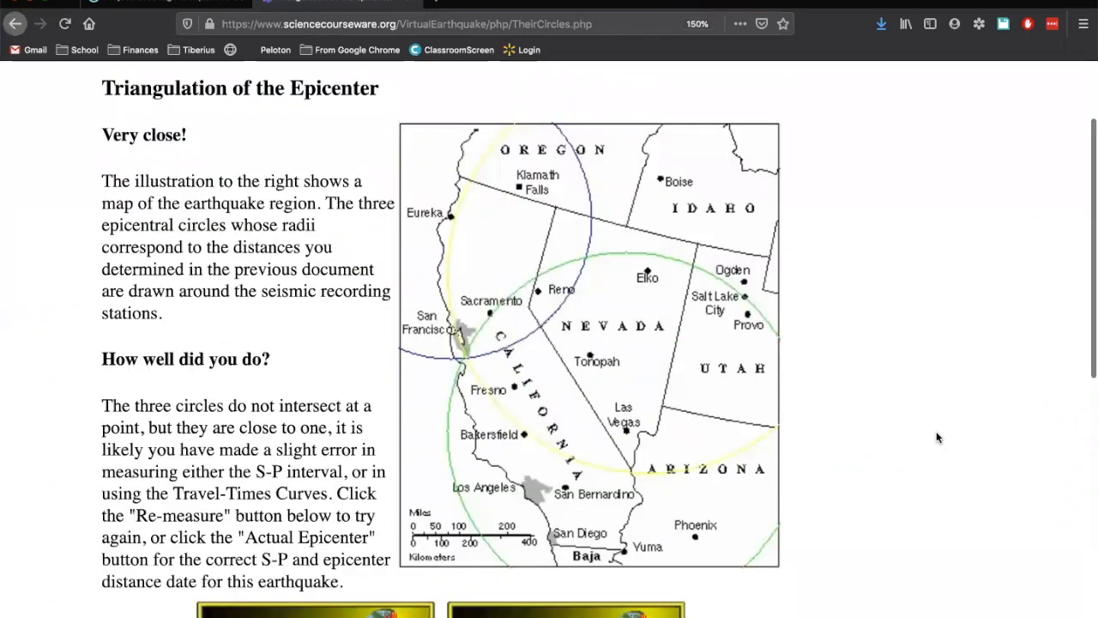
scroll(down, 3)
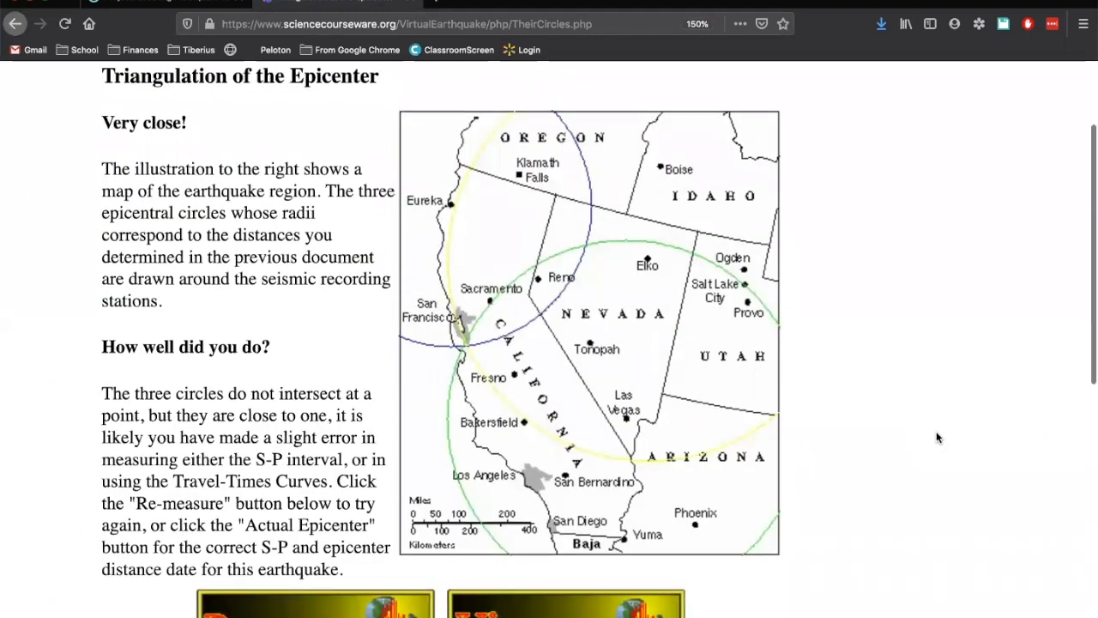
scroll(down, 3)
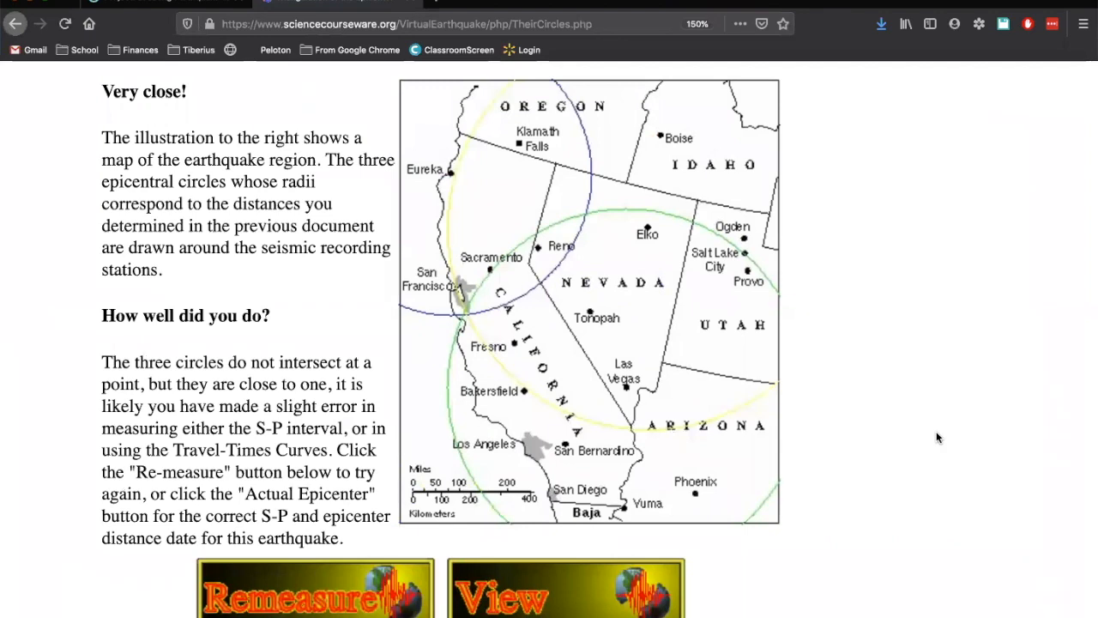
mouse_move(573, 182)
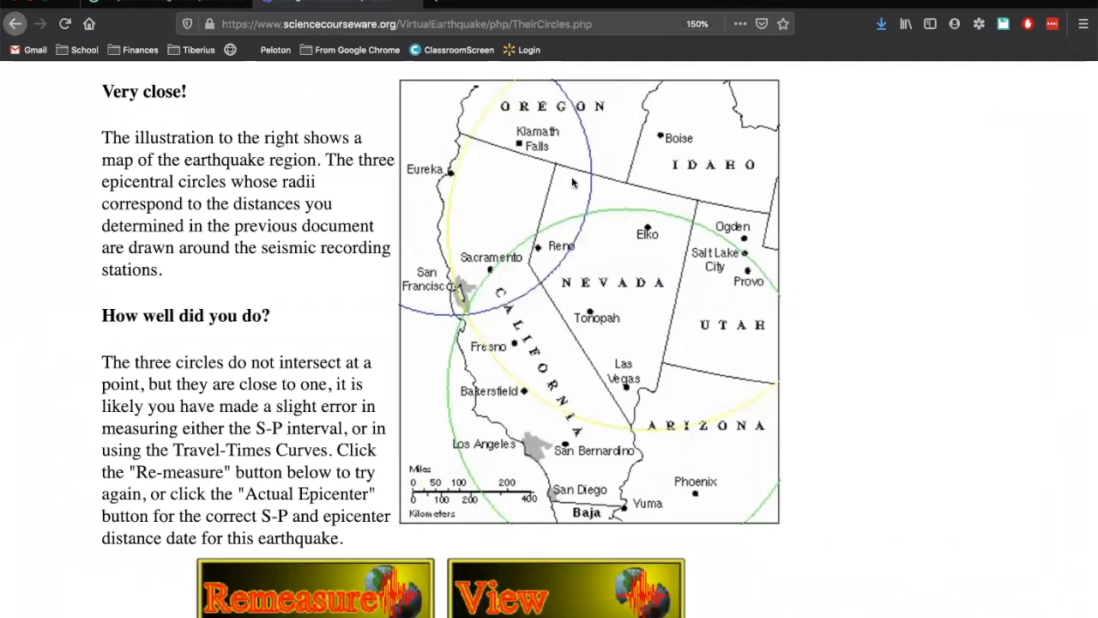
mouse_move(585, 175)
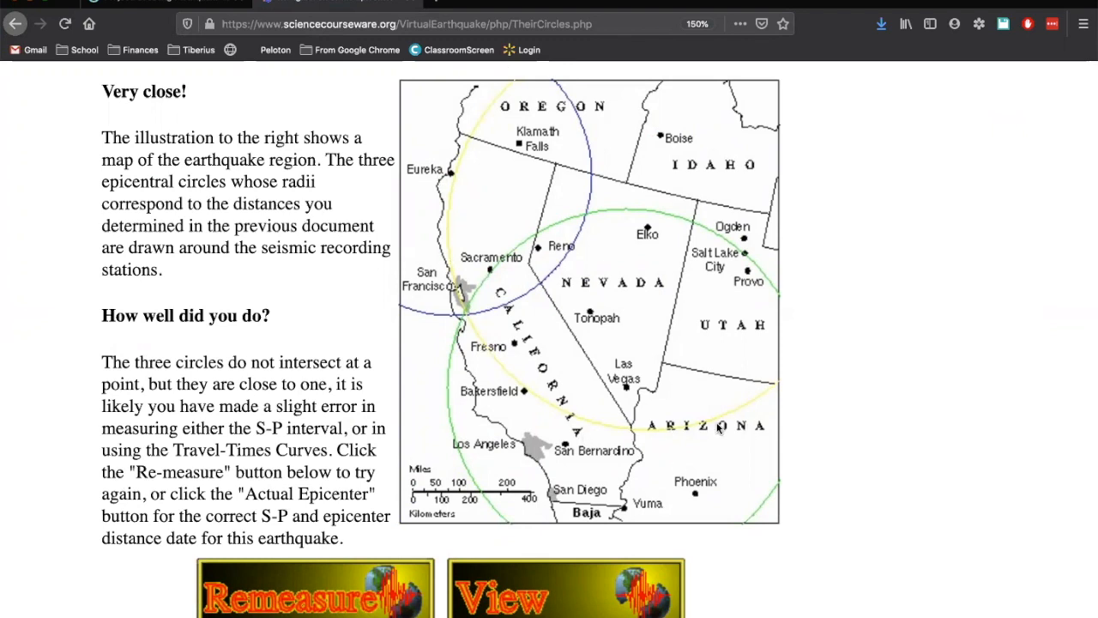
mouse_move(578, 262)
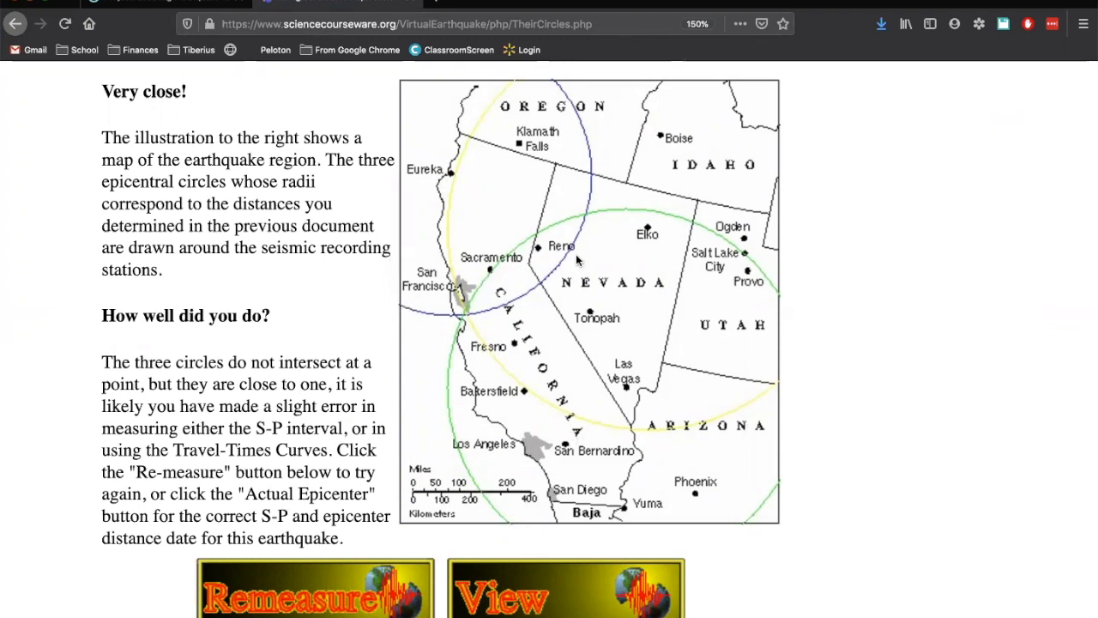
mouse_move(489, 309)
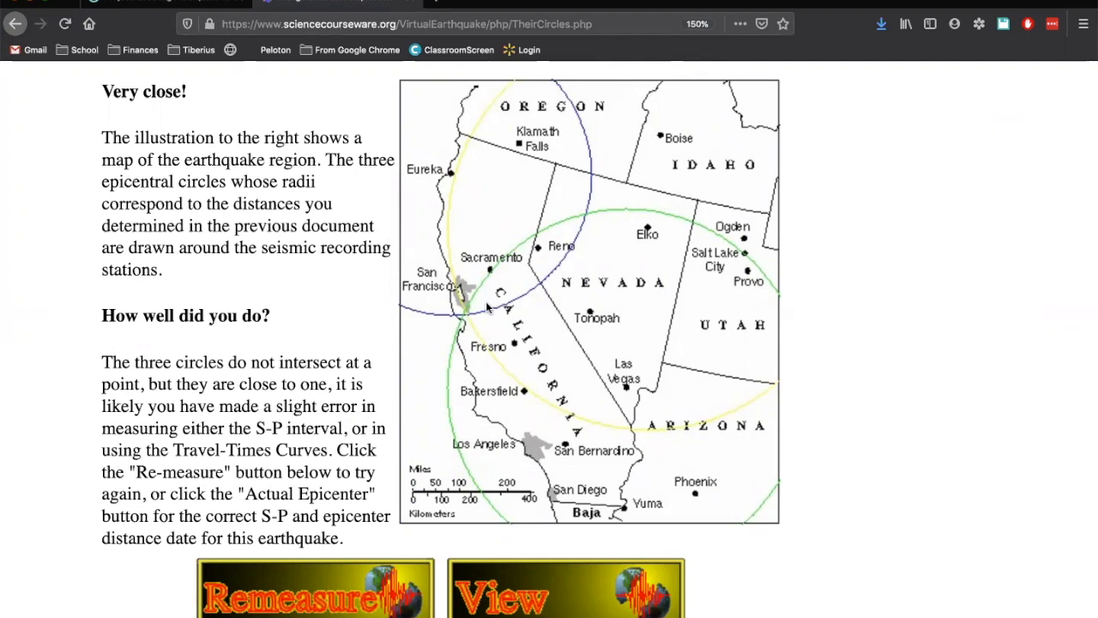
mouse_move(453, 321)
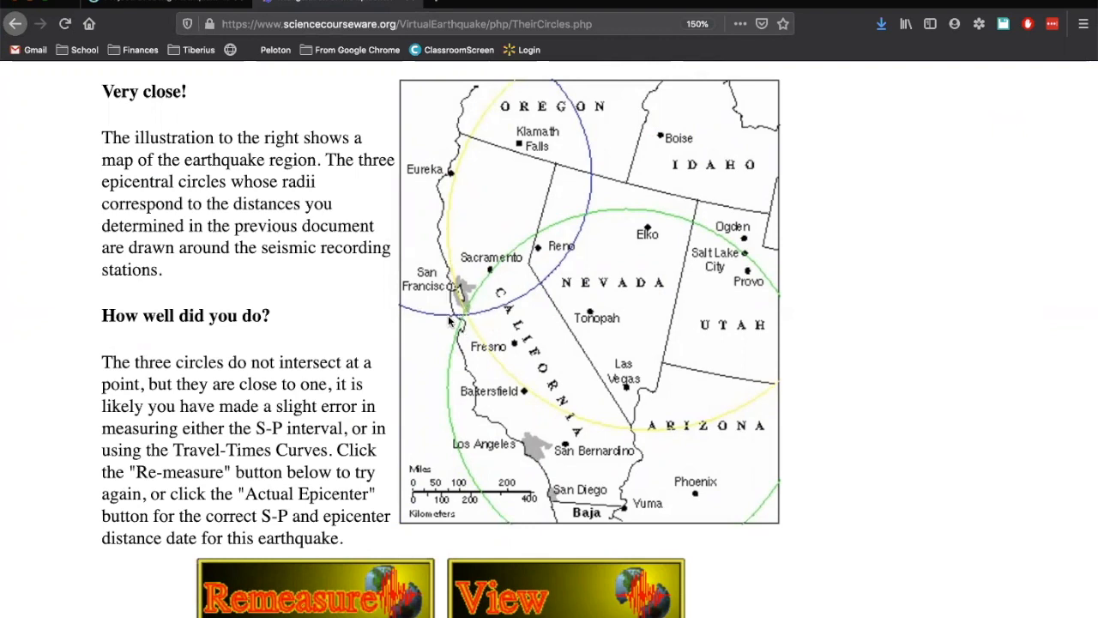
mouse_move(464, 320)
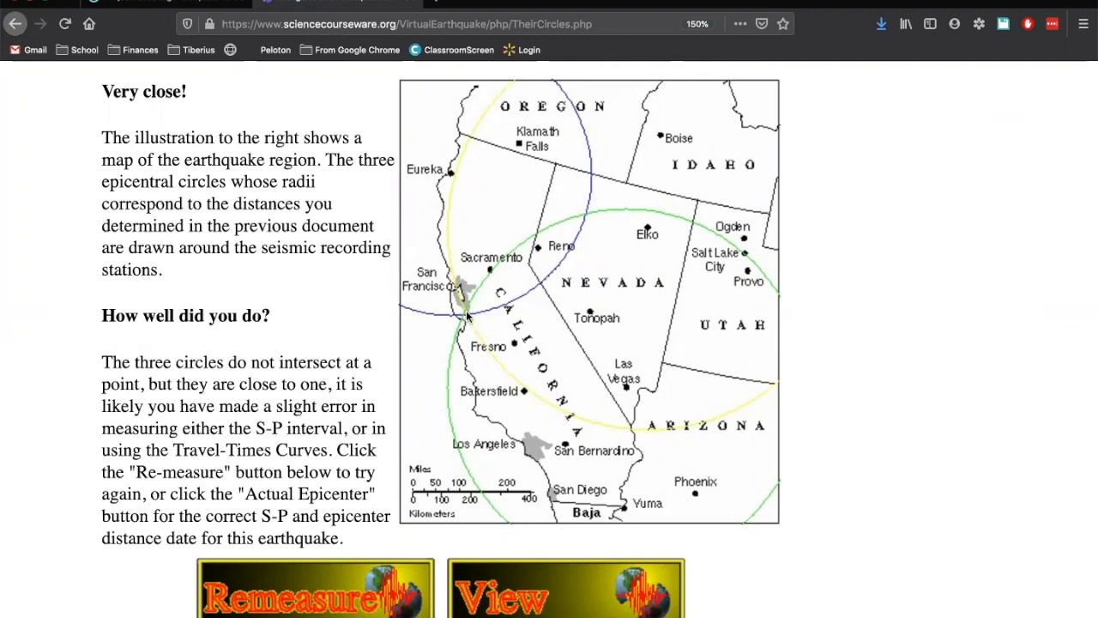
mouse_move(472, 317)
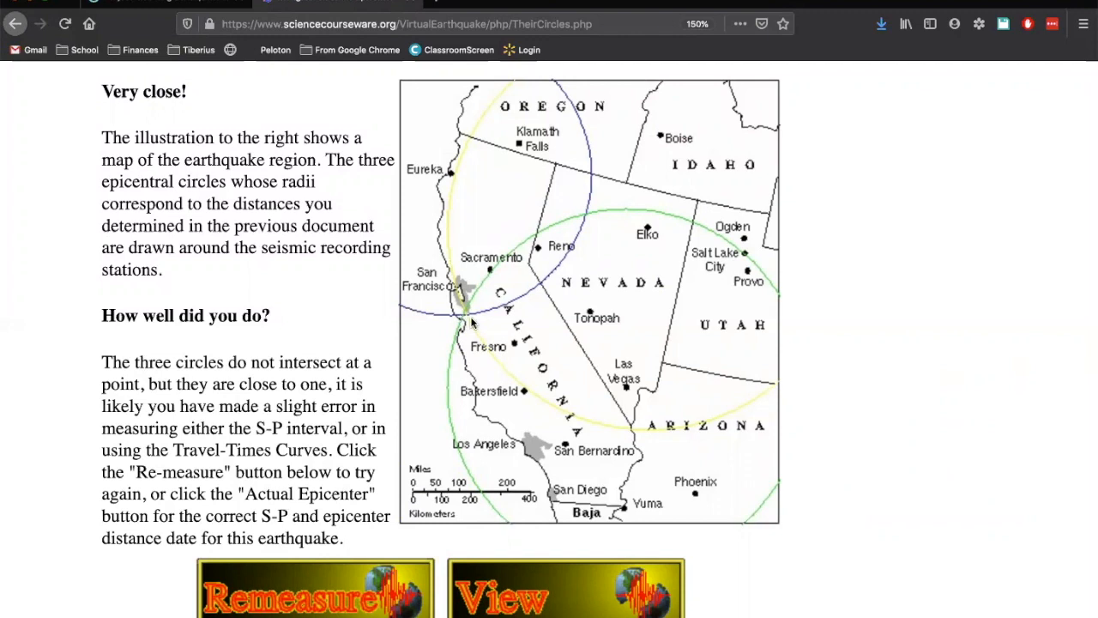
mouse_move(845, 441)
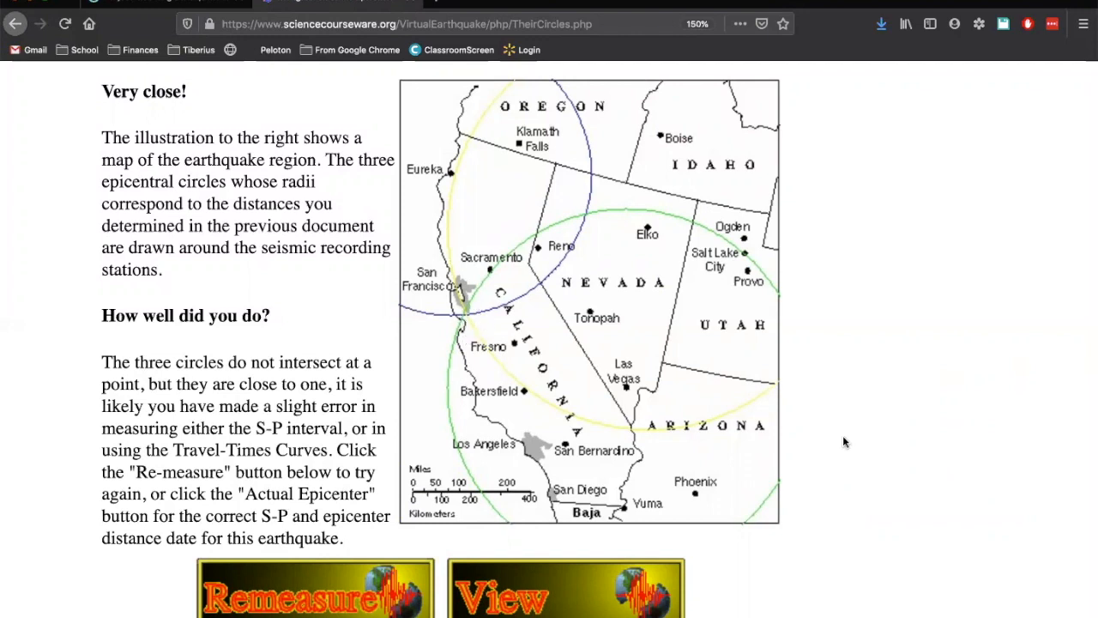
scroll(down, 3)
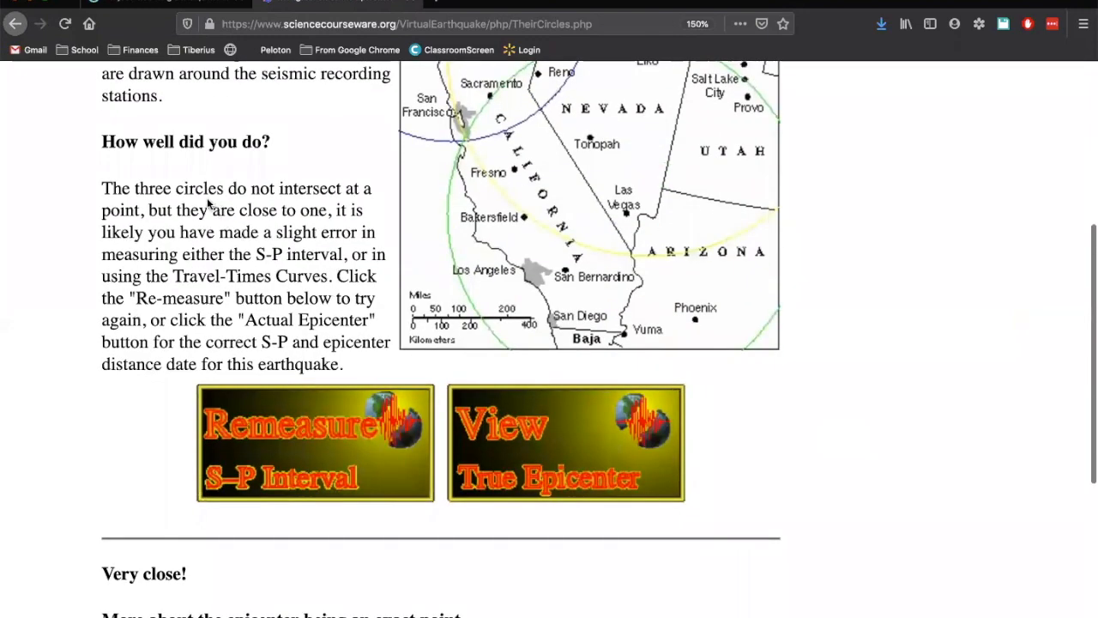
double_click(198, 188)
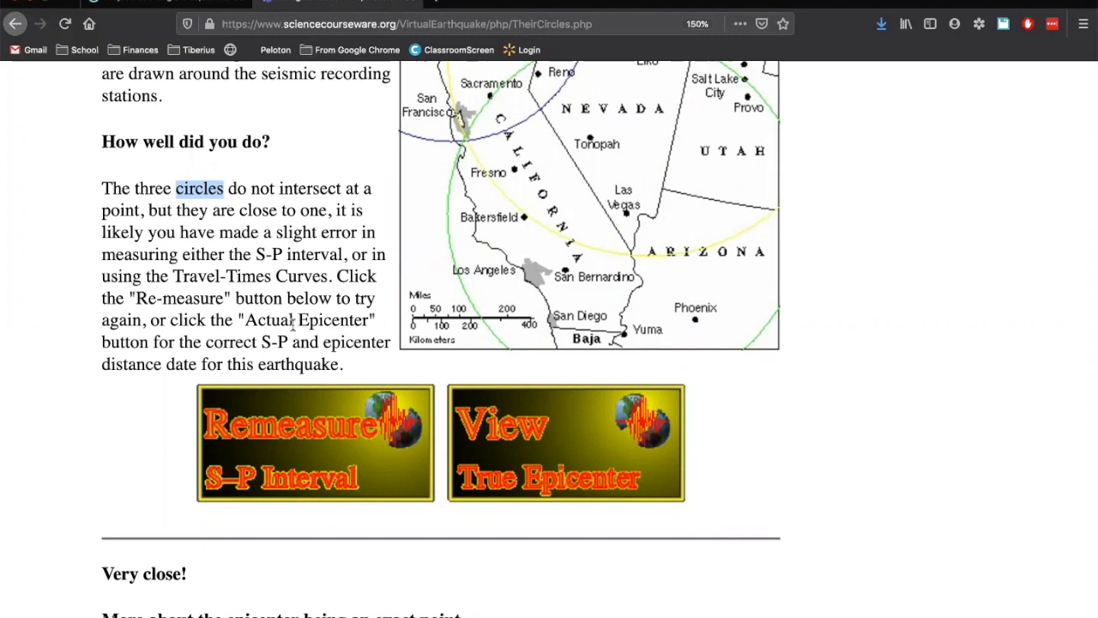
mouse_move(301, 439)
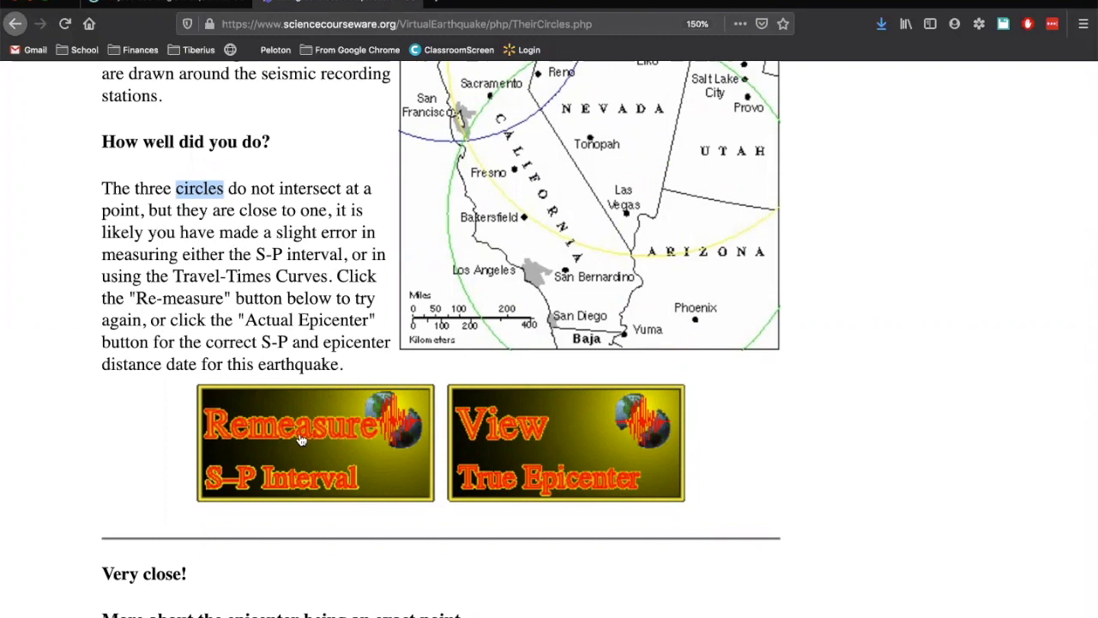
mouse_move(535, 440)
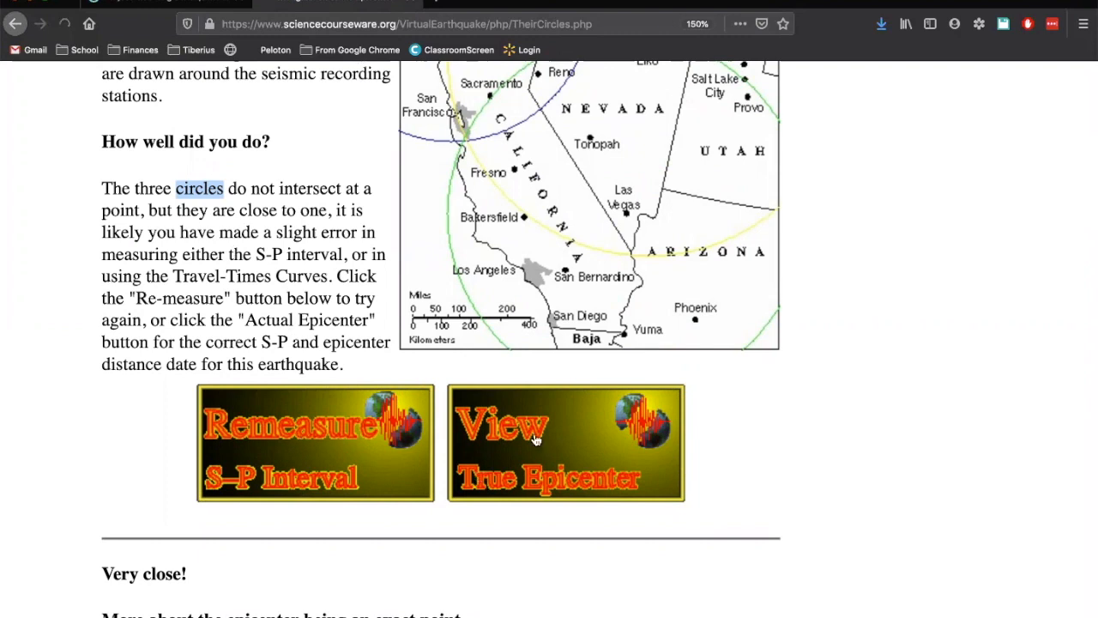
View the true epicenter page comparing your data and map against the actual station data.
click(565, 443)
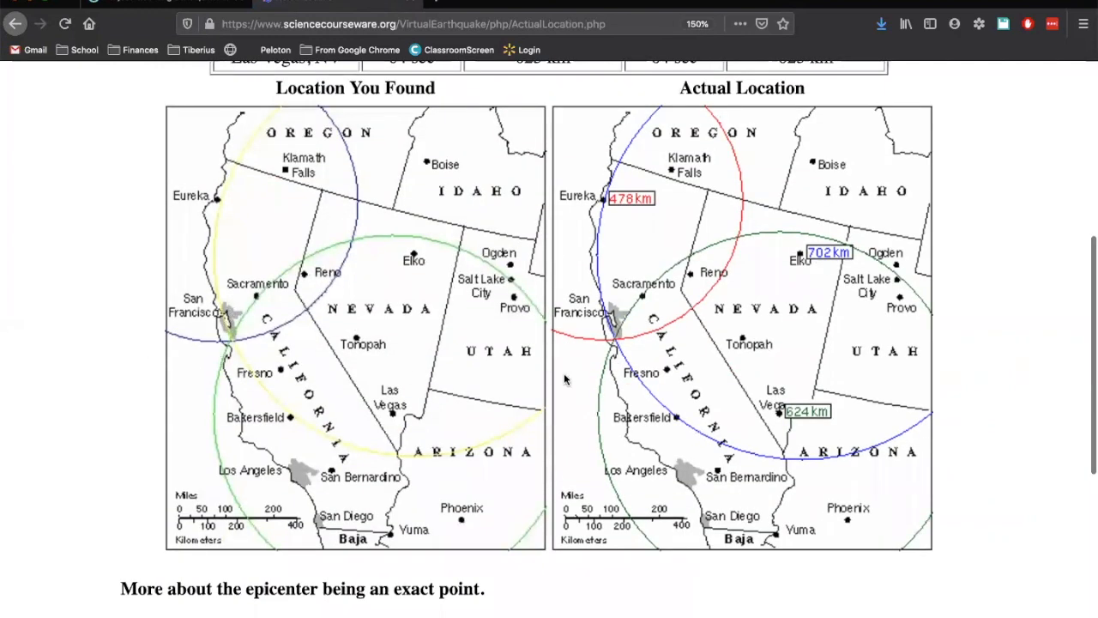
mouse_move(609, 332)
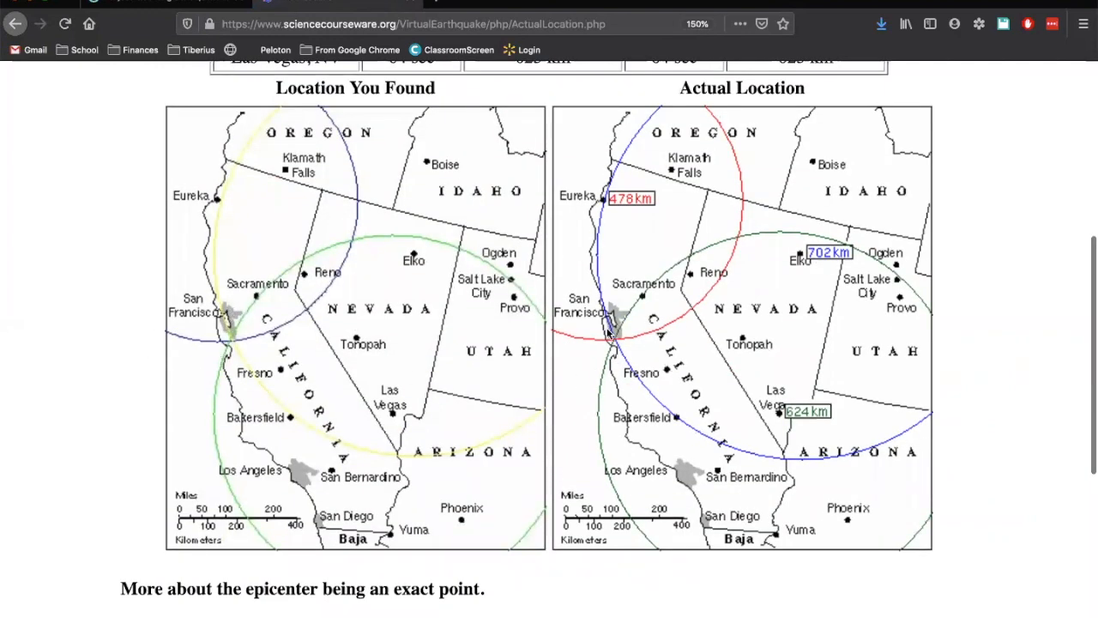
mouse_move(253, 343)
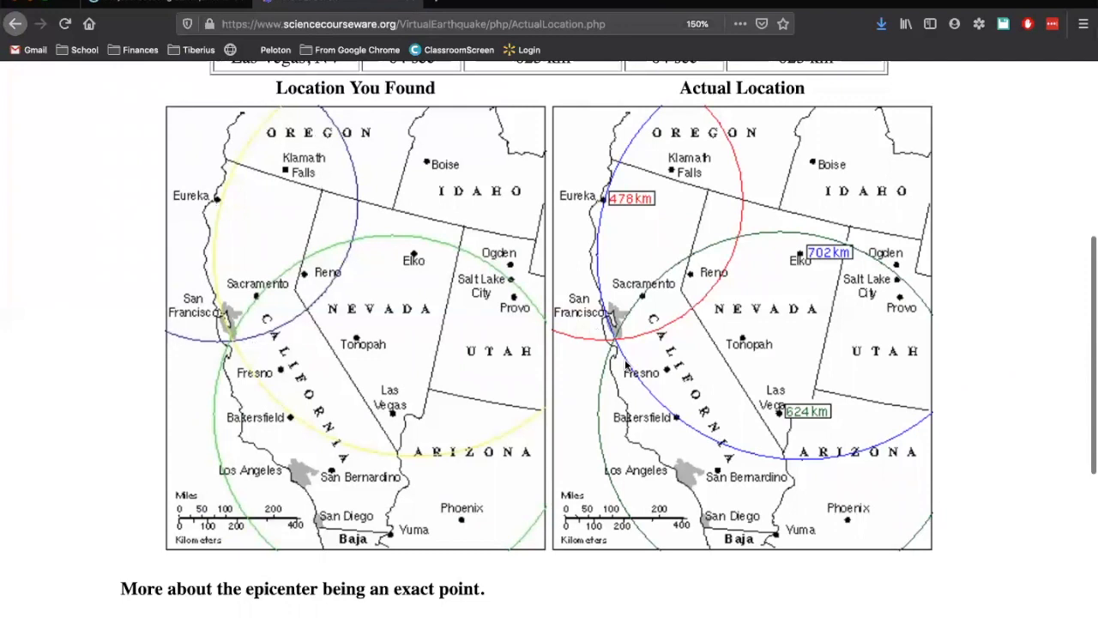
mouse_move(704, 165)
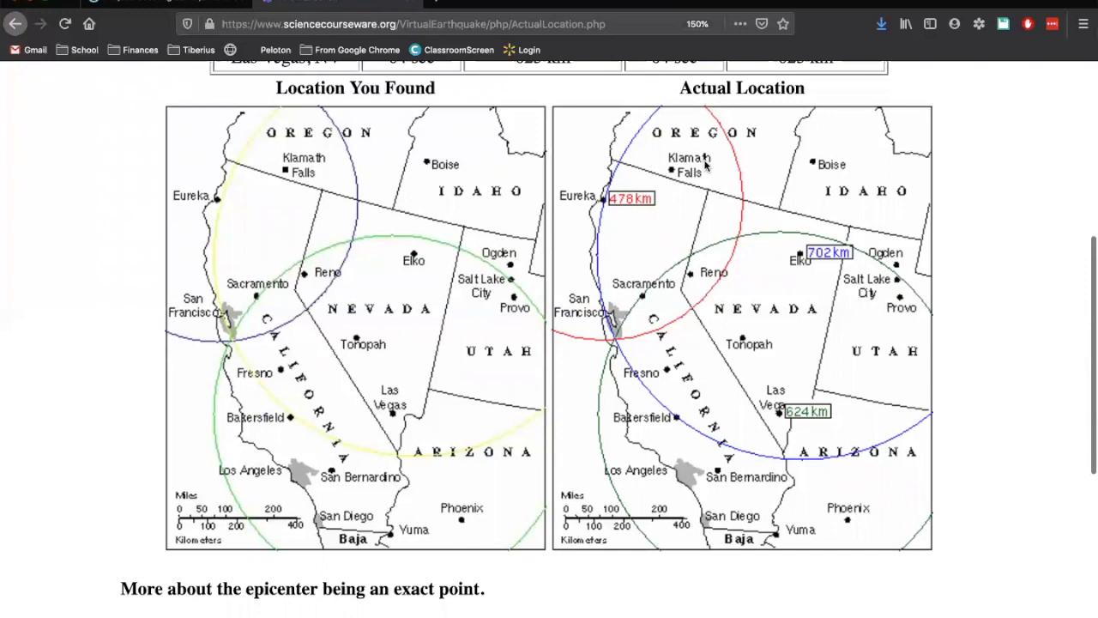
mouse_move(592, 342)
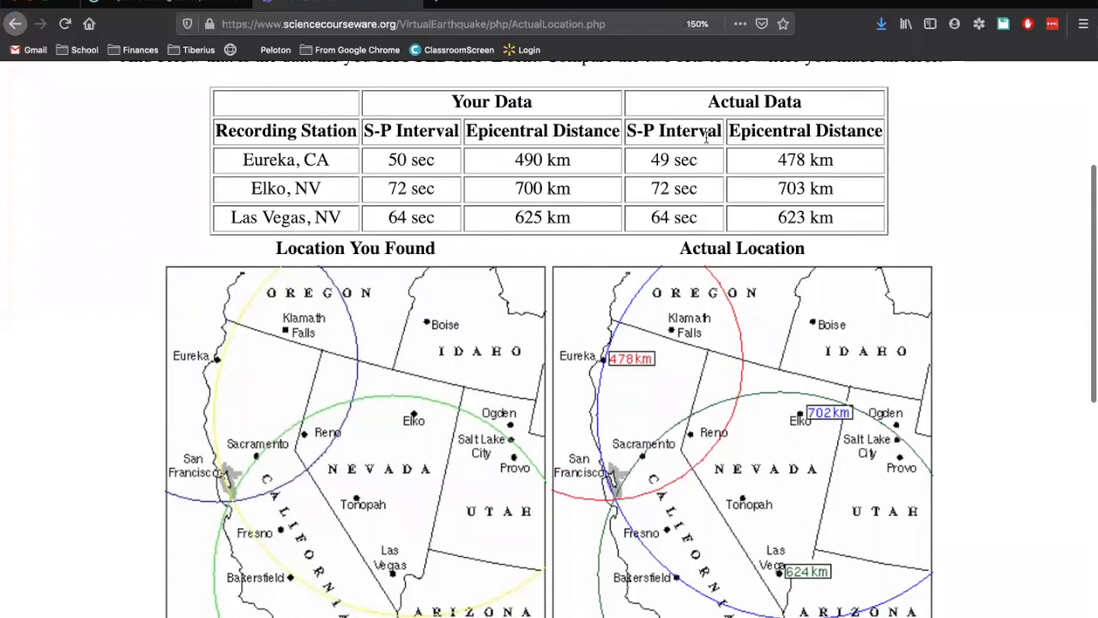
scroll(down, 3)
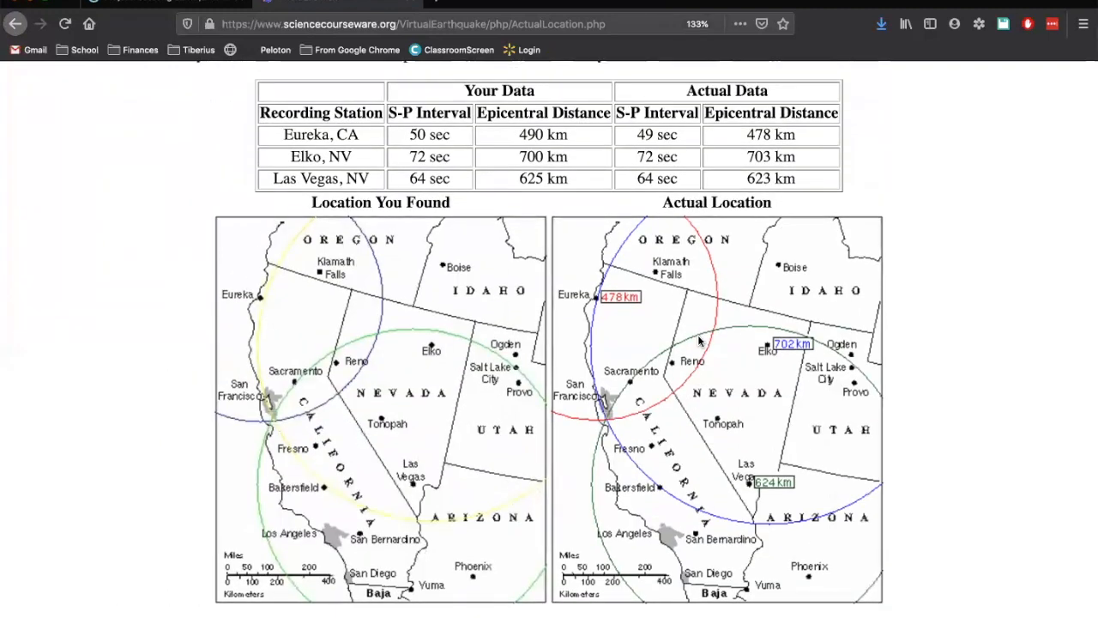
mouse_move(171, 462)
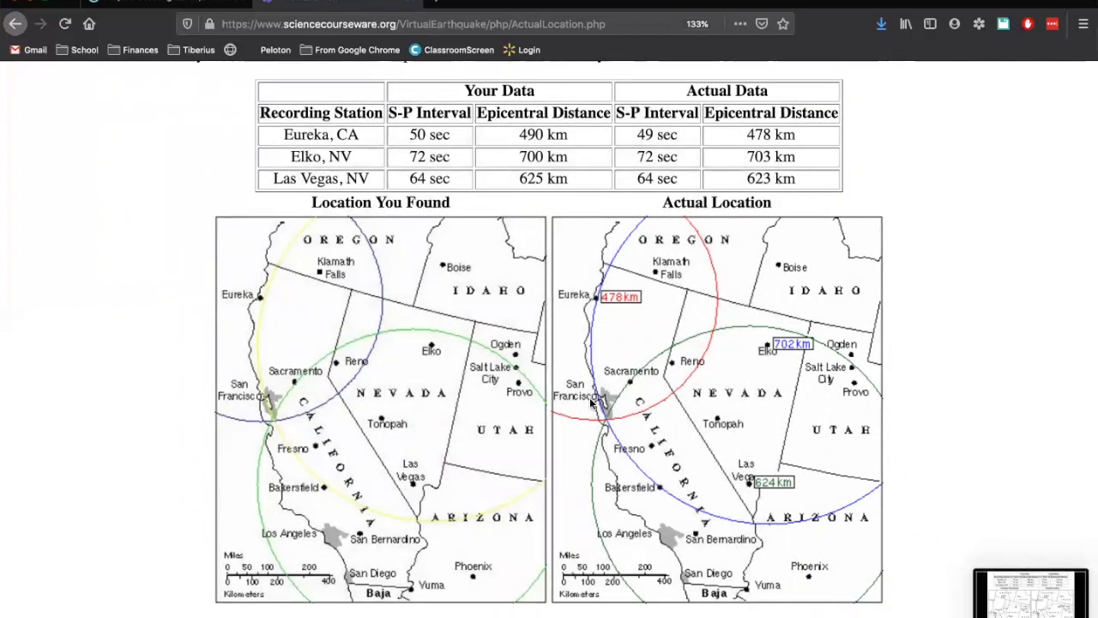
scroll(down, 3)
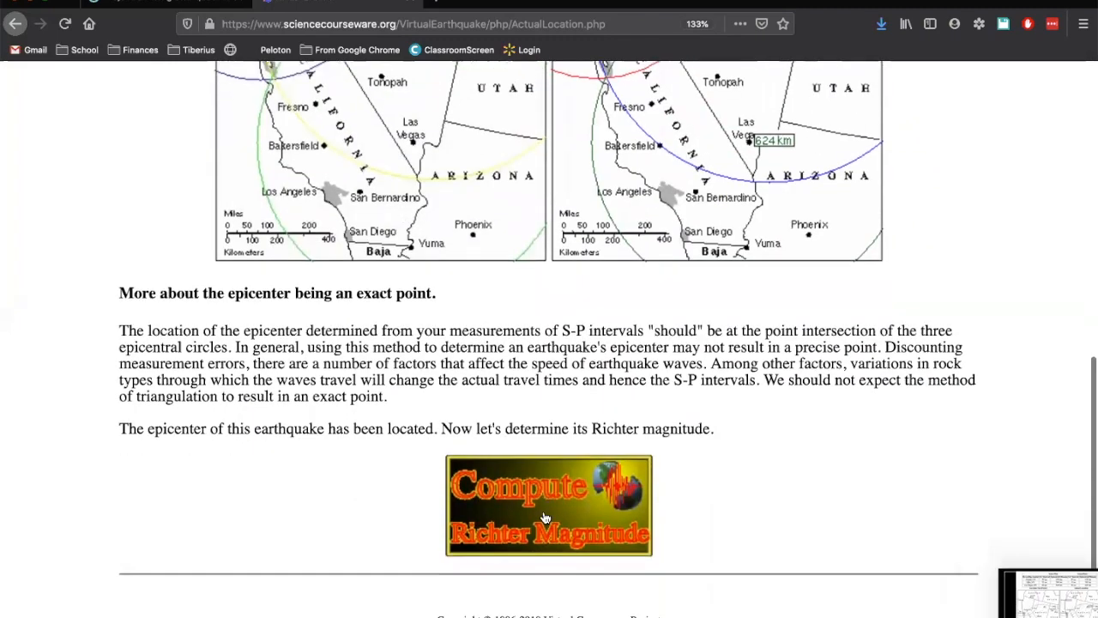
Read the Richter Magnitude explanation and Richter Nomogram pages, continuing to amplitude measurement.
click(548, 505)
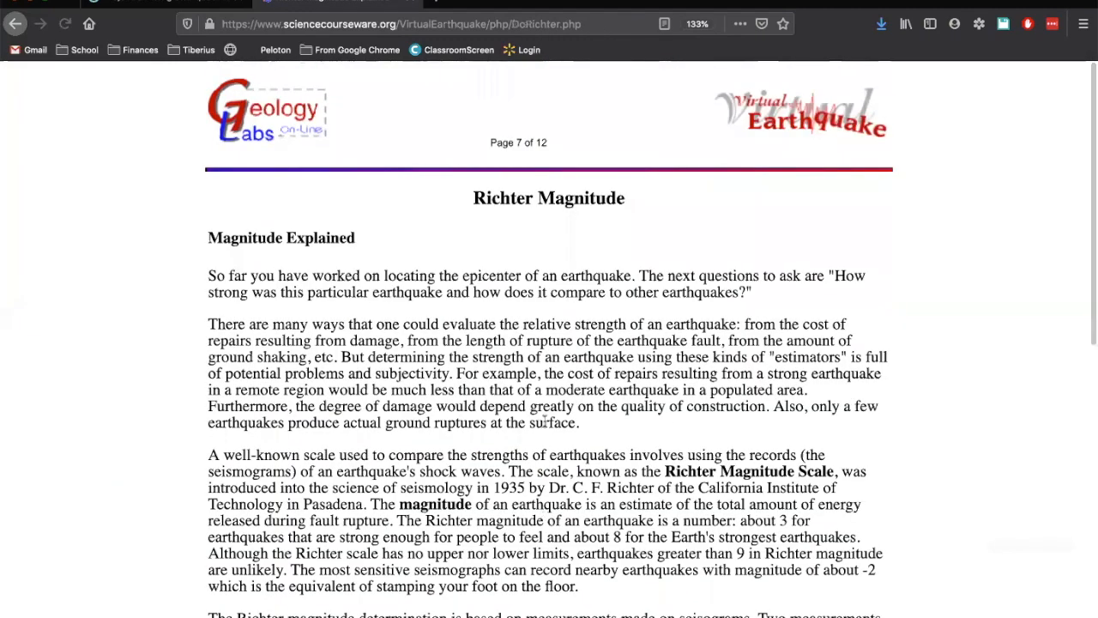
scroll(down, 3)
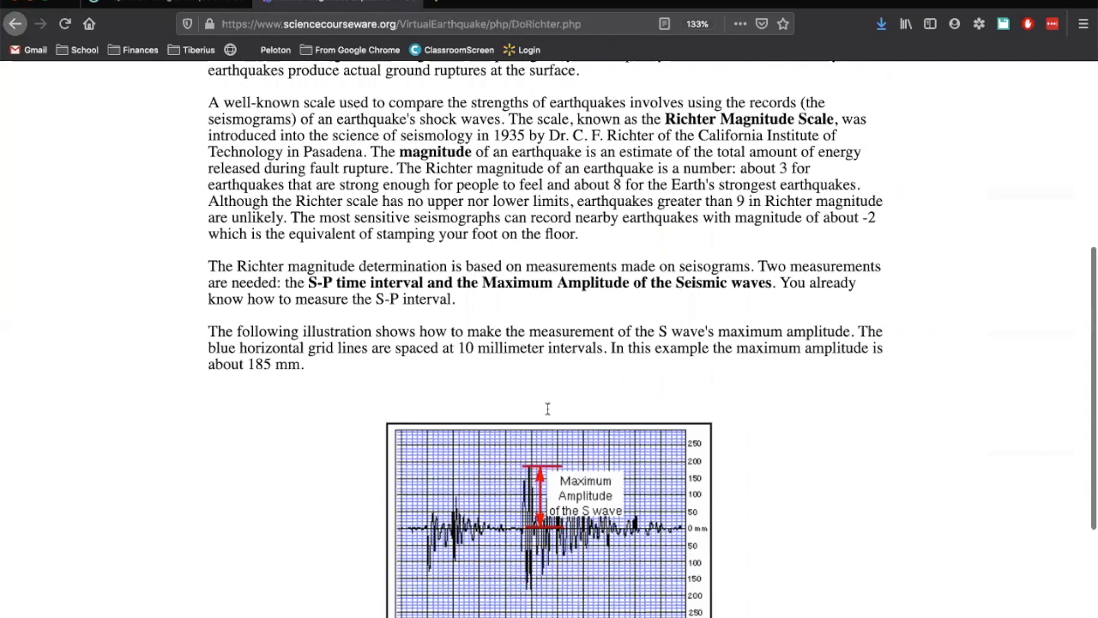
scroll(down, 3)
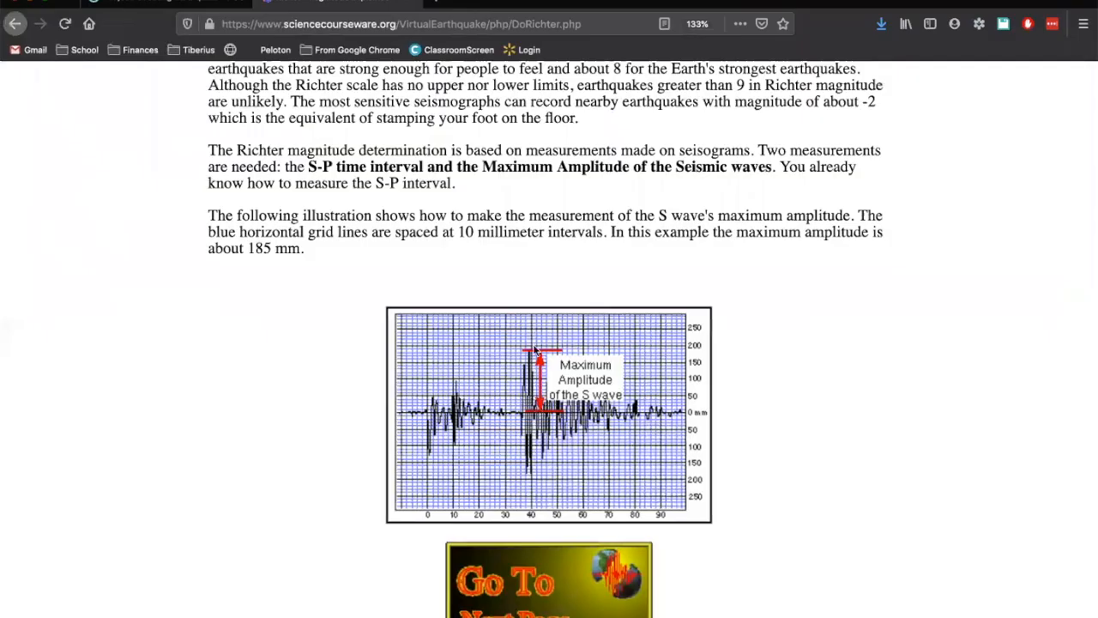
mouse_move(536, 397)
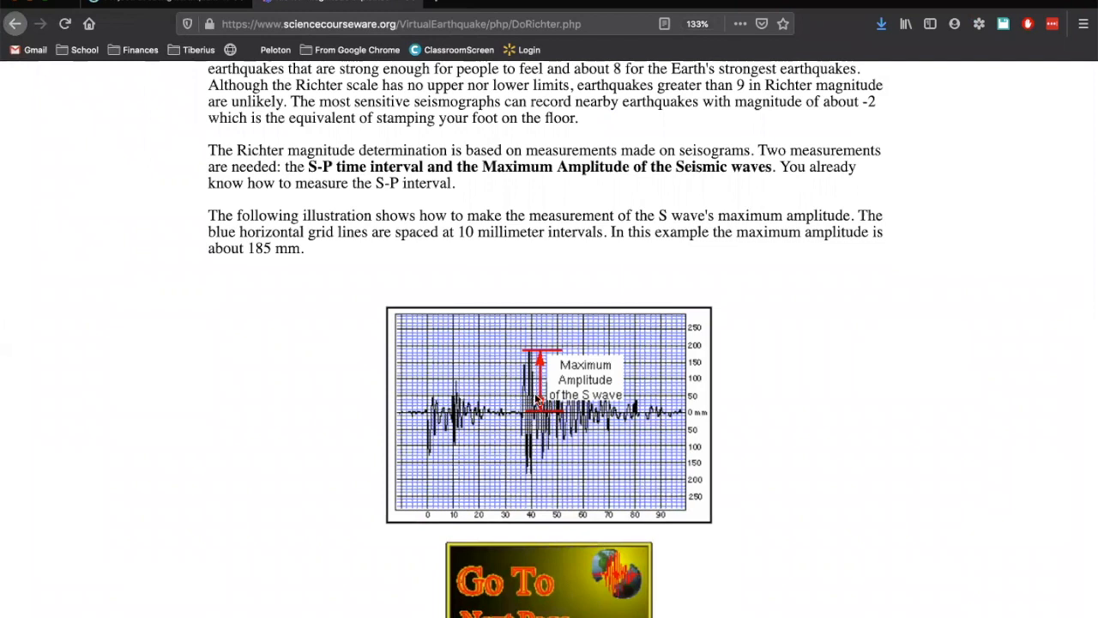
mouse_move(538, 339)
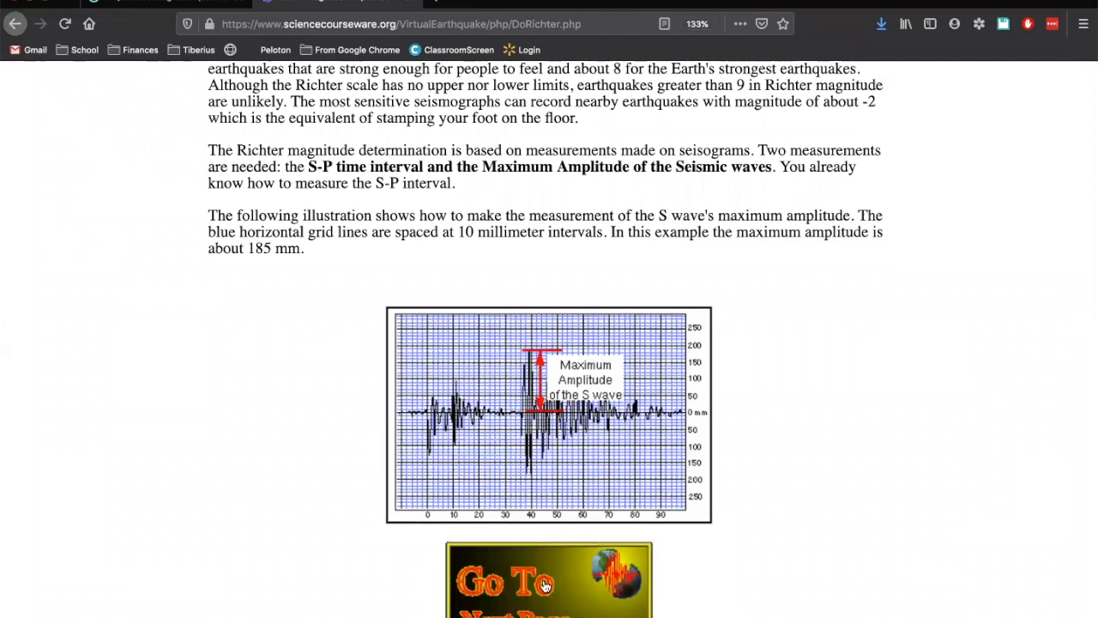
click(548, 580)
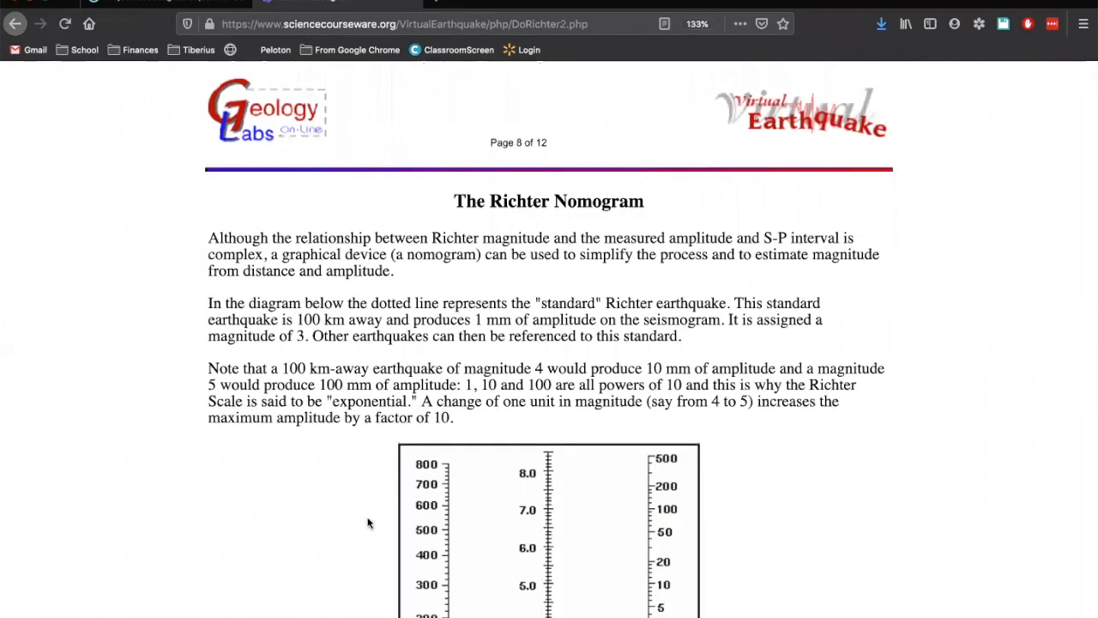
scroll(down, 3)
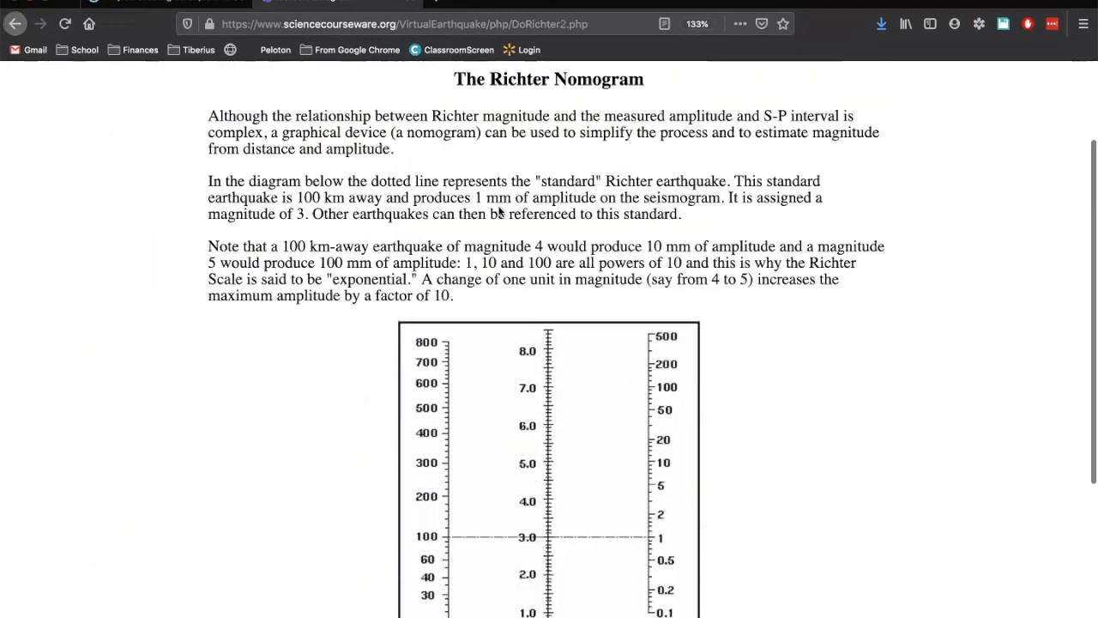
mouse_move(513, 479)
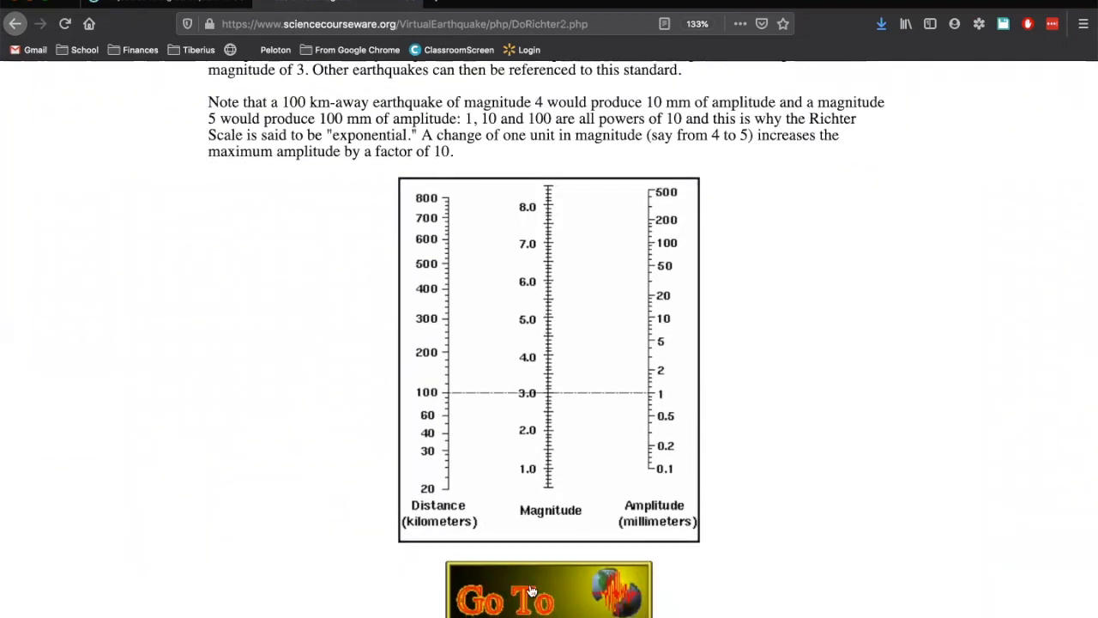
click(548, 592)
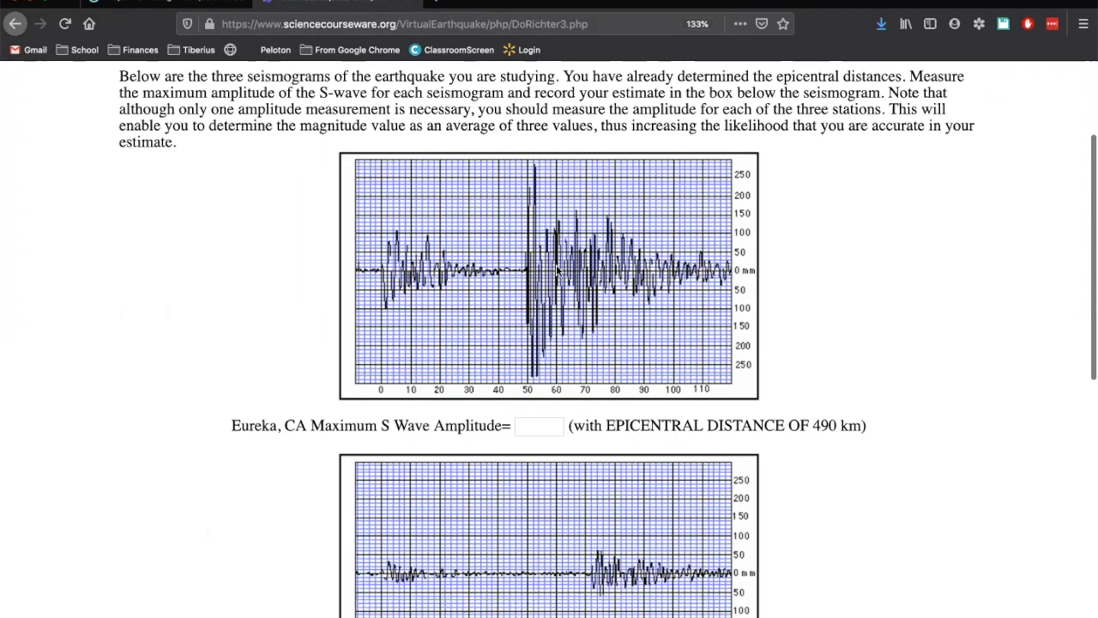
mouse_move(536, 252)
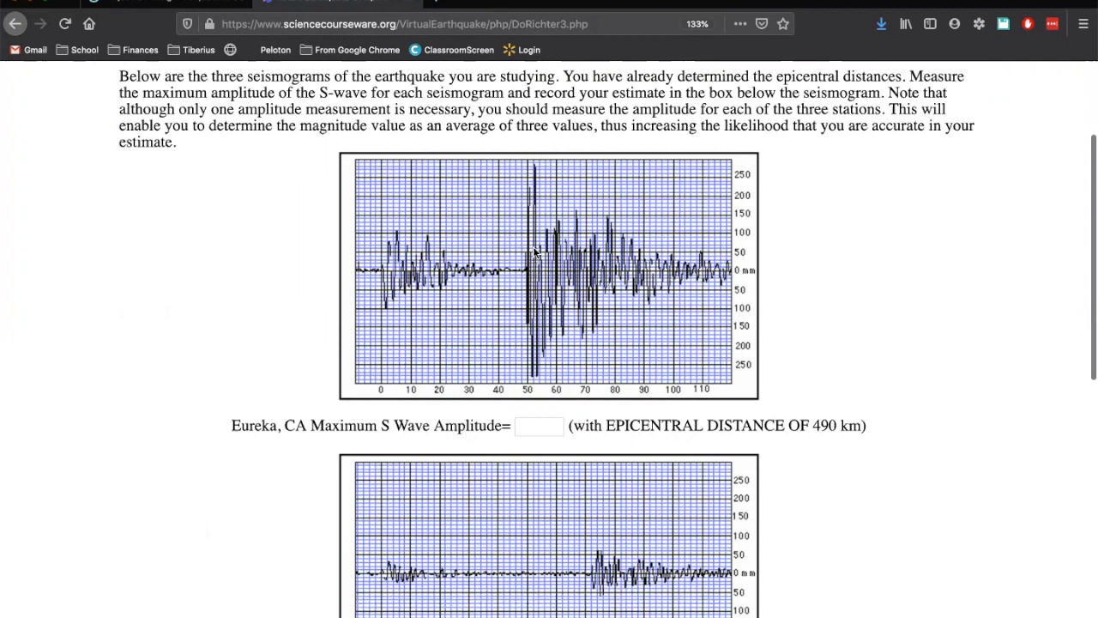
mouse_move(534, 181)
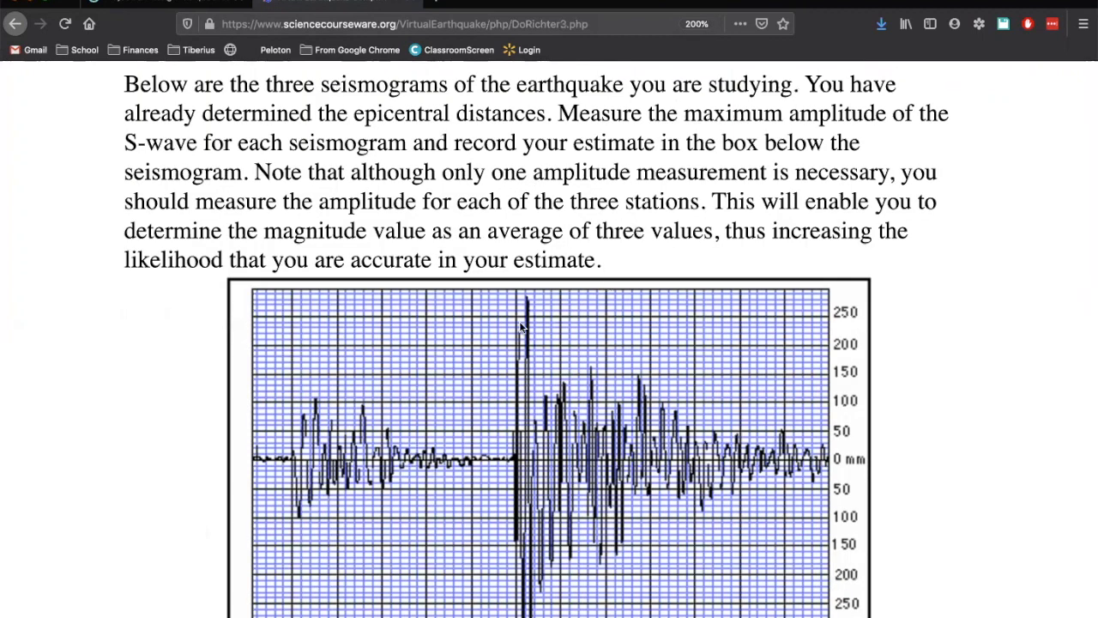
mouse_move(527, 316)
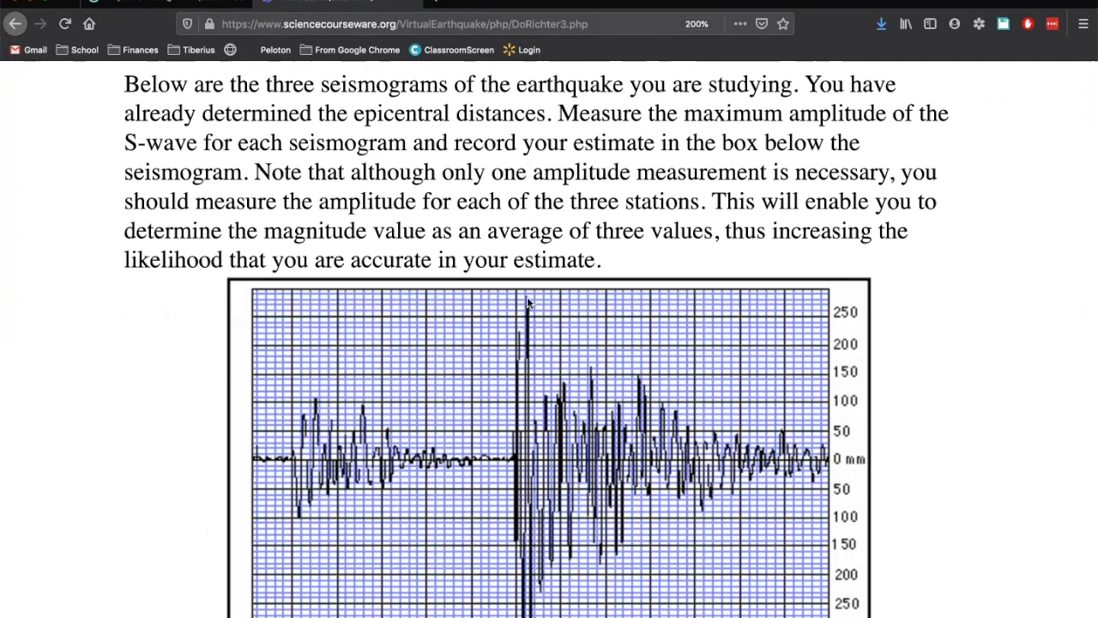
Enter maximum S-wave amplitudes of 285 and 60 mm, then move to the Las Vegas box.
scroll(down, 3)
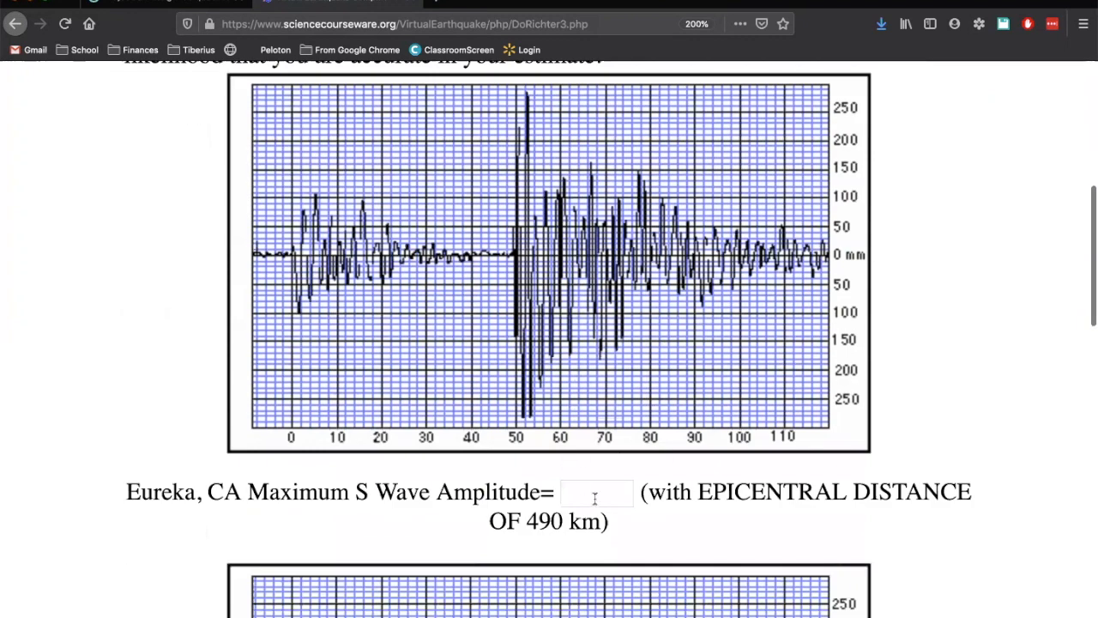
text(285)
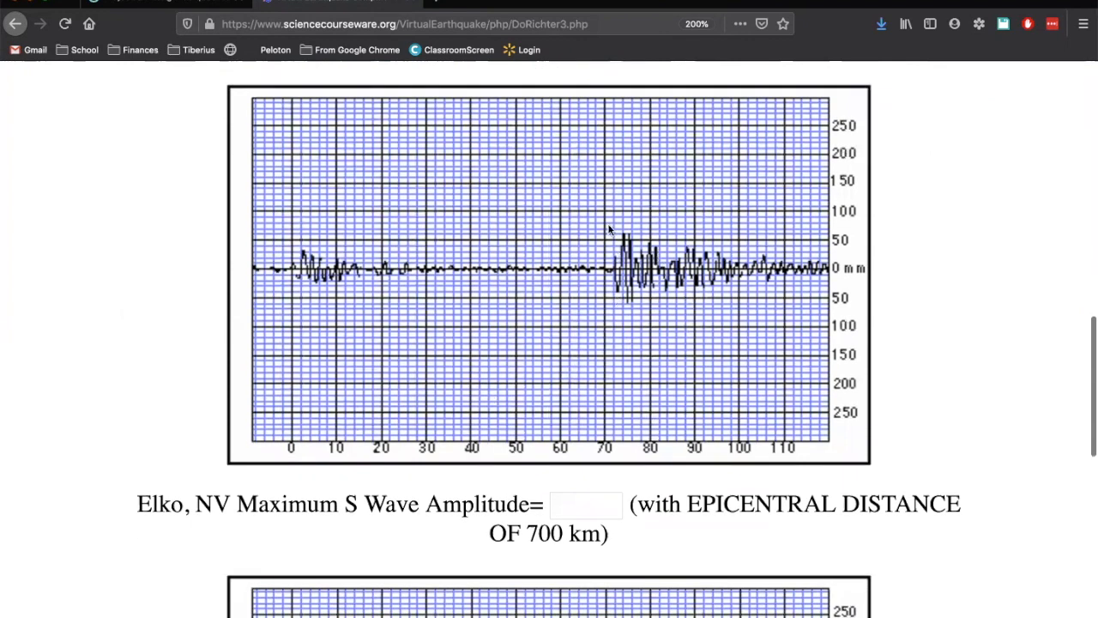
mouse_move(626, 276)
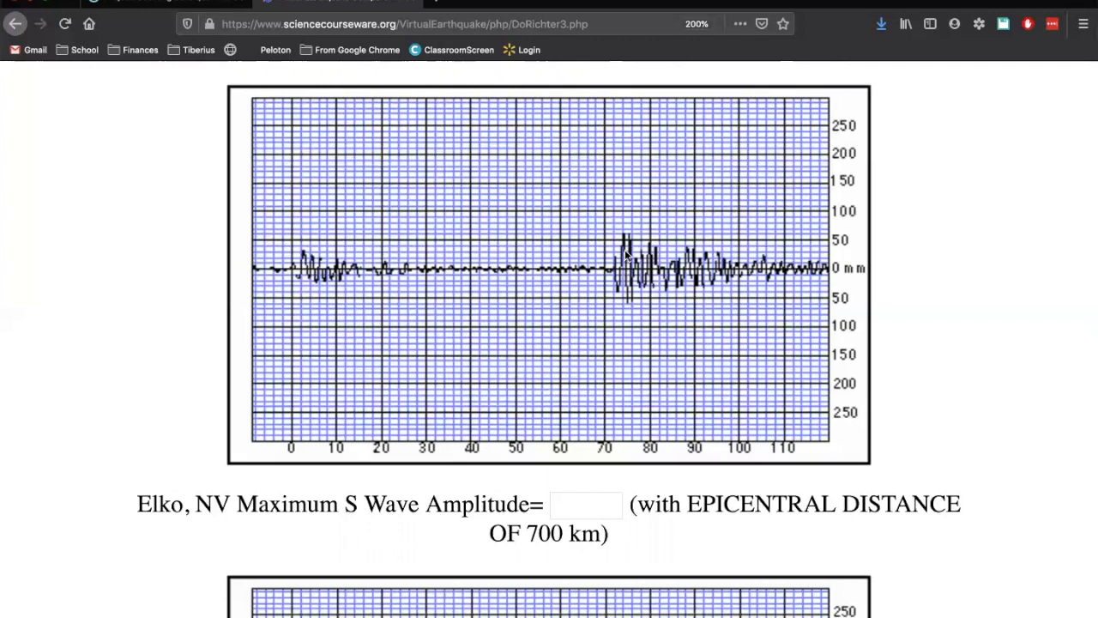
mouse_move(625, 239)
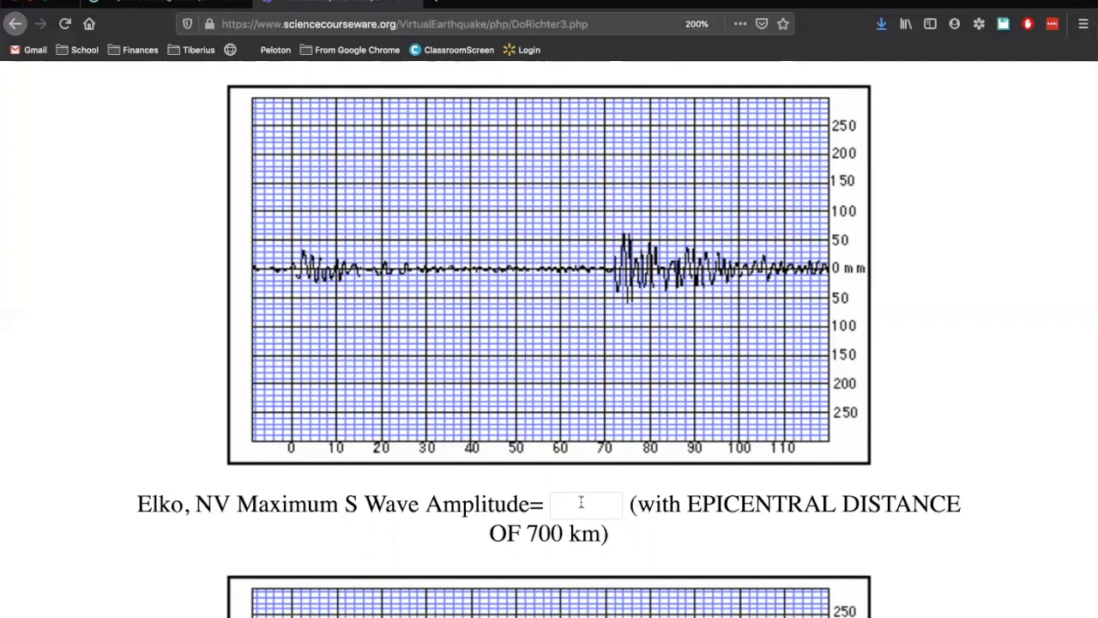
text(60)
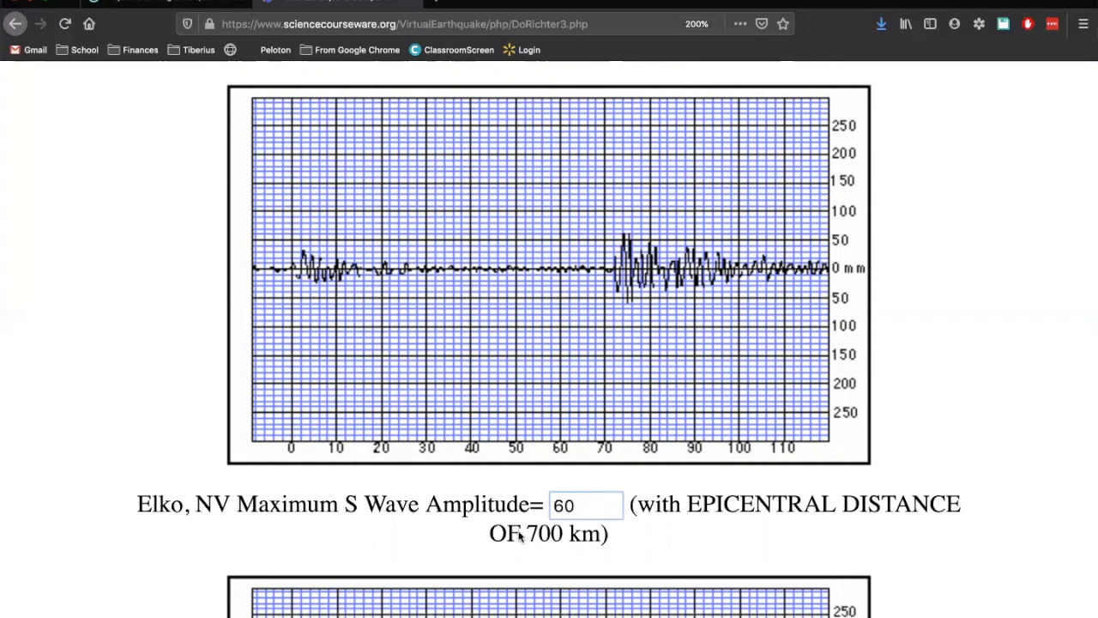
scroll(down, 3)
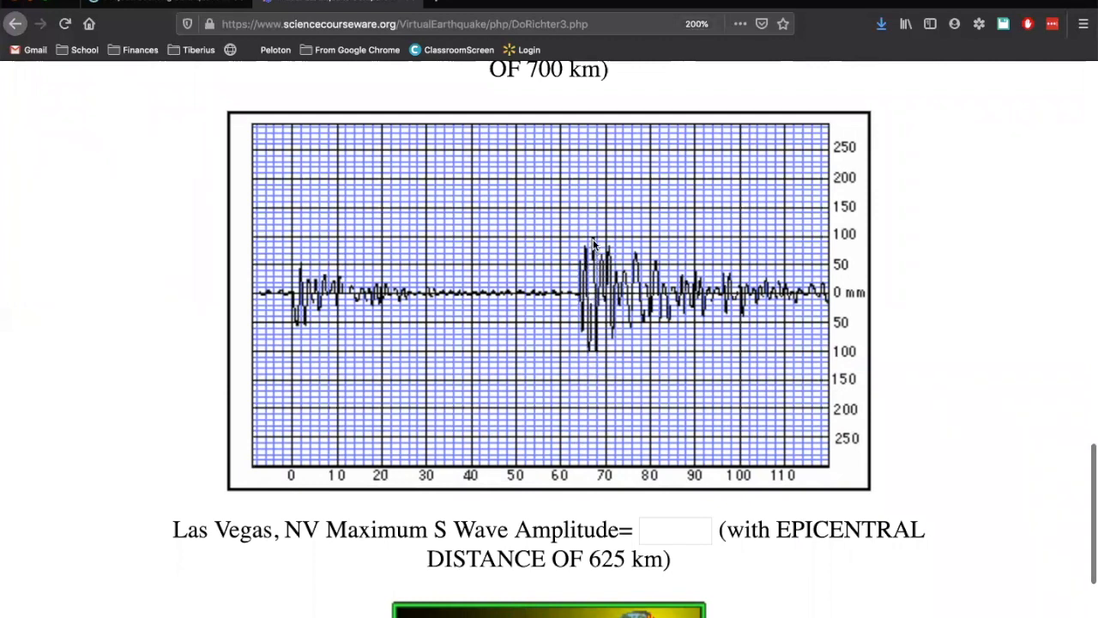
click(675, 530)
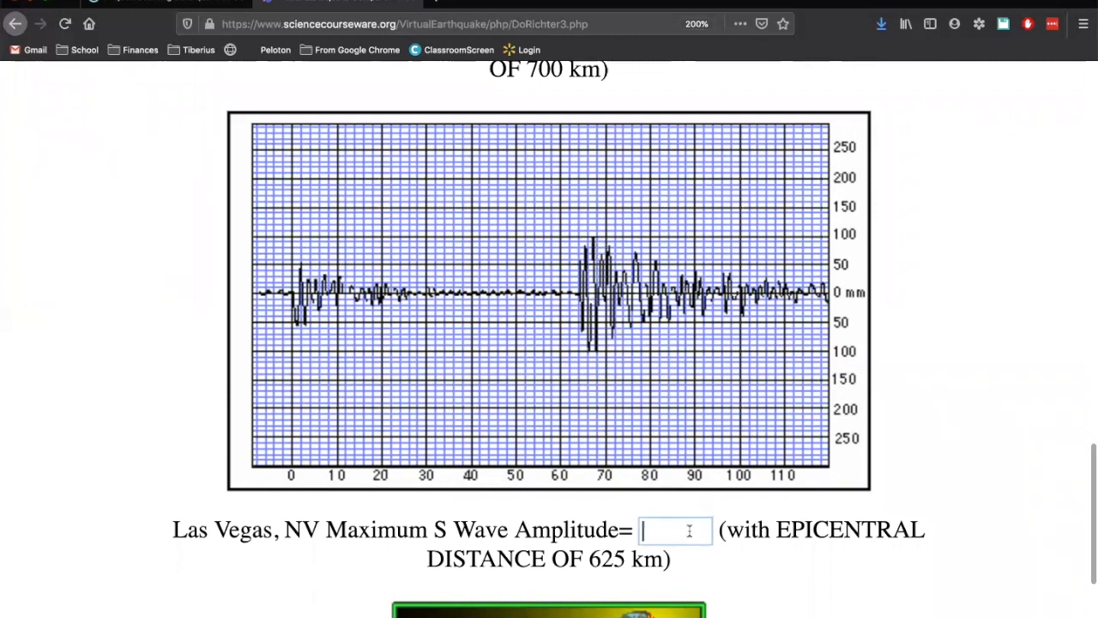
Enter 100 mm for Las Vegas, send data to the nomogram, and confirm a 7.1 magnitude estimate.
text(100)
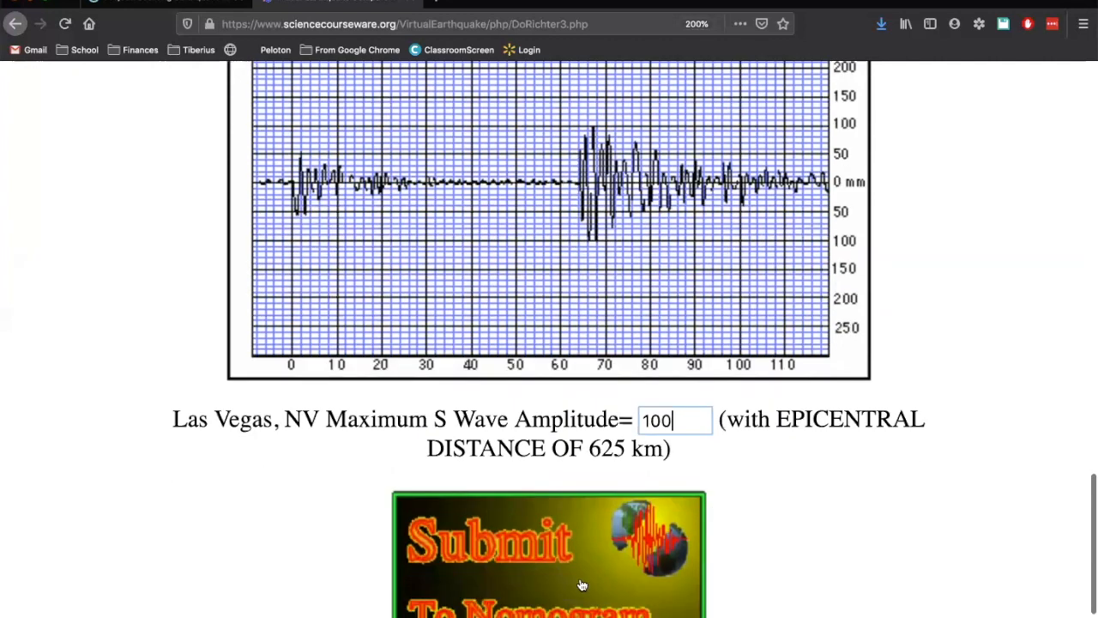
click(548, 549)
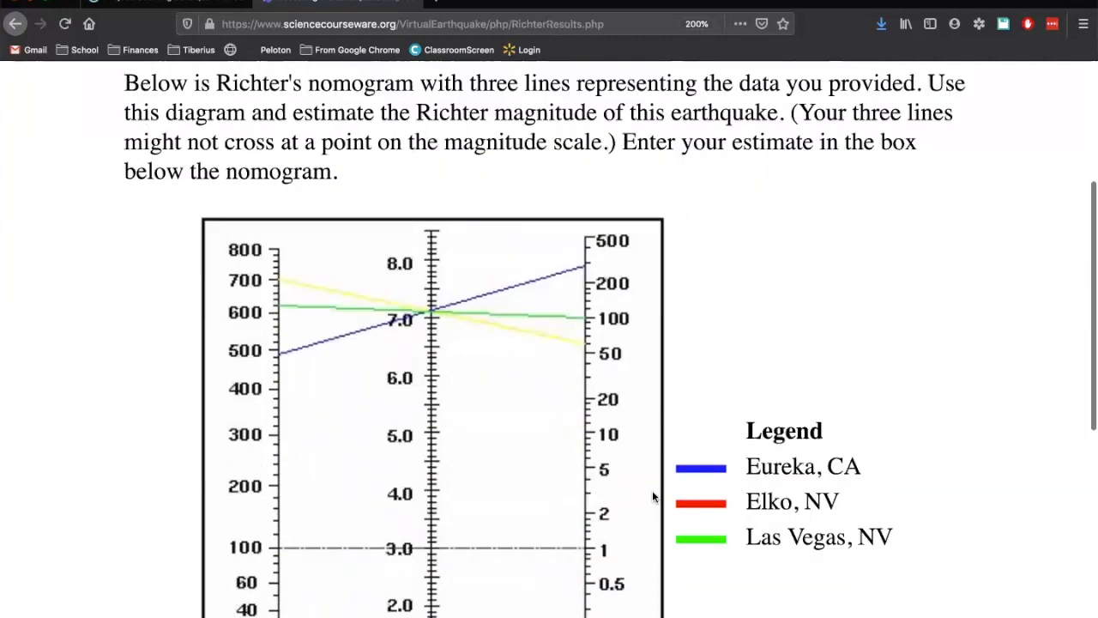
scroll(down, 3)
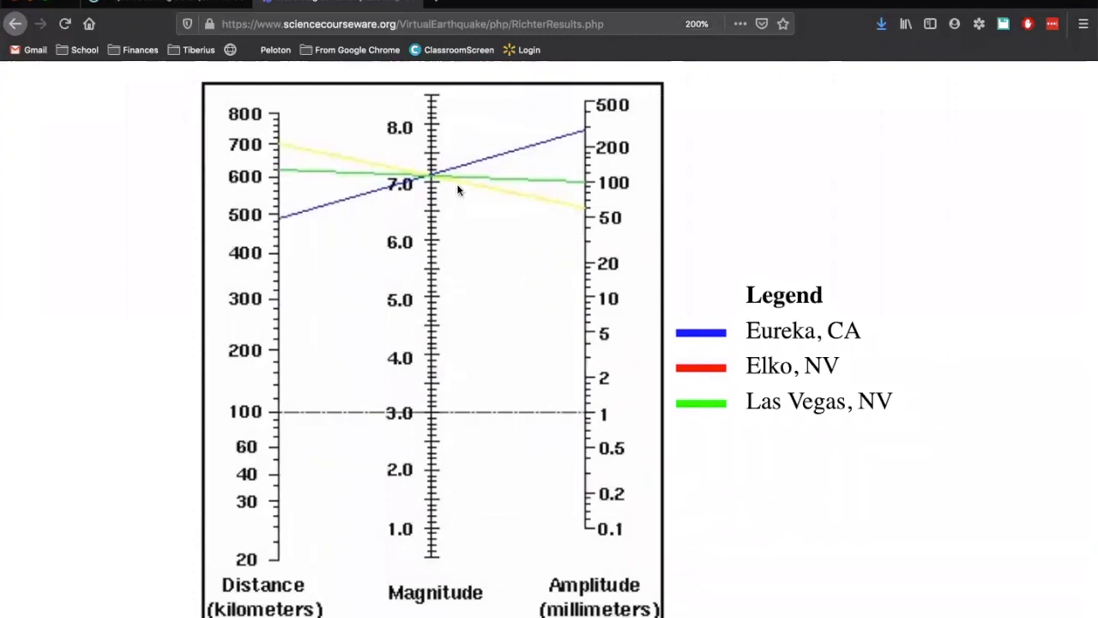
mouse_move(399, 236)
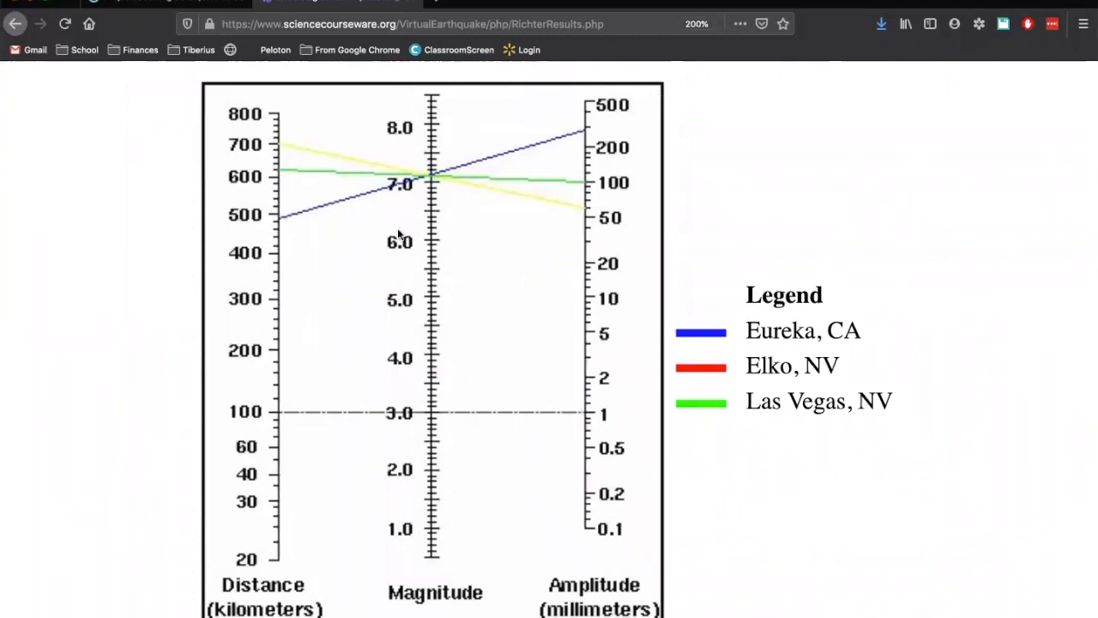
mouse_move(416, 165)
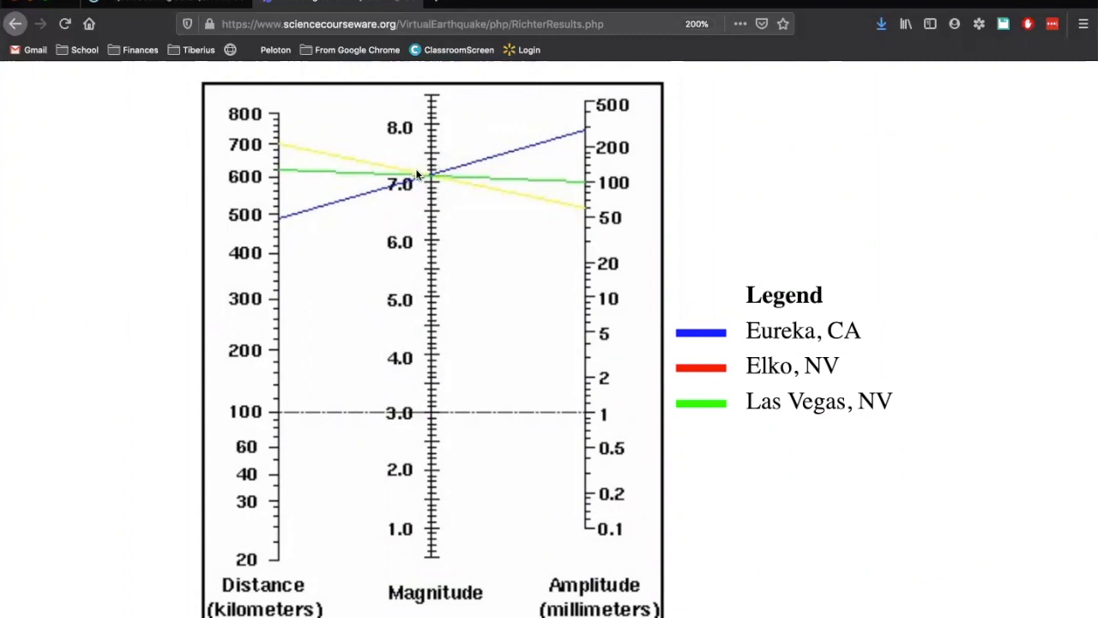
mouse_move(436, 165)
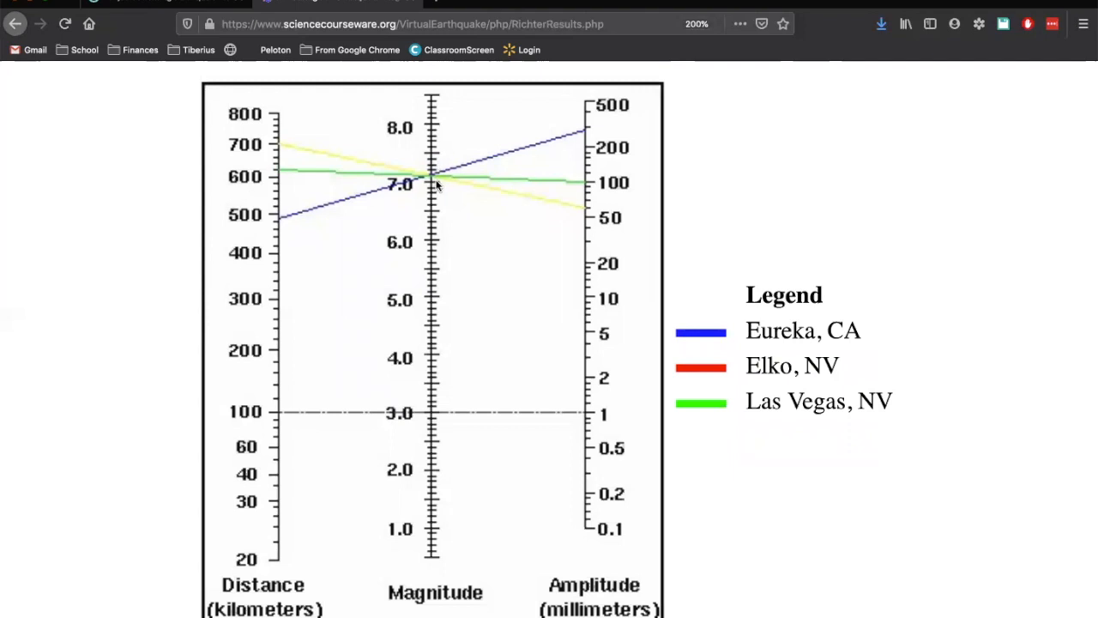
mouse_move(438, 152)
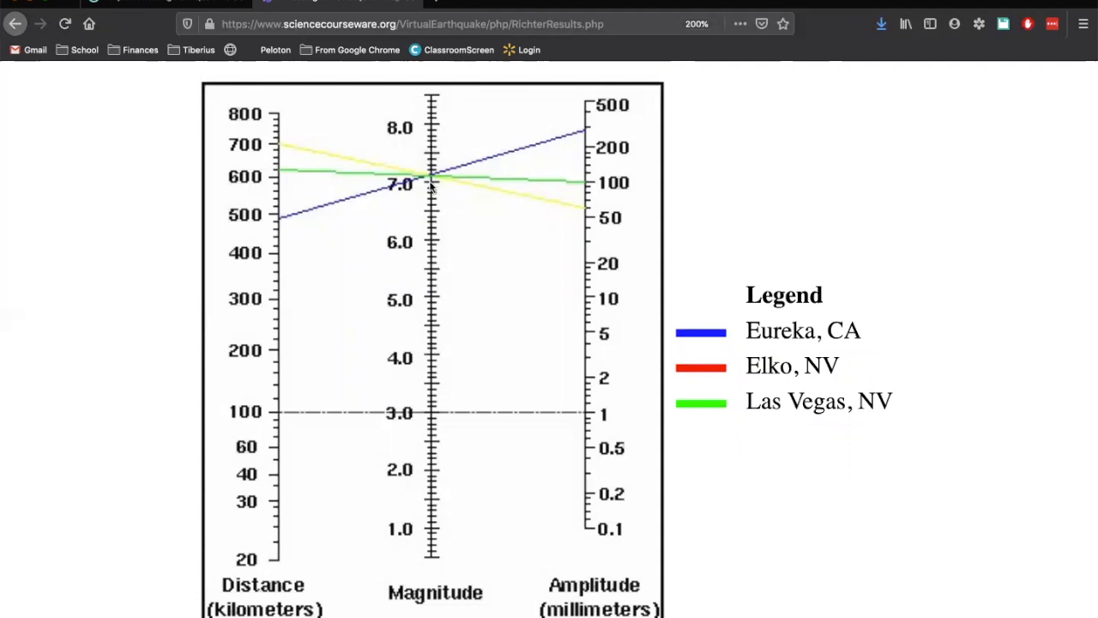
mouse_move(429, 182)
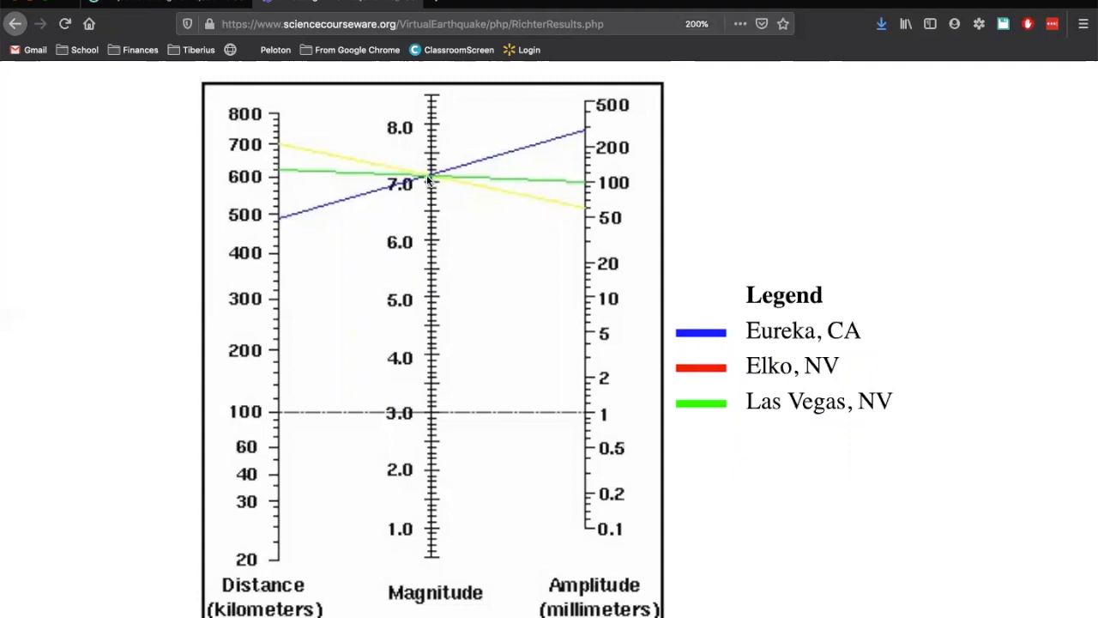
mouse_move(513, 362)
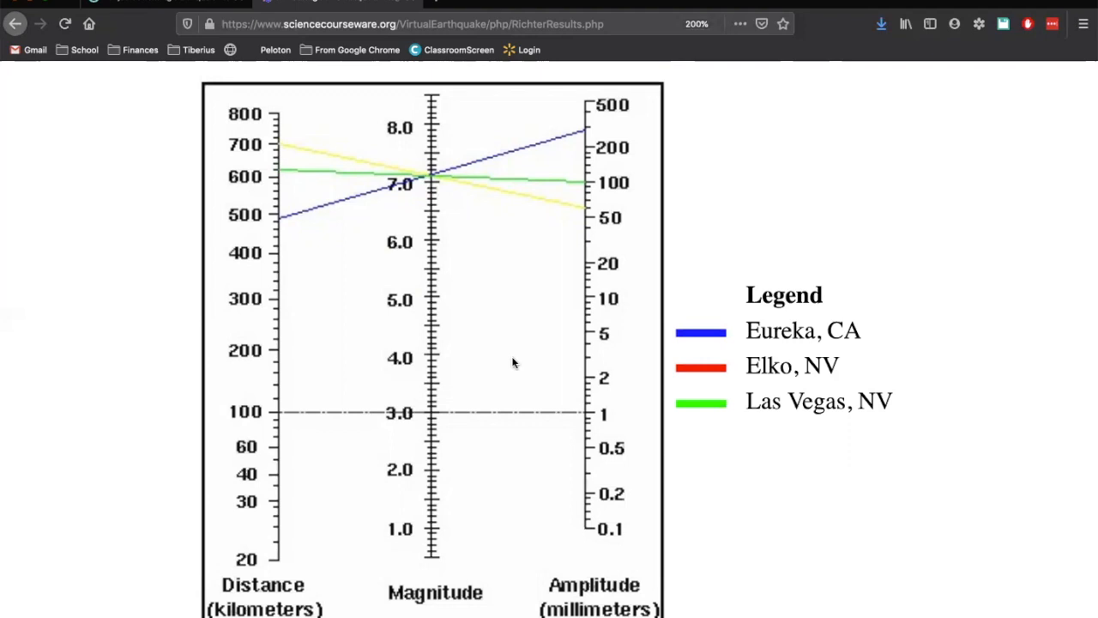
scroll(down, 3)
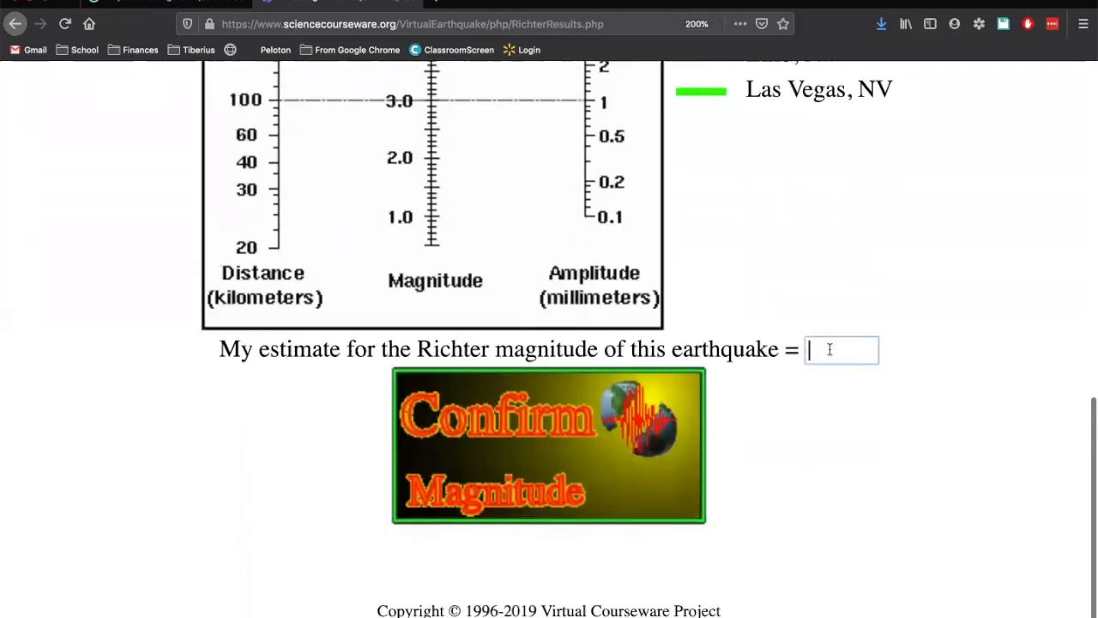
text(7.1)
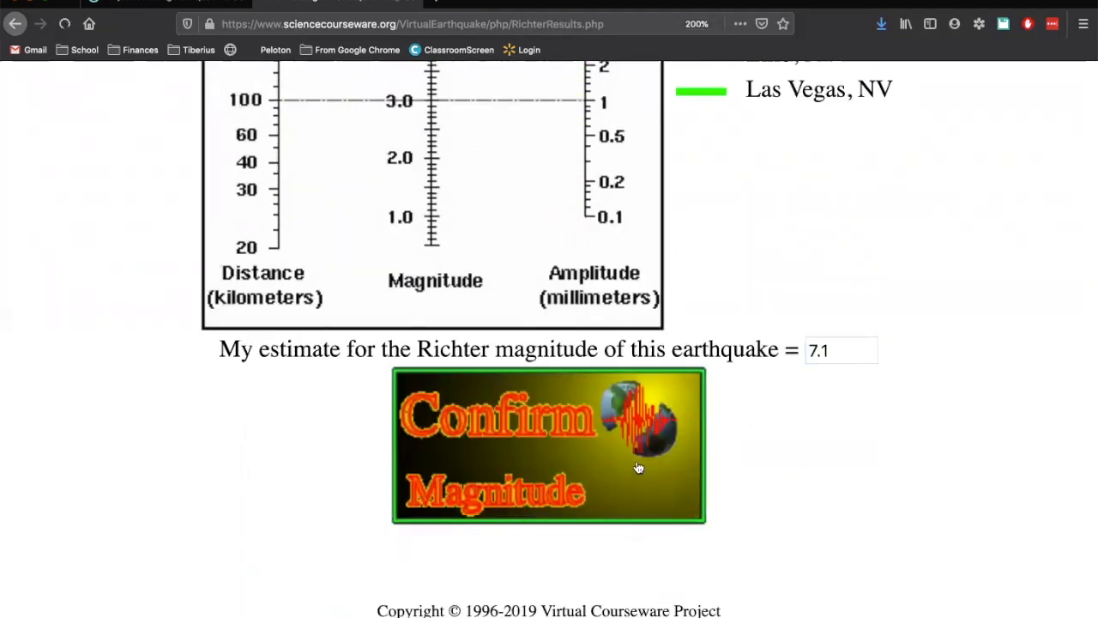
click(548, 444)
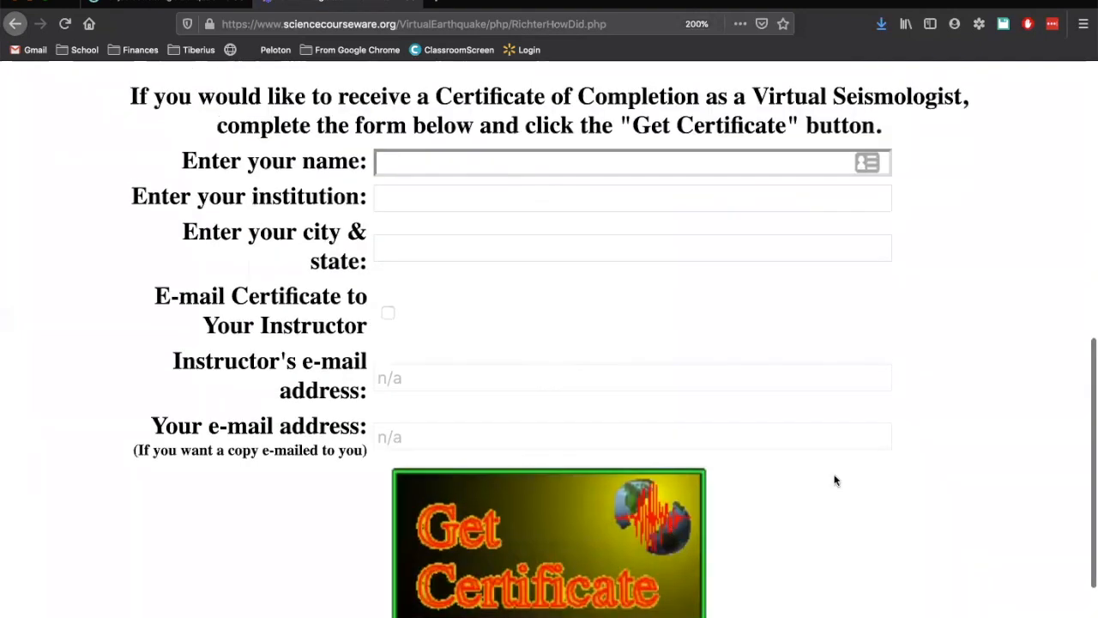
mouse_move(1018, 416)
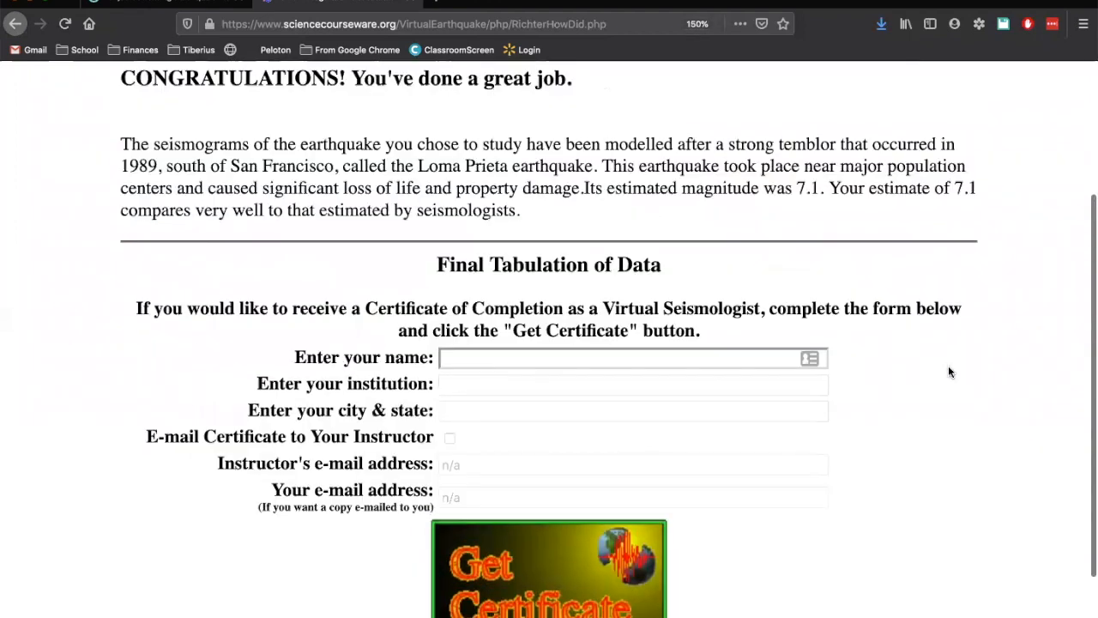
Fill the certificate form with the name, Highlands Middle School, and White Plains, NY.
text(Zachary Trunkely)
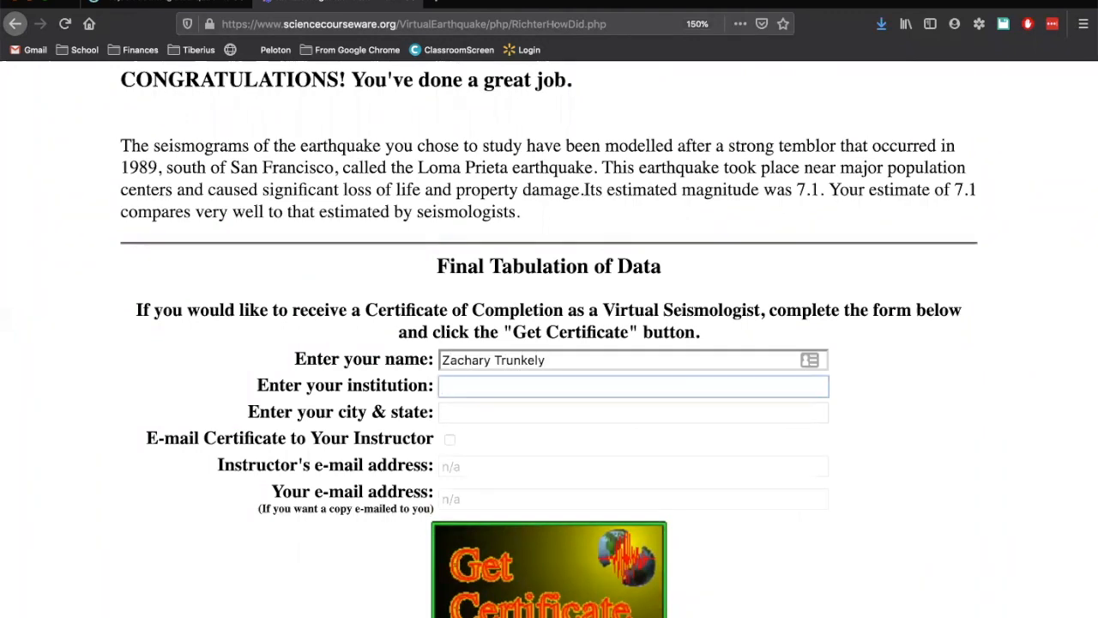
text(Highlands Middle)
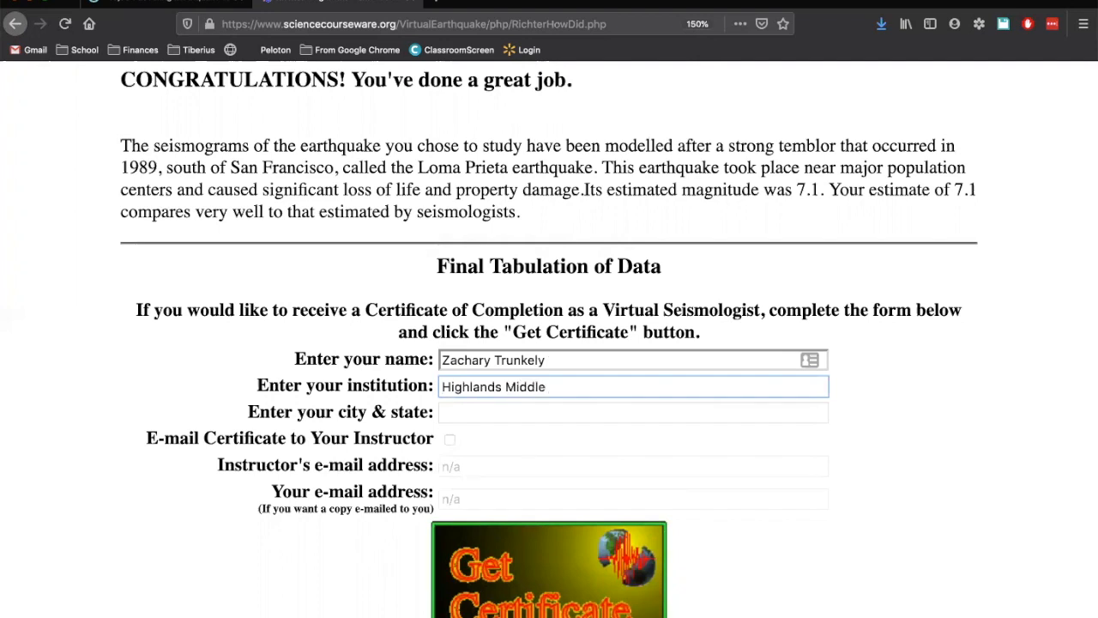
text(School)
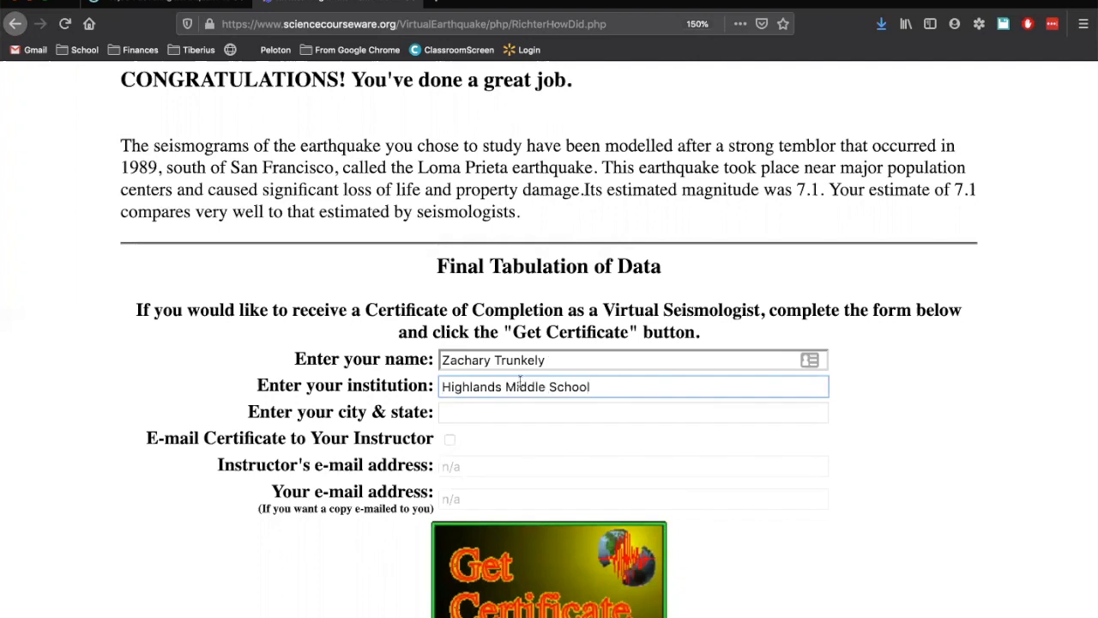
text(Who)
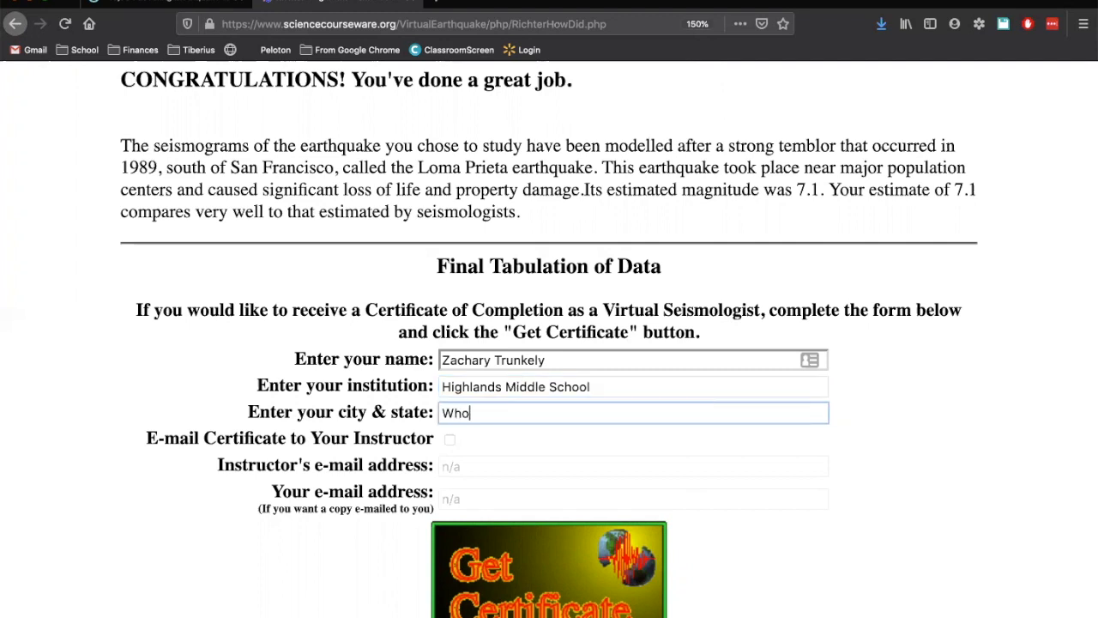
text(White Plains, NY)
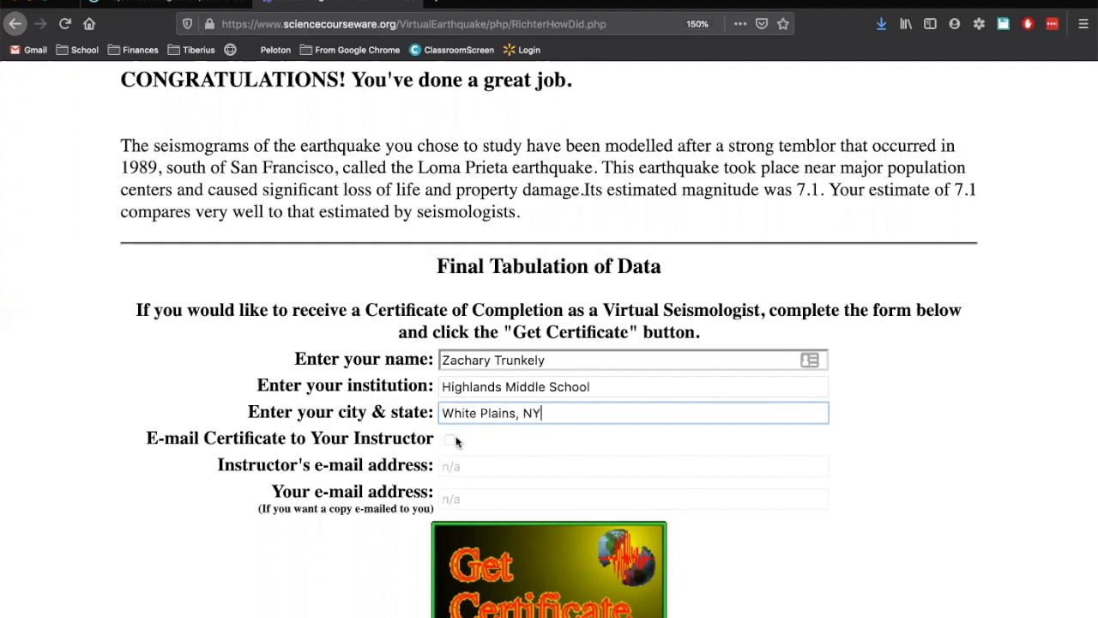
mouse_move(392, 532)
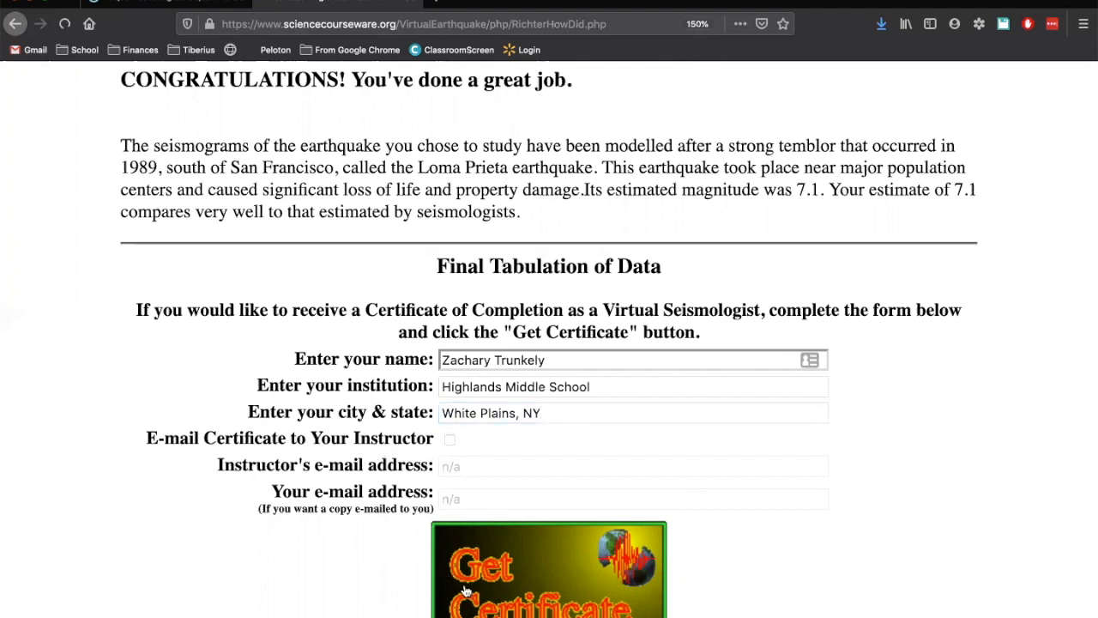
Generate the Virtual Seismologist Certificate of Completion with the full data table.
click(549, 570)
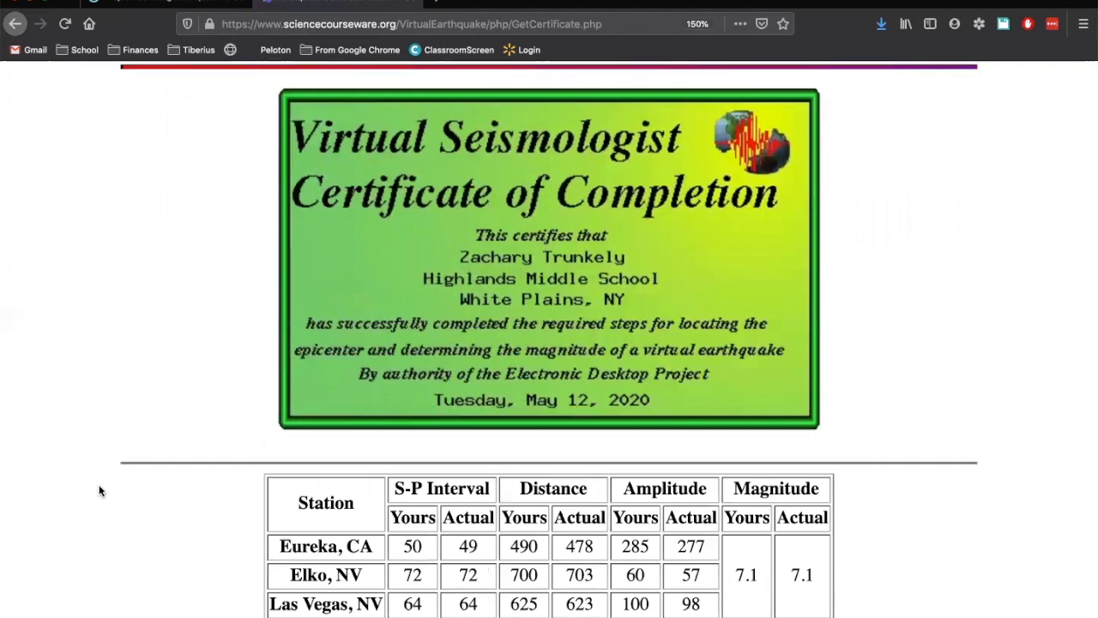
mouse_move(464, 565)
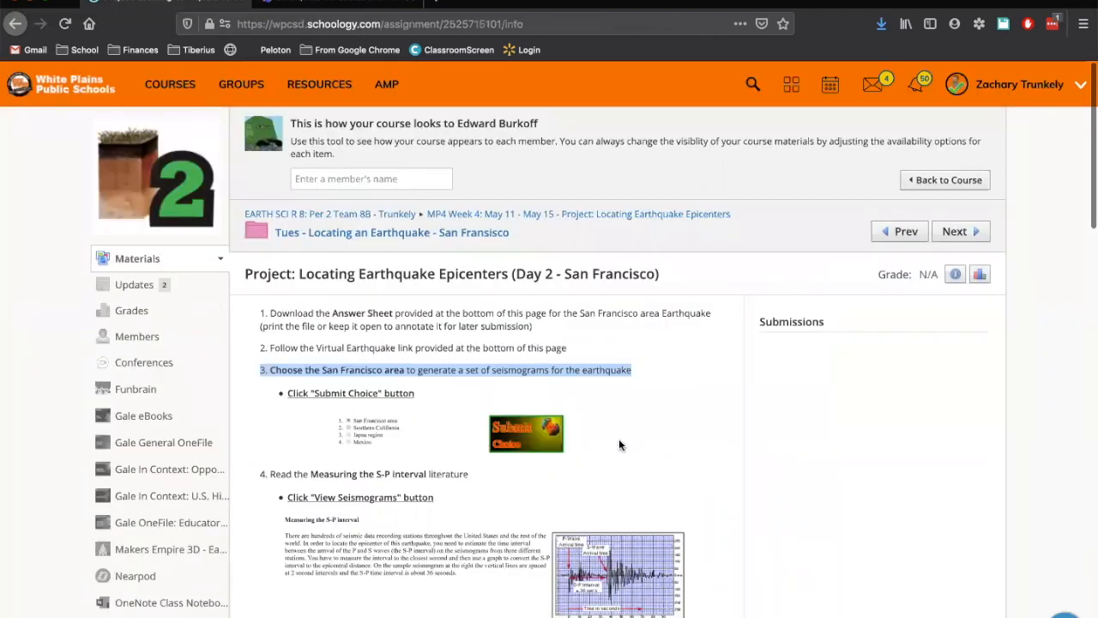
Highlight the Certificate of Completion with full data table line under LAST STEP.
scroll(down, 3)
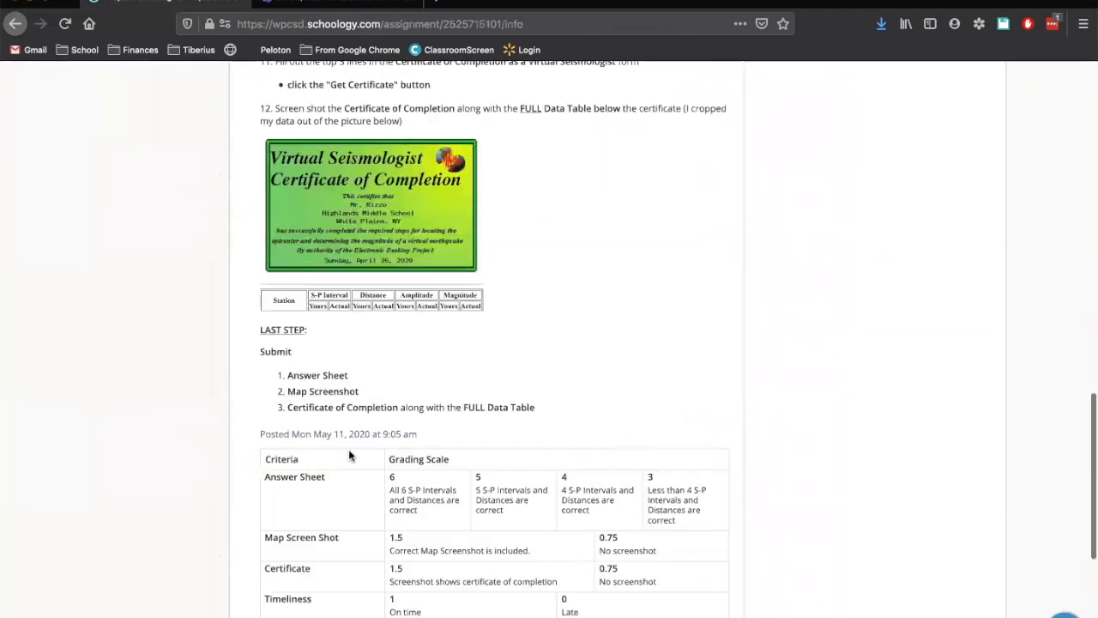
double_click(317, 374)
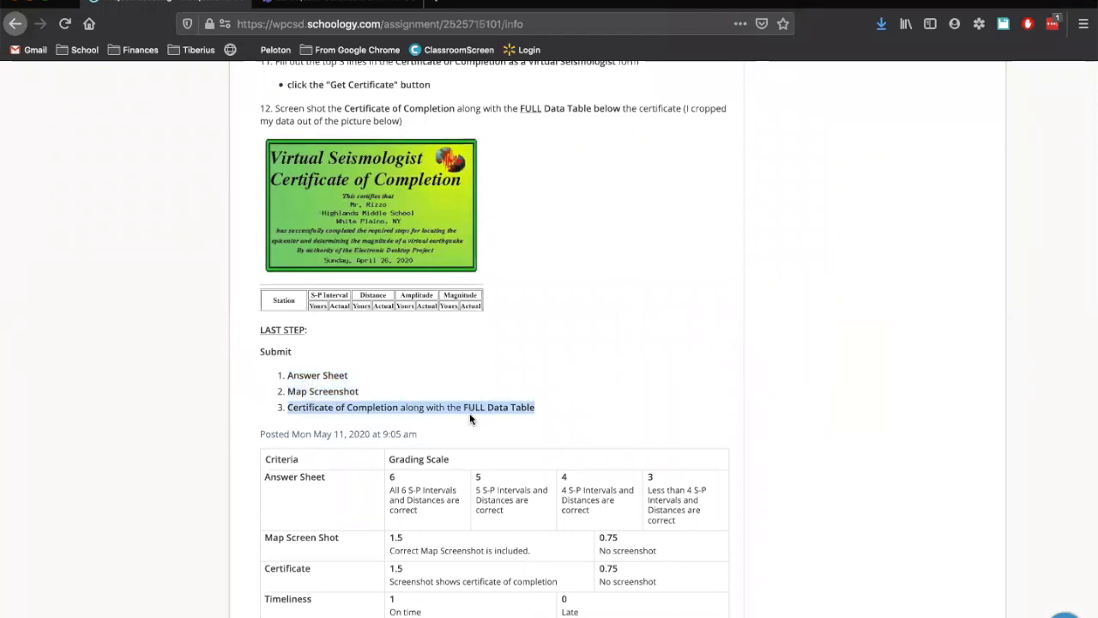
mouse_move(613, 401)
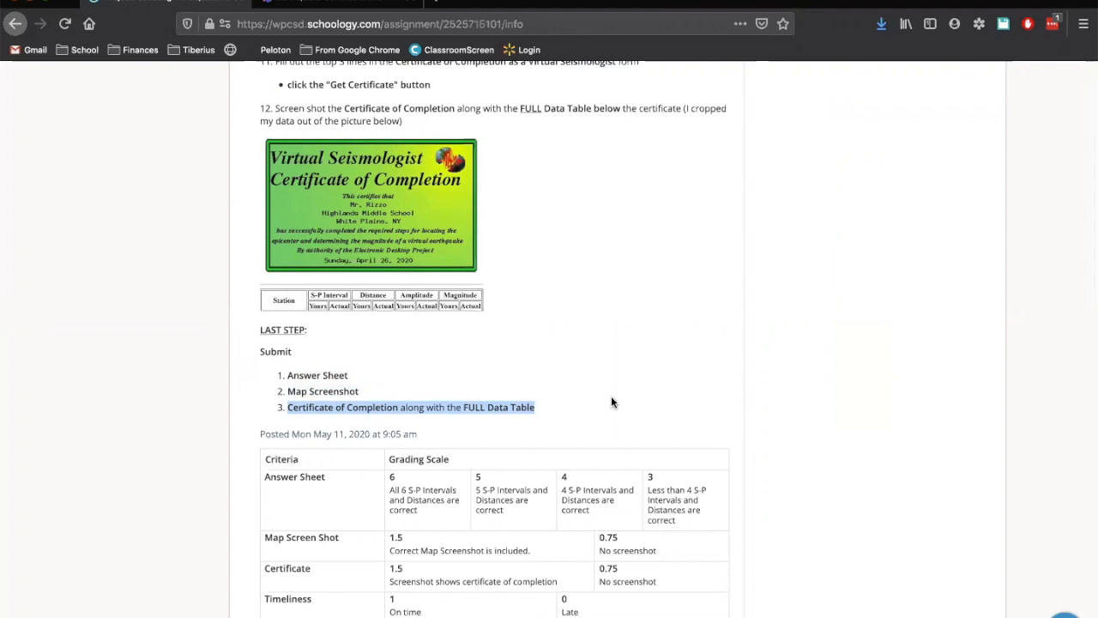